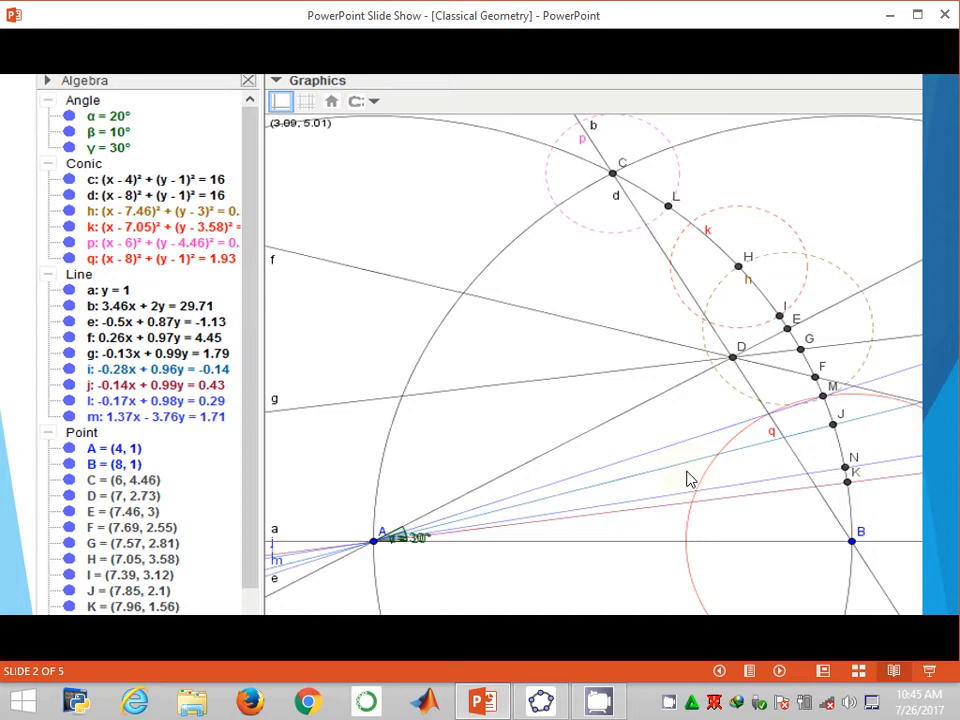
{"action": "mouse_move", "coordinate": [810, 420]}
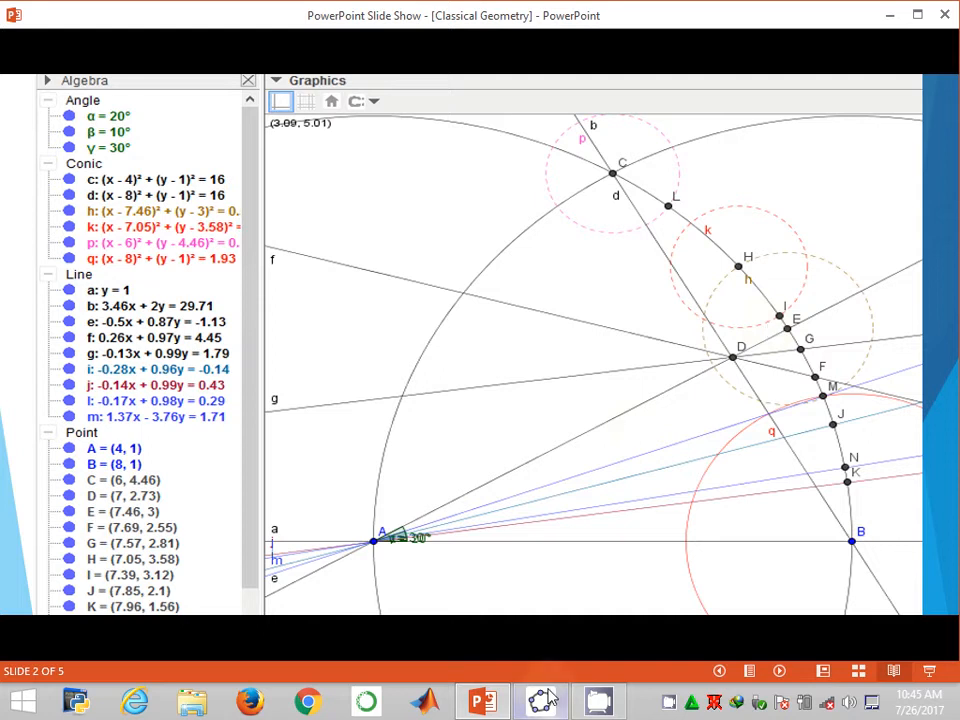
Step: Switch to the blank GeoGebra window and pick the Compass tool from the circle tools
{"action": "left_click", "coordinate": [542, 700]}
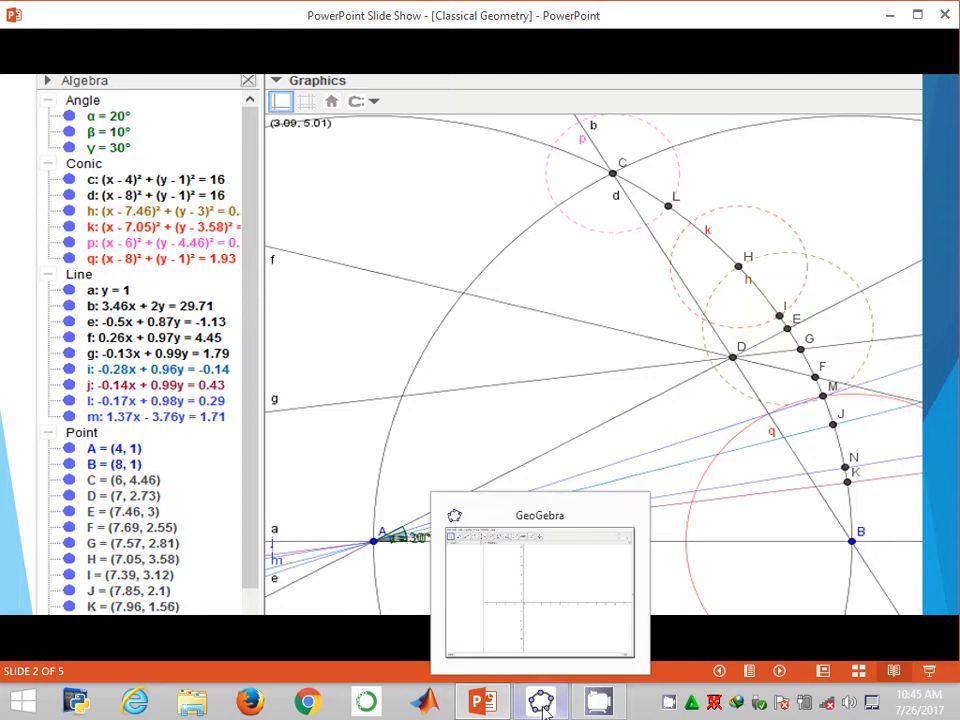
{"action": "left_click", "coordinate": [540, 700]}
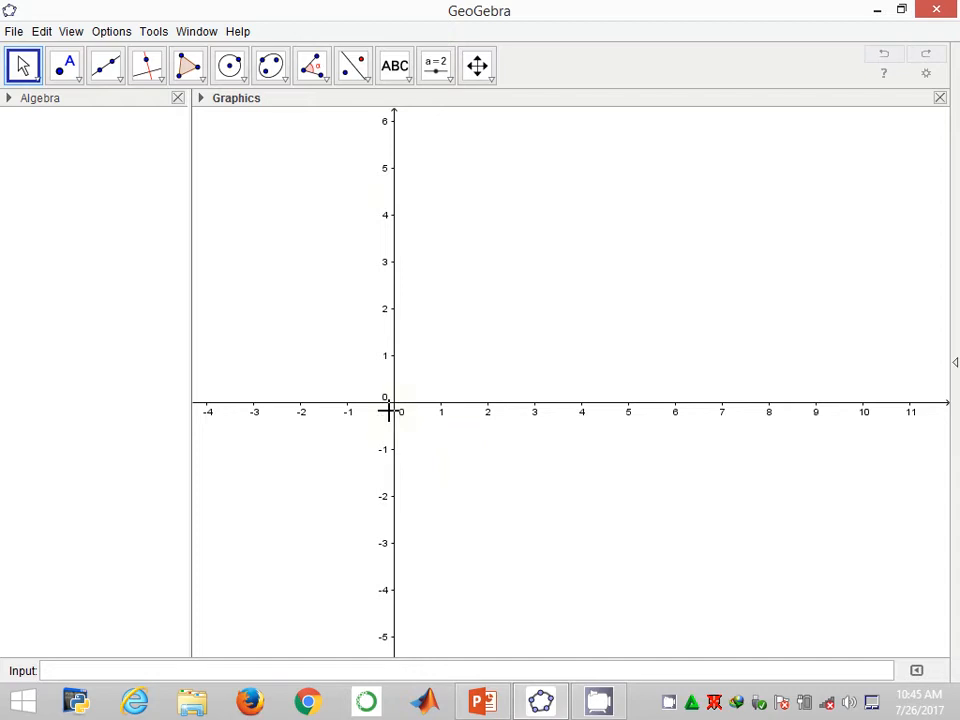
{"action": "mouse_move", "coordinate": [396, 208]}
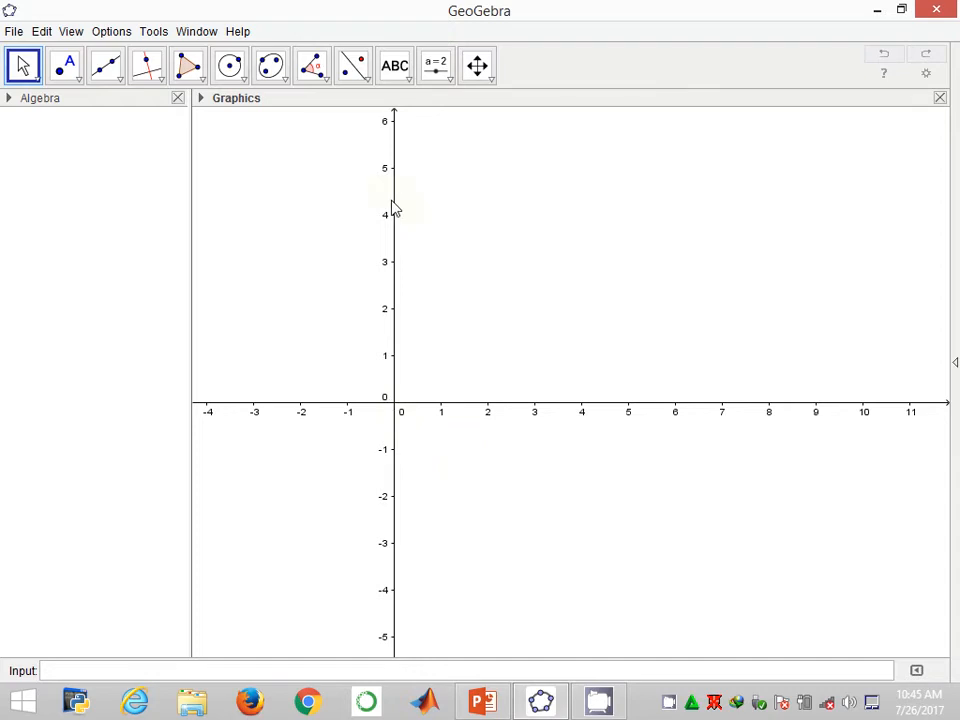
{"action": "mouse_move", "coordinate": [188, 270]}
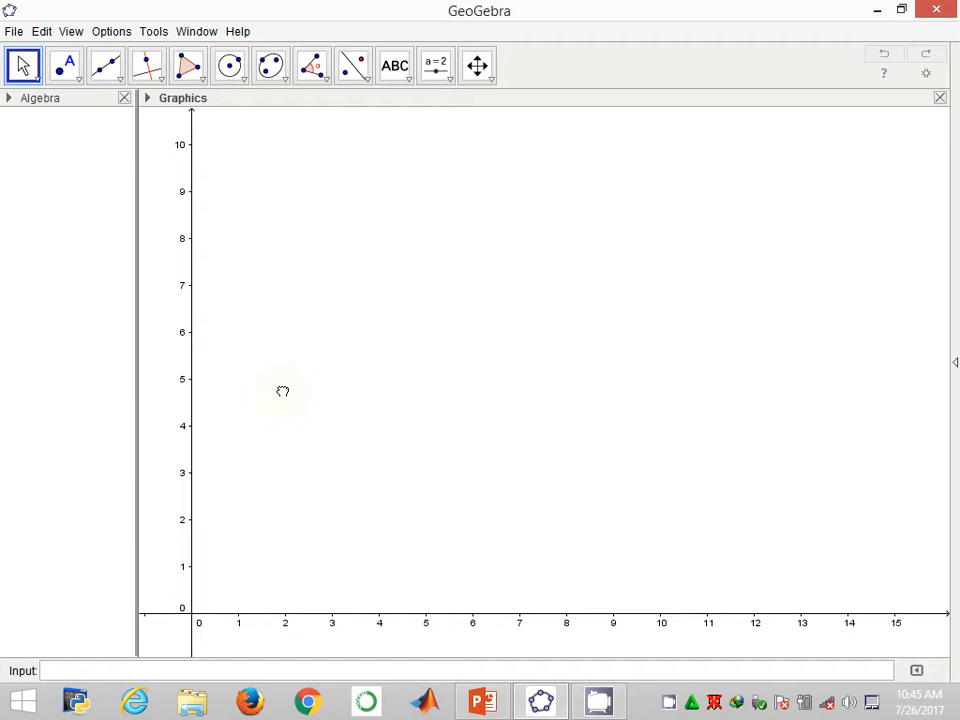
{"action": "mouse_move", "coordinate": [276, 348]}
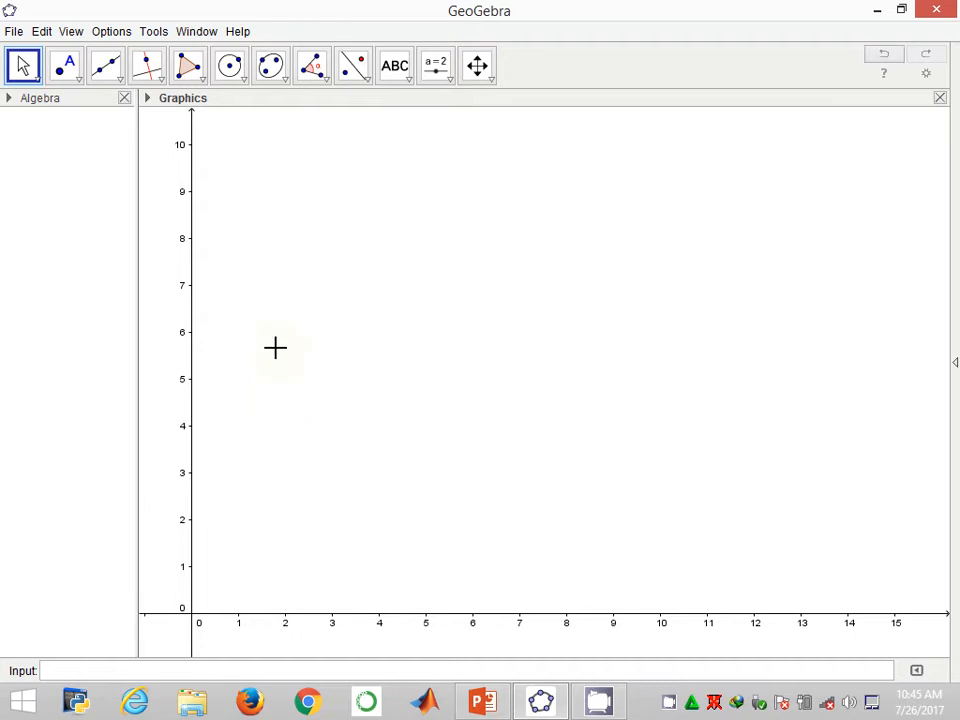
{"action": "left_click", "coordinate": [64, 64]}
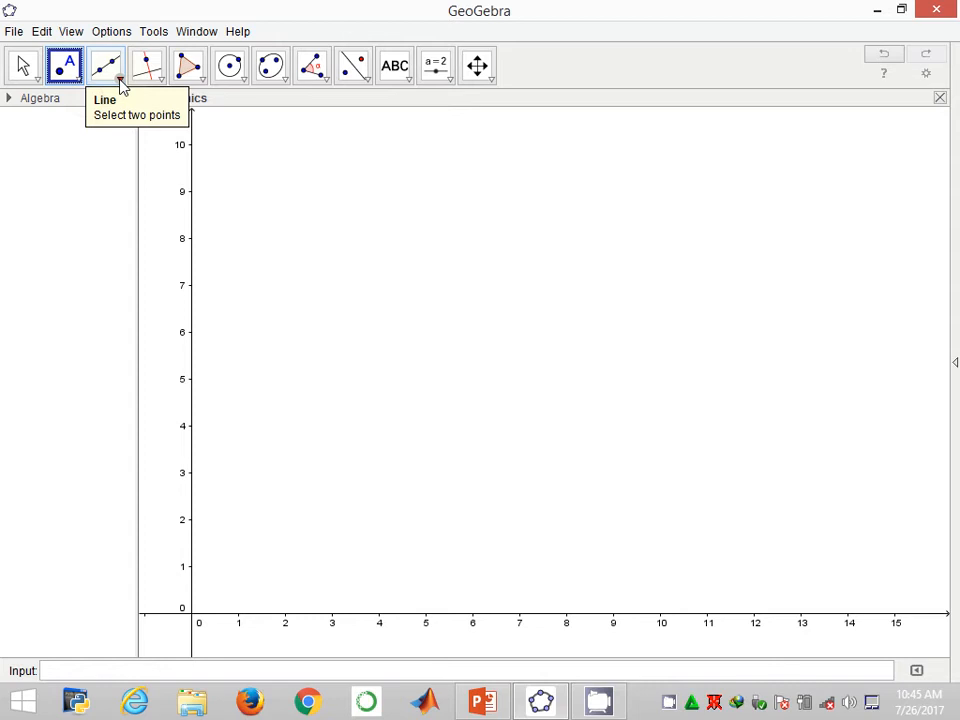
{"action": "left_click", "coordinate": [104, 64]}
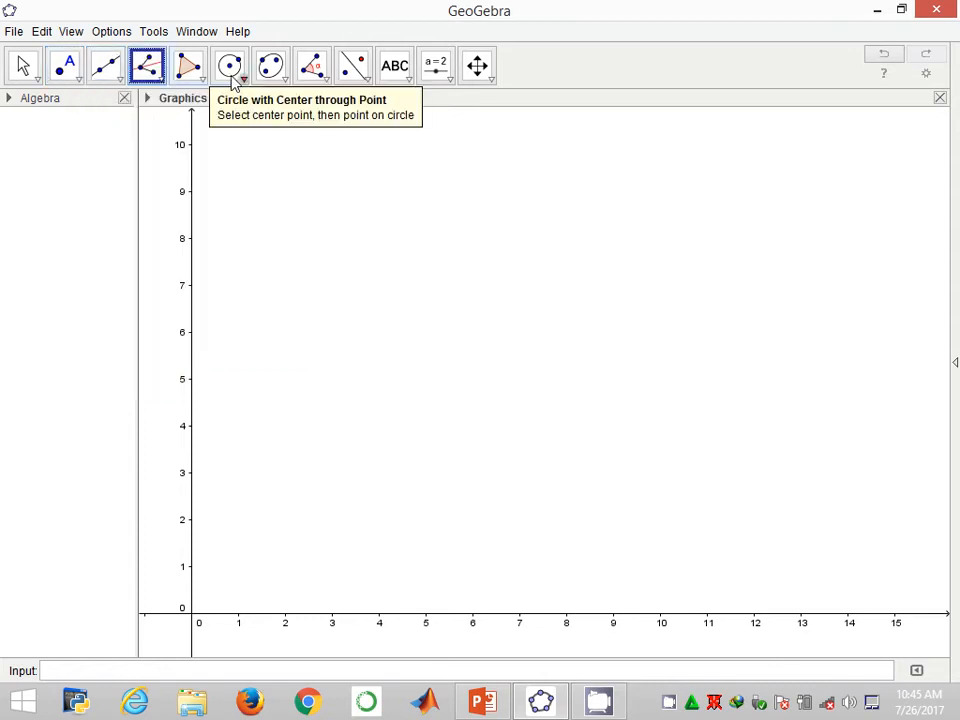
{"action": "left_click", "coordinate": [238, 76]}
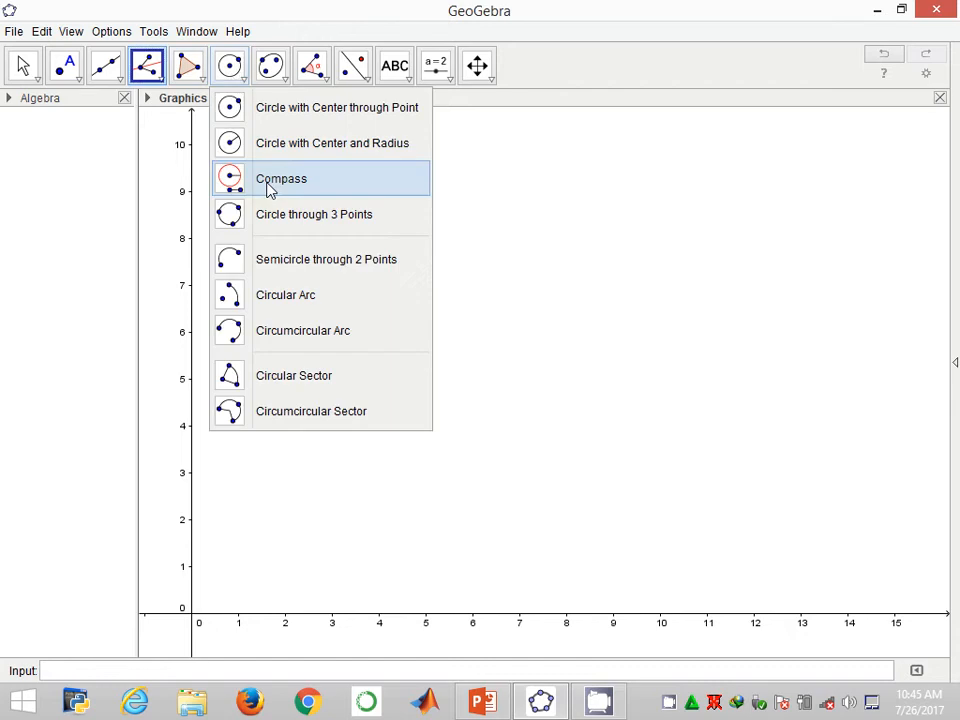
{"action": "left_click", "coordinate": [280, 178]}
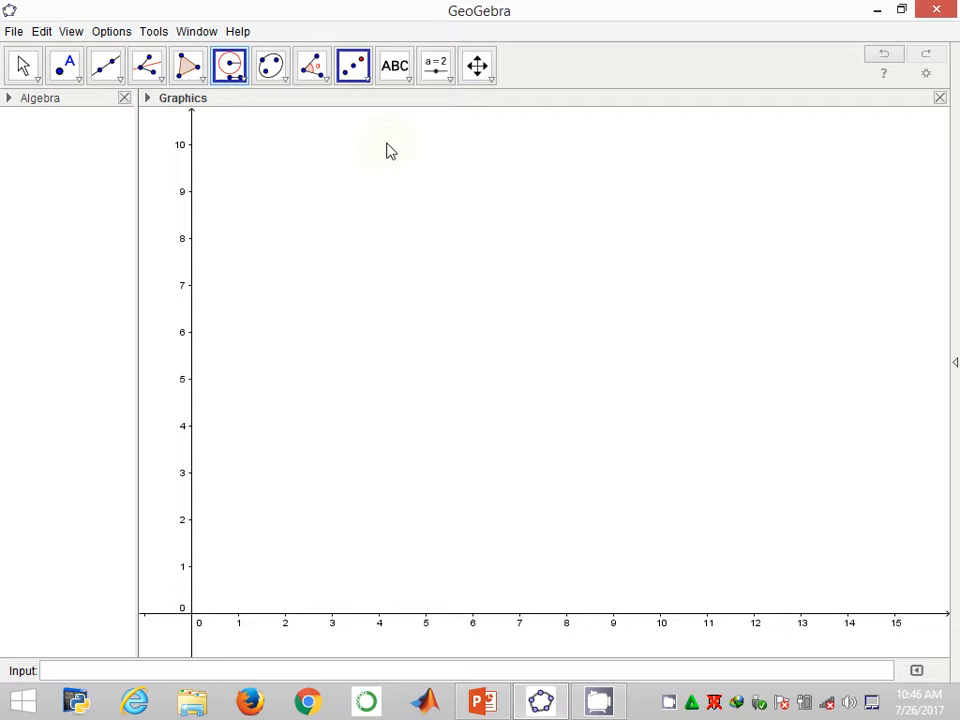
Step: Place points A at (5, 1) and B at (11, 1) and draw line a through them
{"action": "left_click", "coordinate": [352, 64]}
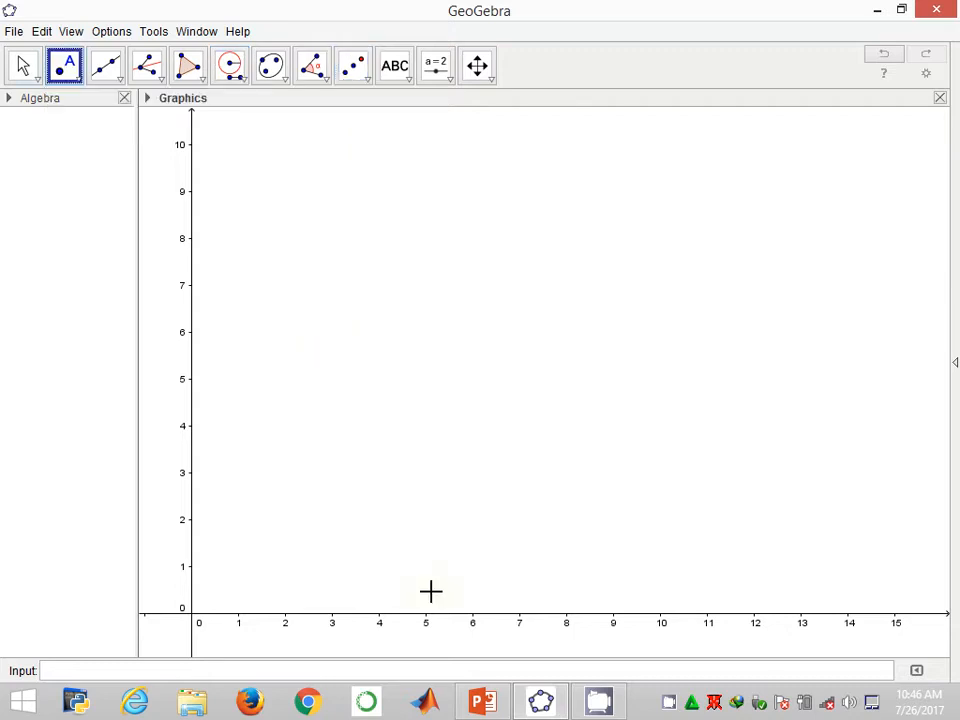
{"action": "mouse_move", "coordinate": [428, 572]}
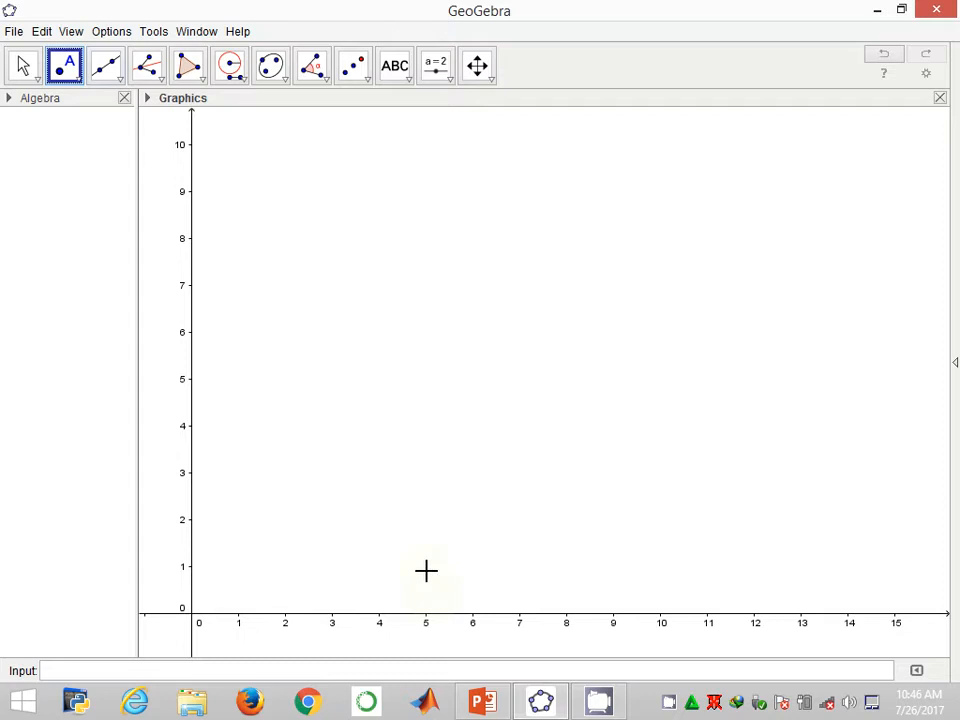
{"action": "left_click", "coordinate": [424, 566]}
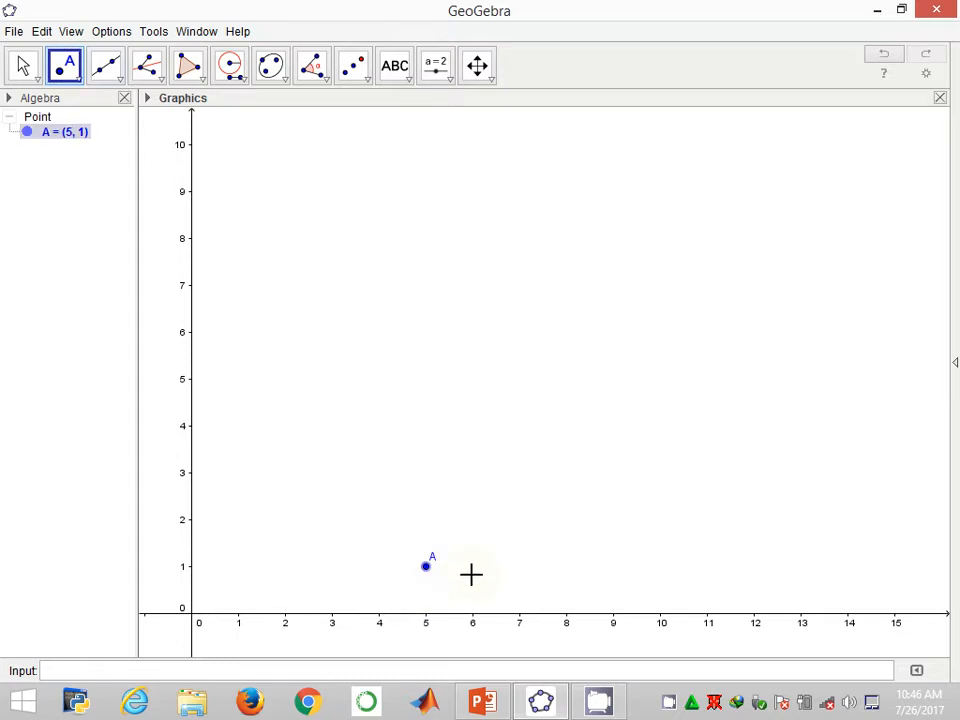
{"action": "mouse_move", "coordinate": [680, 568]}
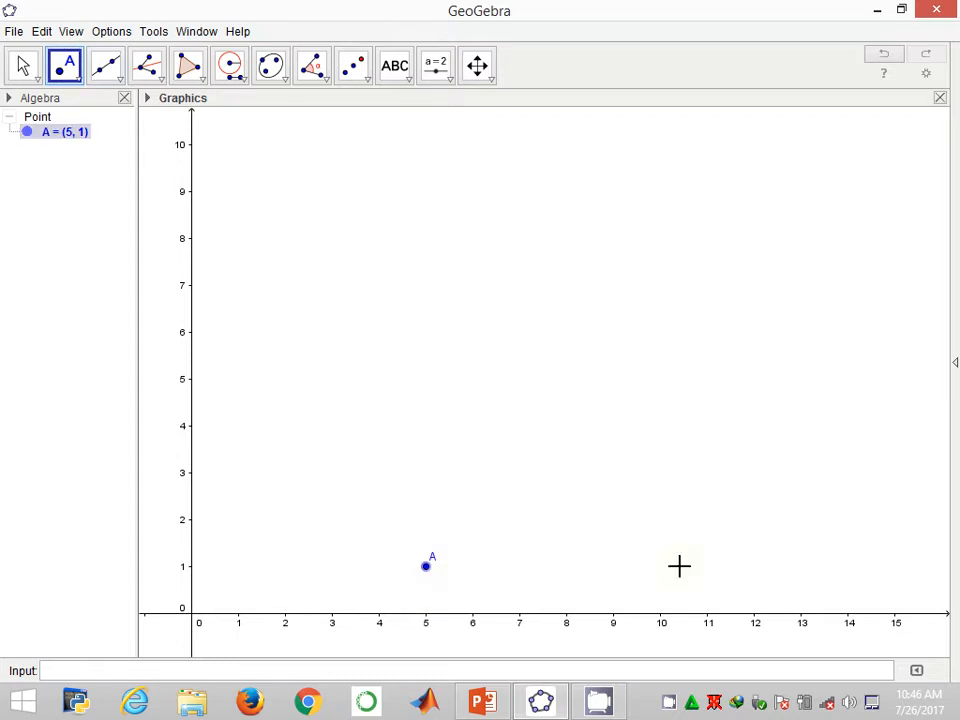
{"action": "left_click", "coordinate": [708, 564]}
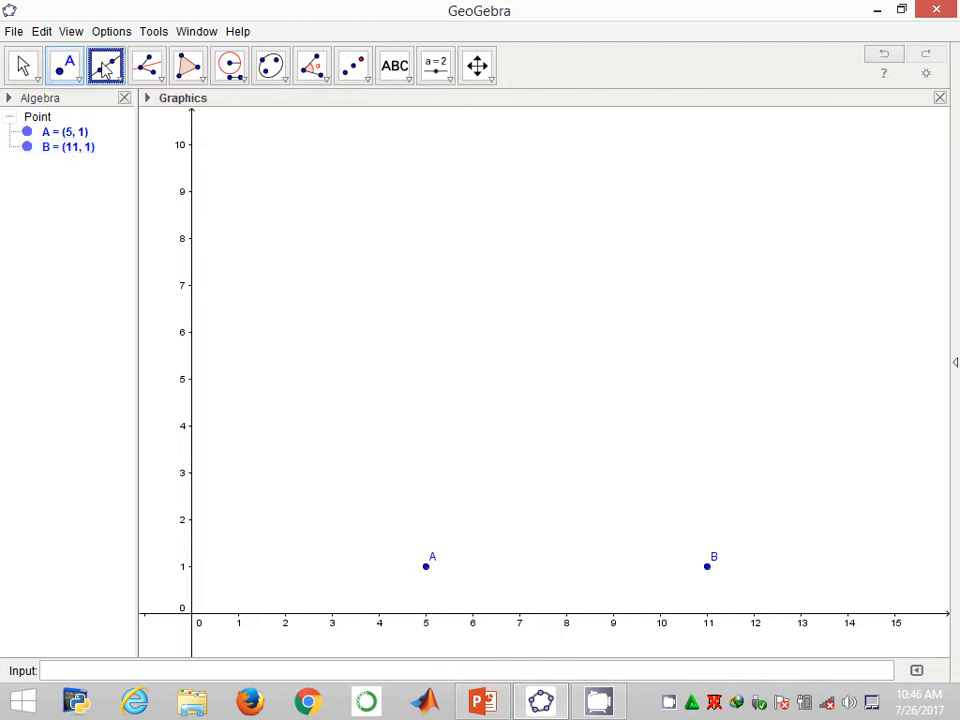
{"action": "left_click", "coordinate": [104, 64]}
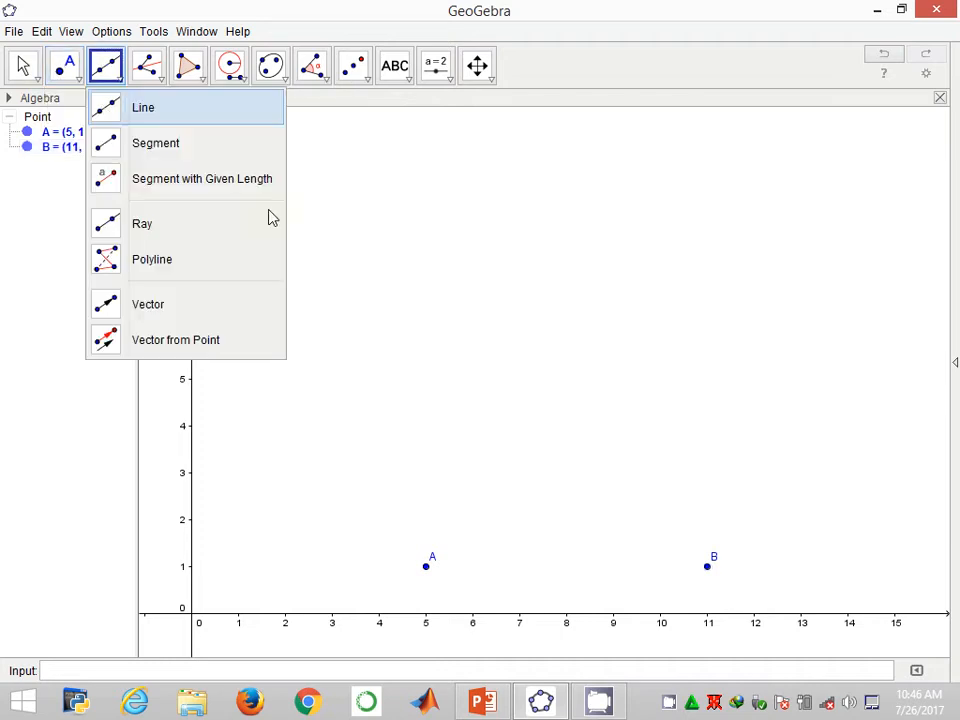
{"action": "left_click", "coordinate": [144, 108]}
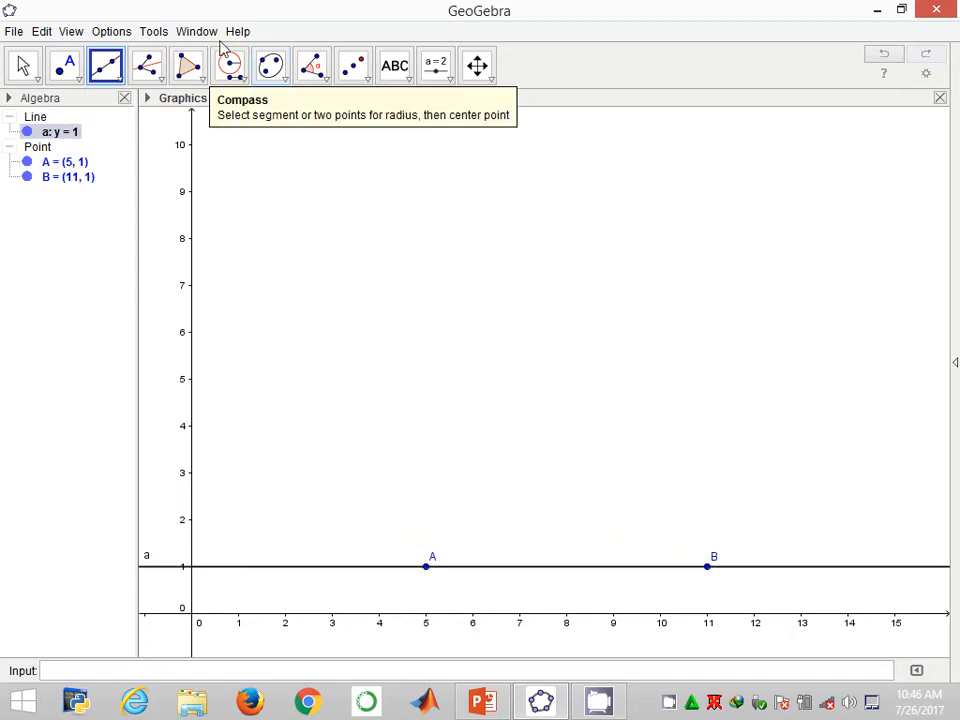
Step: Draw circles centred at B through A and at A through B, intersecting at C (8, 6.2)
{"action": "left_click", "coordinate": [230, 64]}
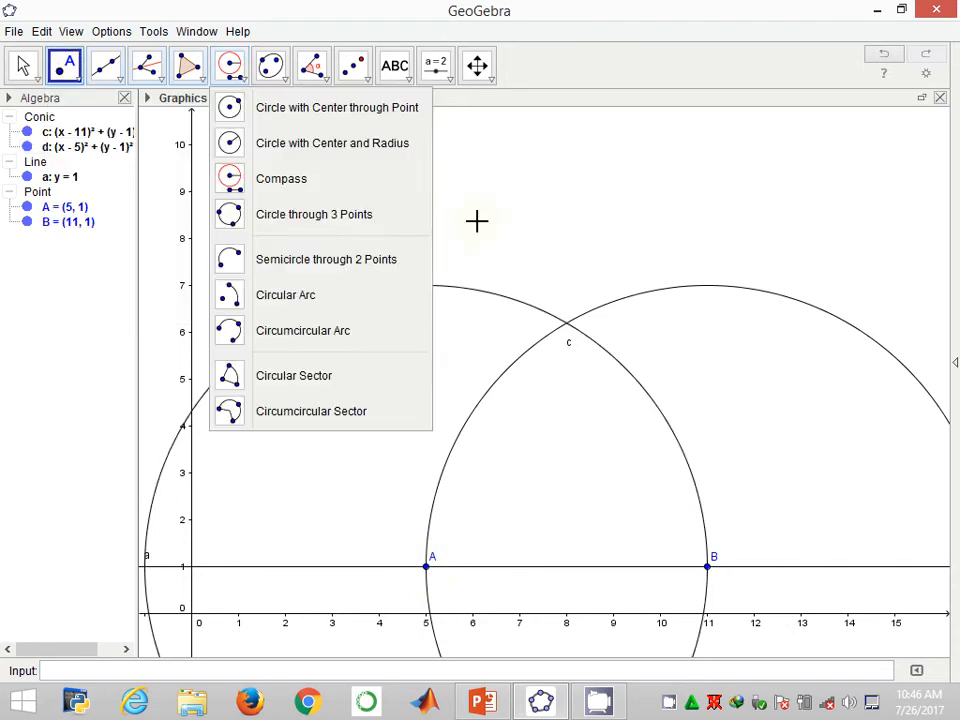
{"action": "left_click", "coordinate": [568, 328]}
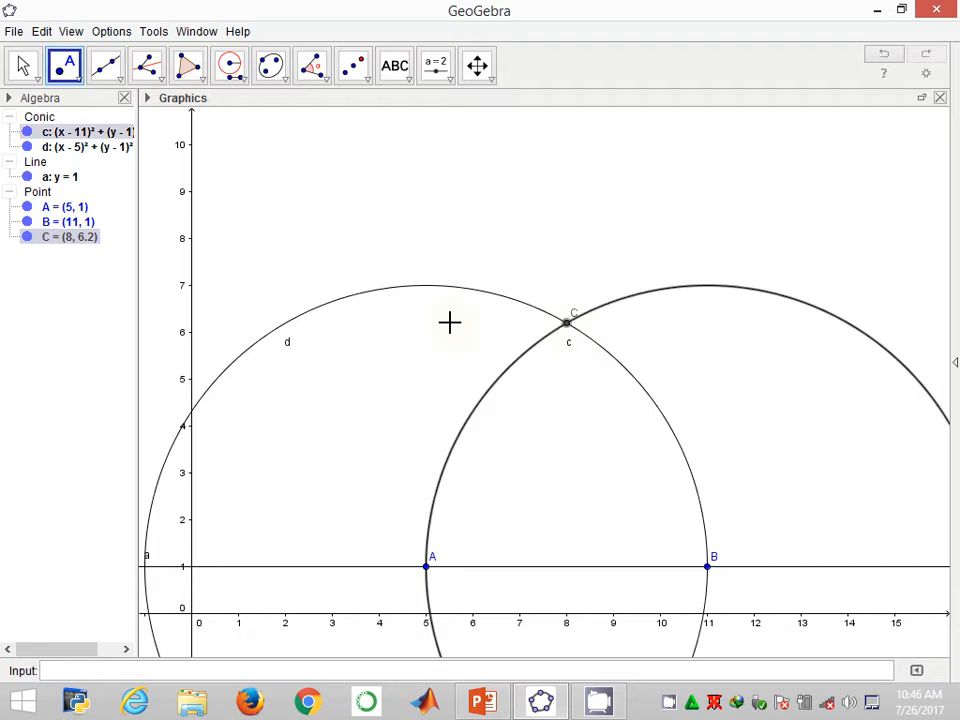
{"action": "left_click", "coordinate": [104, 64]}
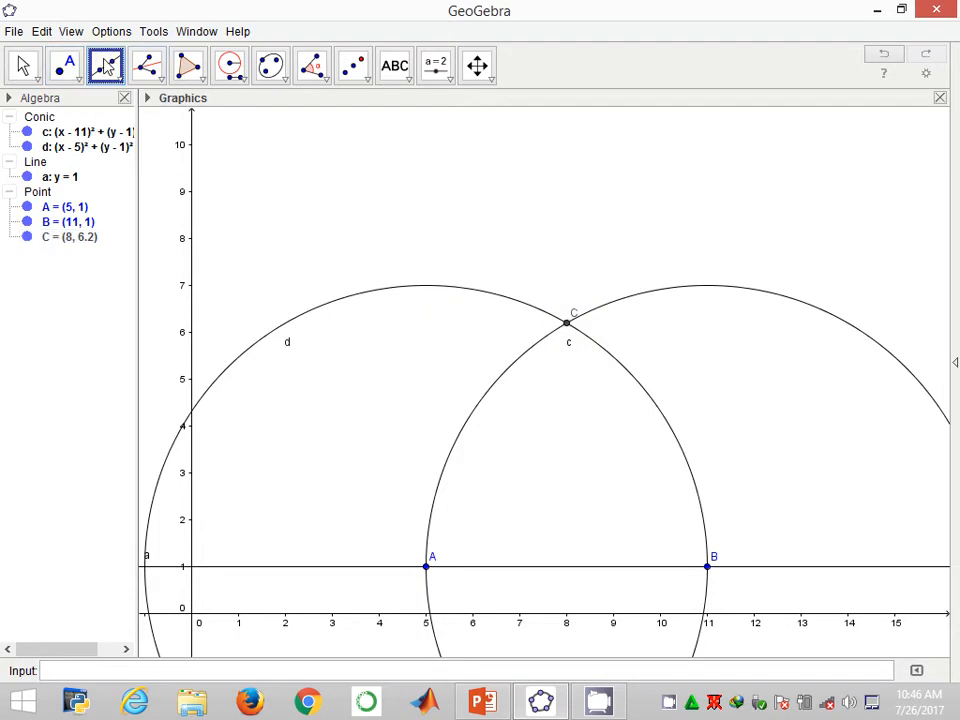
Step: Draw line b through C and B, then bisector line e of angle CAB through A
{"action": "left_click", "coordinate": [104, 64]}
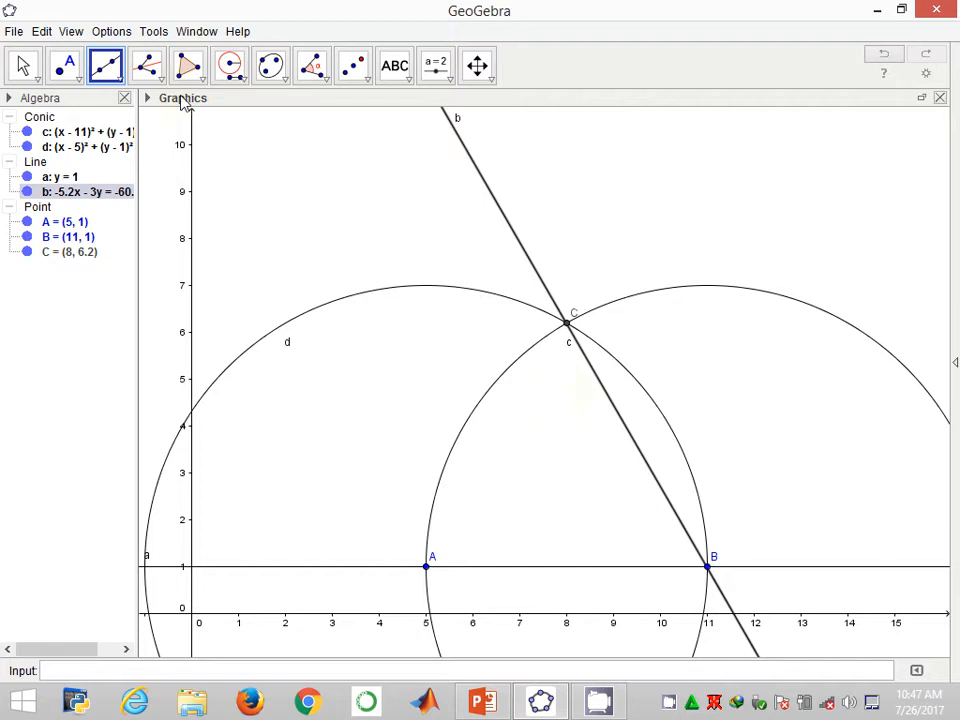
{"action": "left_click", "coordinate": [148, 64]}
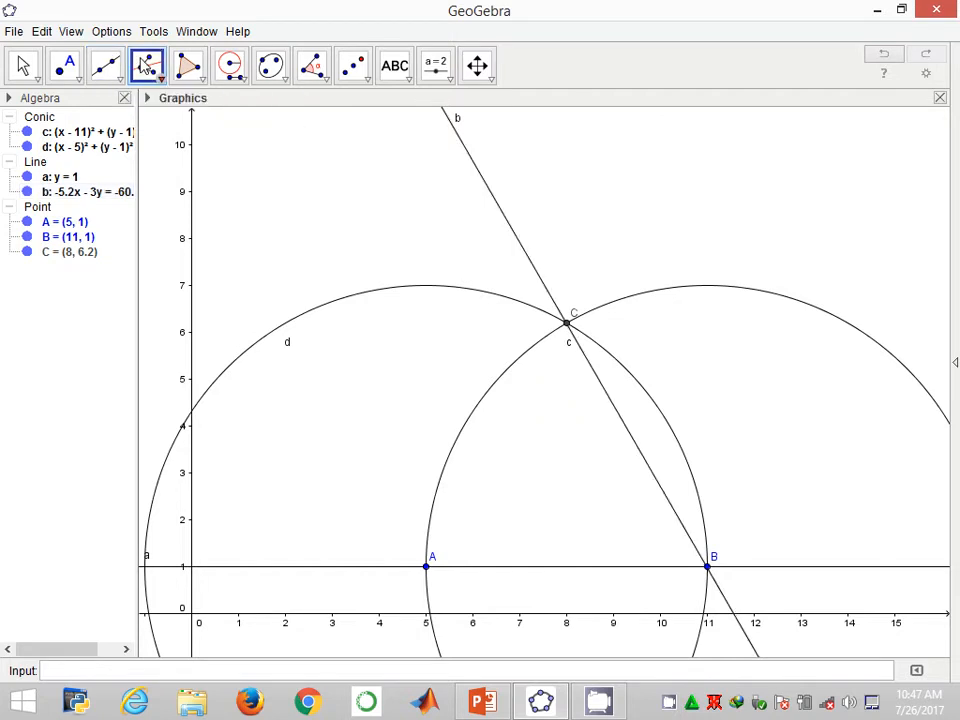
{"action": "left_click", "coordinate": [148, 64]}
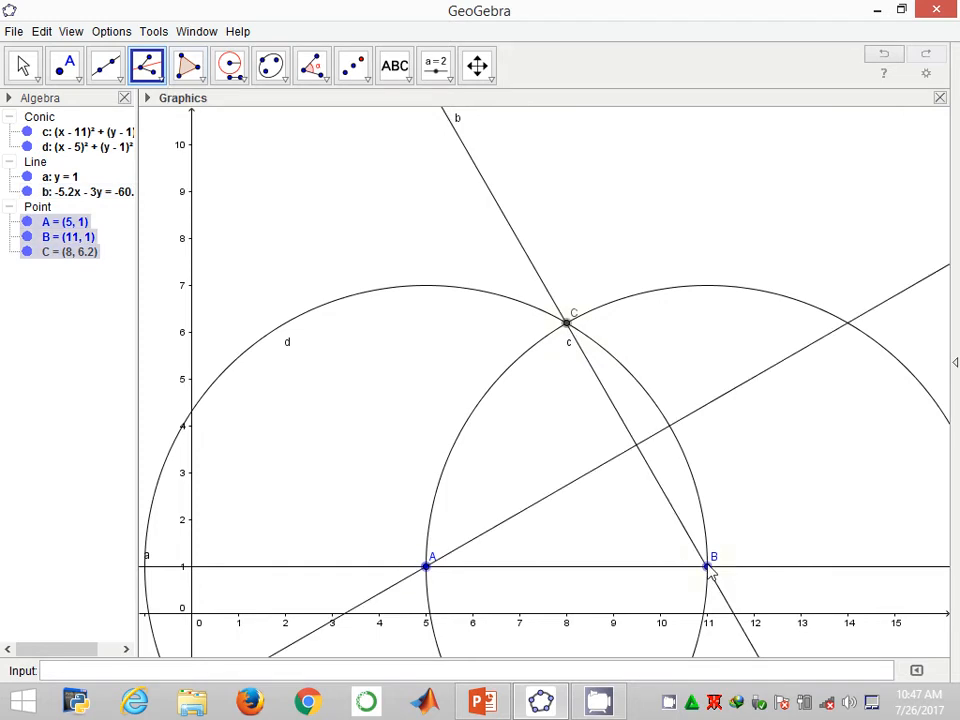
{"action": "left_click", "coordinate": [708, 568]}
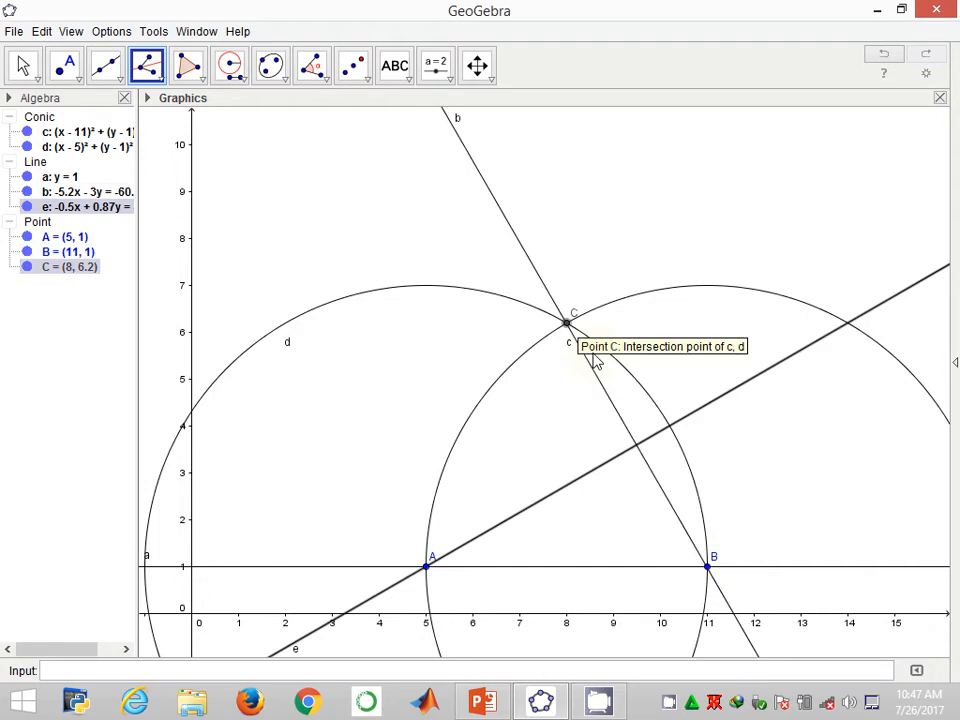
{"action": "mouse_move", "coordinate": [646, 480]}
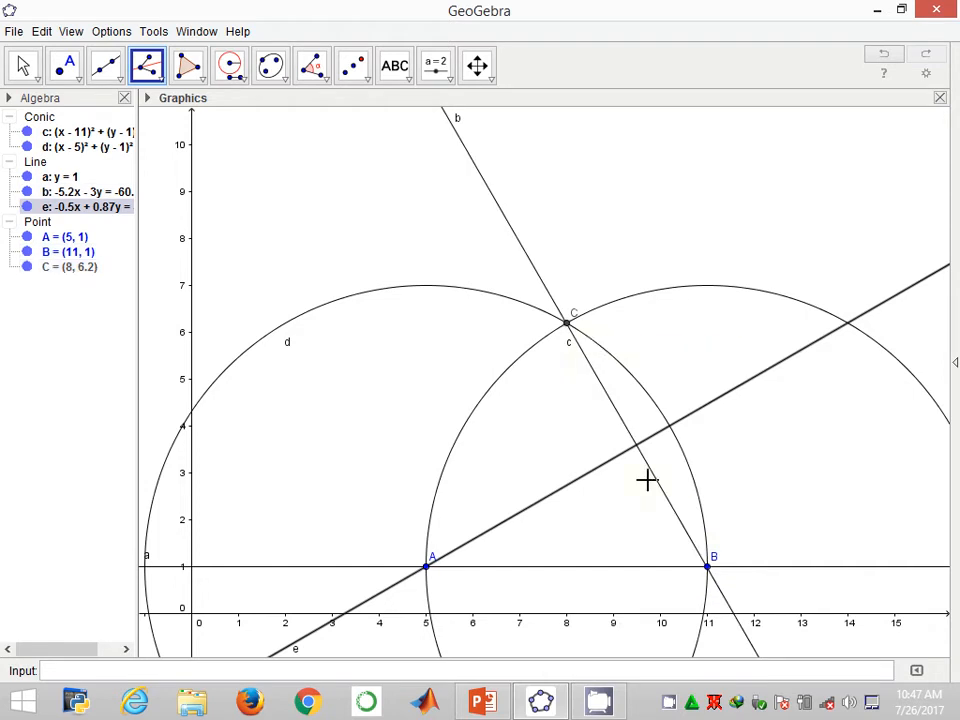
{"action": "mouse_move", "coordinate": [670, 414]}
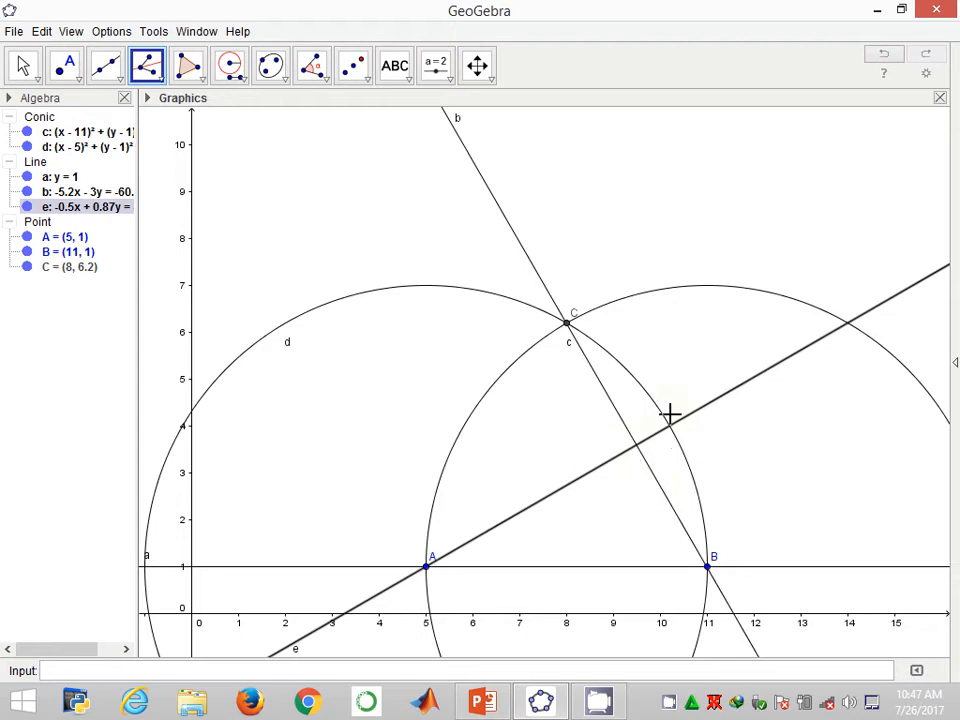
{"action": "mouse_move", "coordinate": [628, 344]}
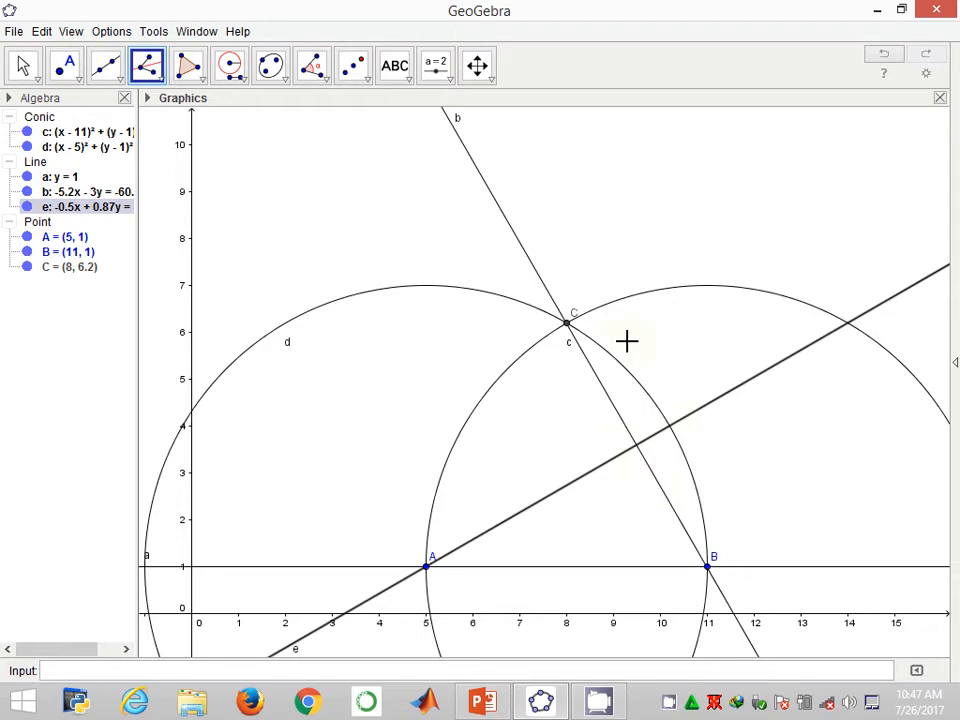
Step: Mark point E where bisector e crosses circle d
{"action": "left_click", "coordinate": [64, 64]}
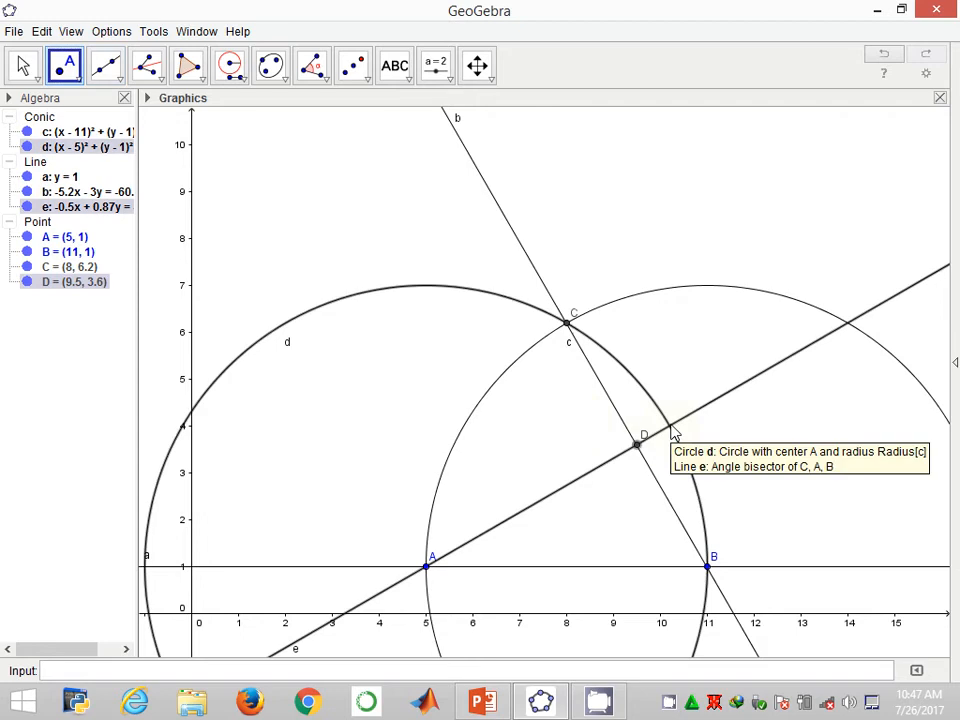
{"action": "left_click", "coordinate": [668, 428]}
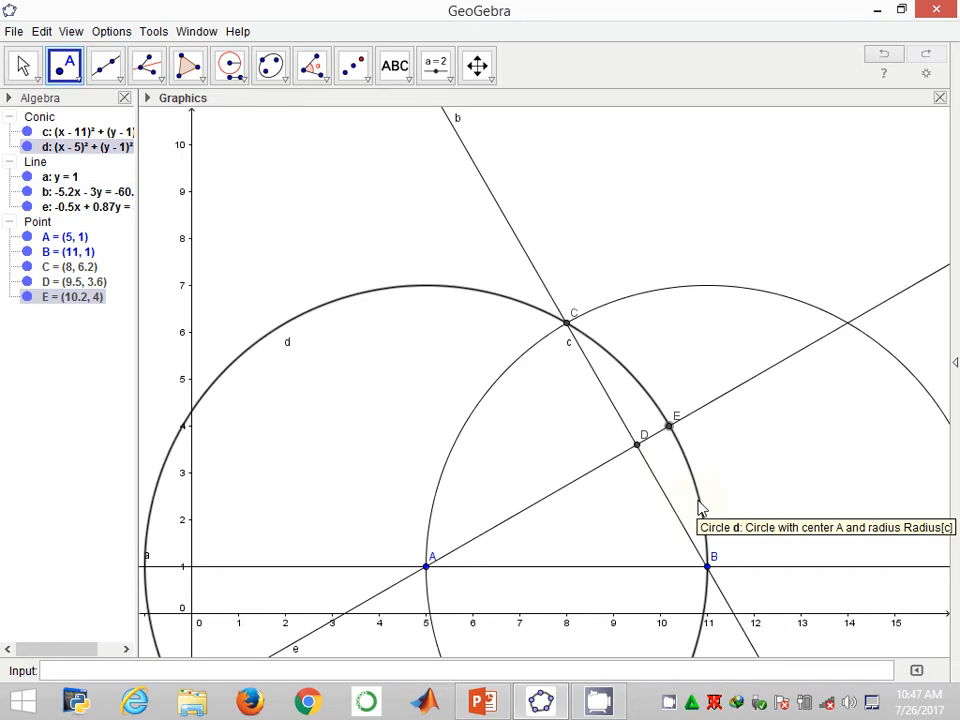
{"action": "mouse_move", "coordinate": [564, 320]}
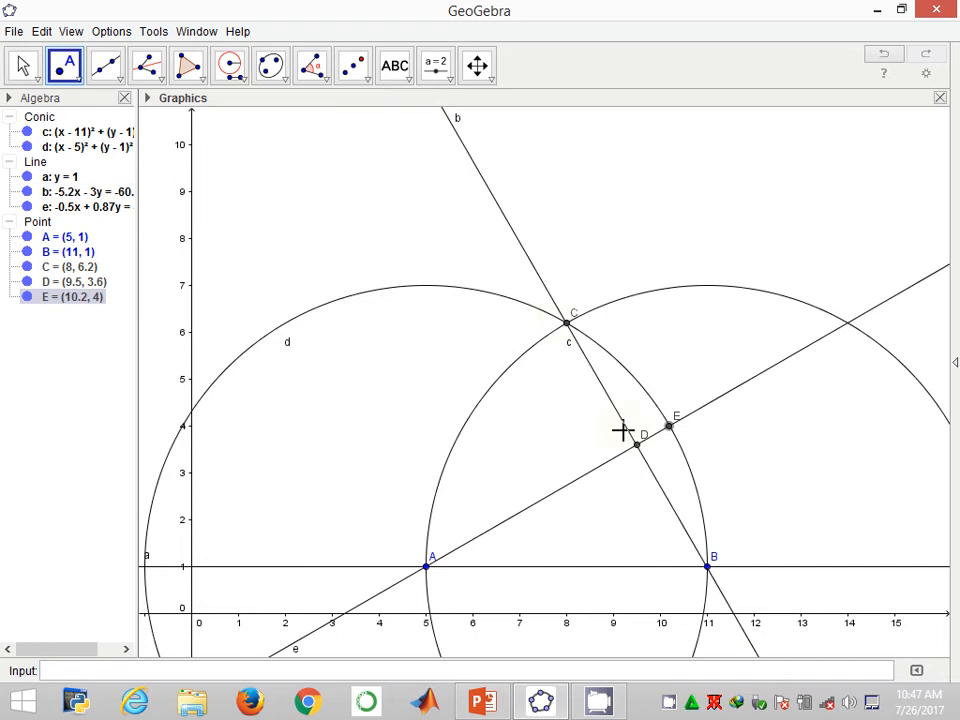
{"action": "mouse_move", "coordinate": [664, 448]}
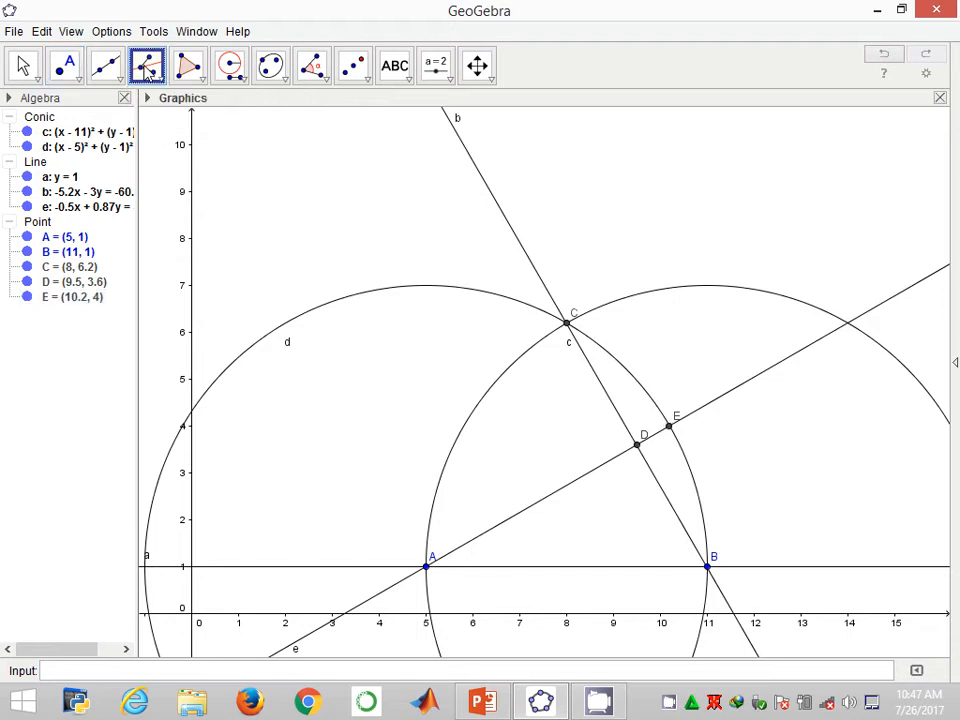
Step: Bisect angle EDB with line f and mark point F where f meets circle d
{"action": "left_click", "coordinate": [146, 64]}
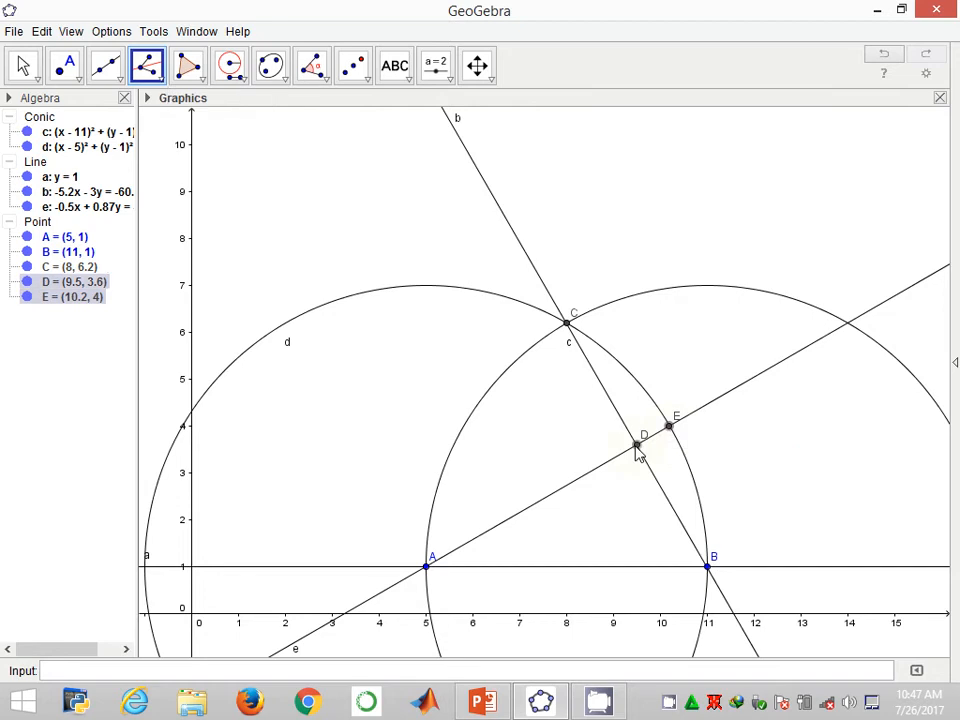
{"action": "left_click", "coordinate": [708, 568]}
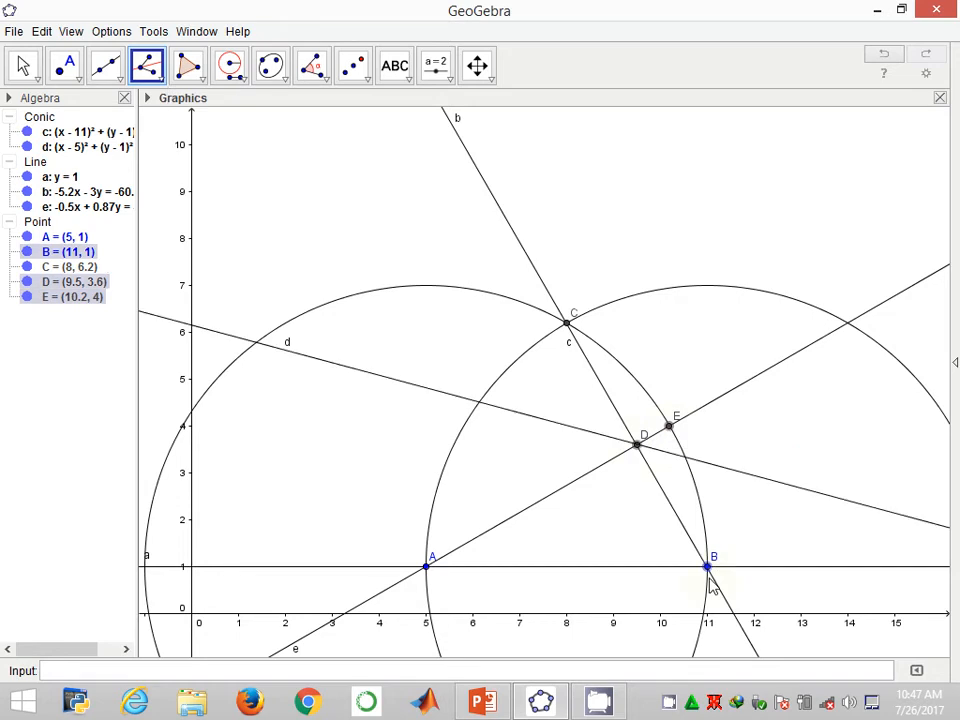
{"action": "left_click", "coordinate": [708, 568]}
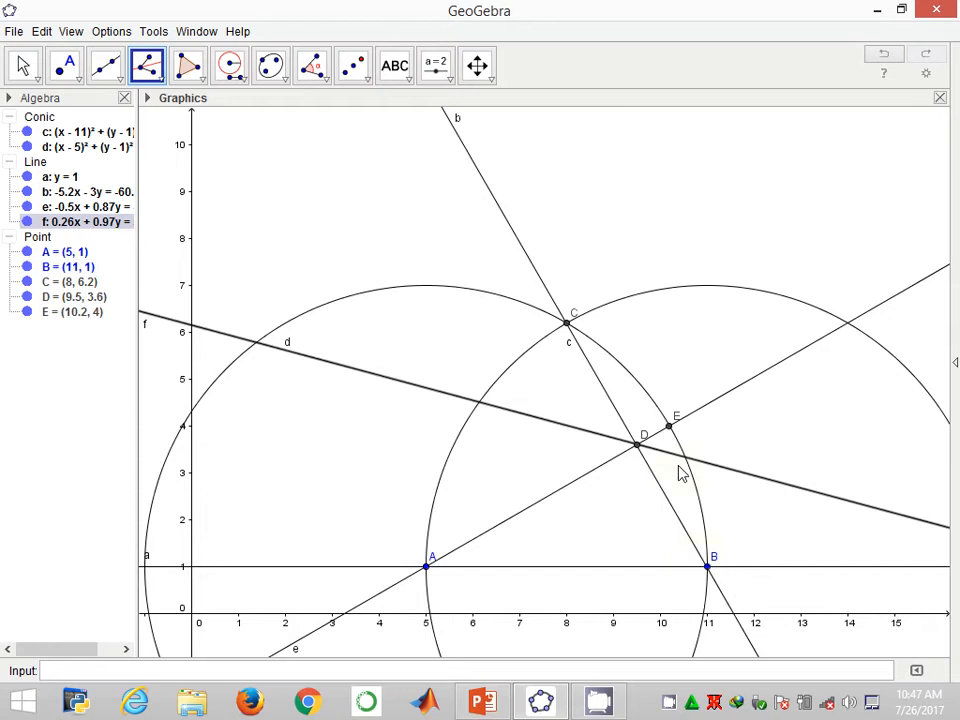
{"action": "mouse_move", "coordinate": [704, 538]}
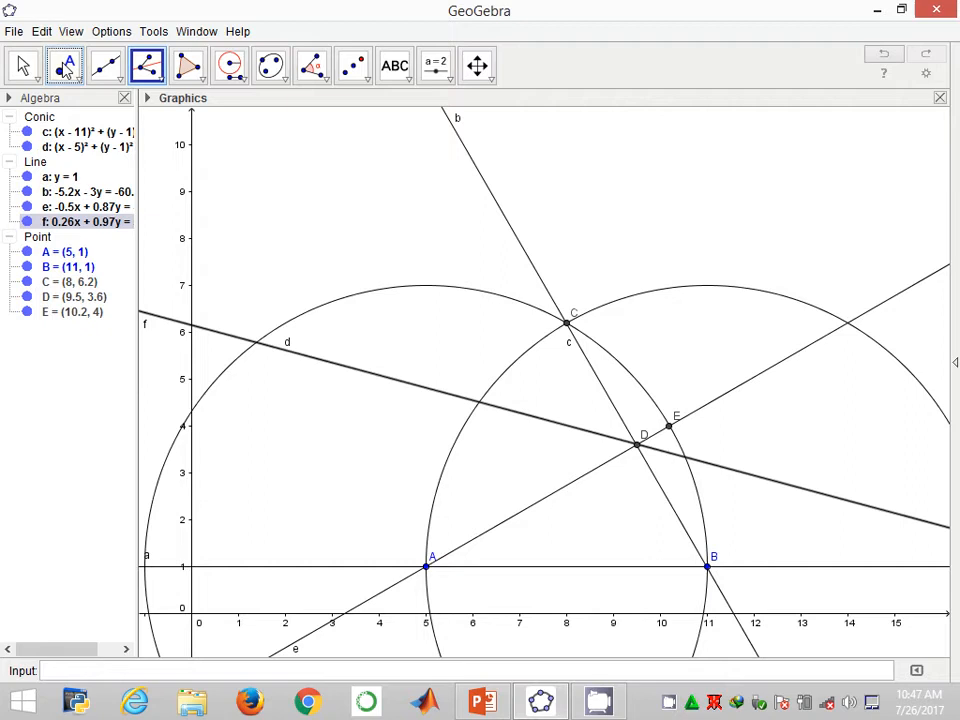
{"action": "left_click", "coordinate": [64, 64]}
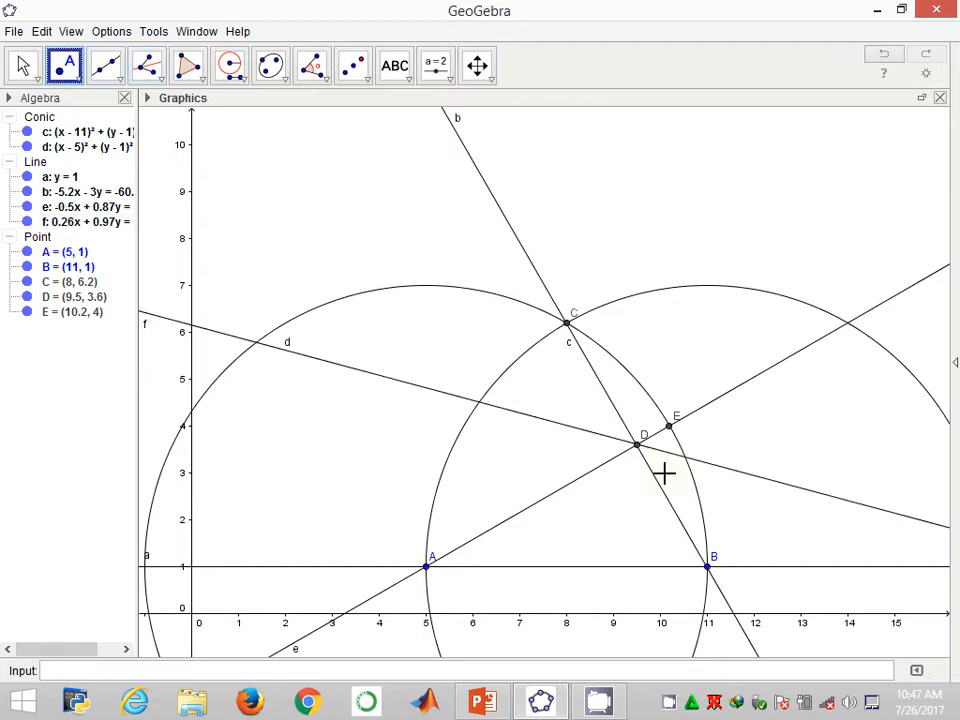
{"action": "mouse_move", "coordinate": [660, 450]}
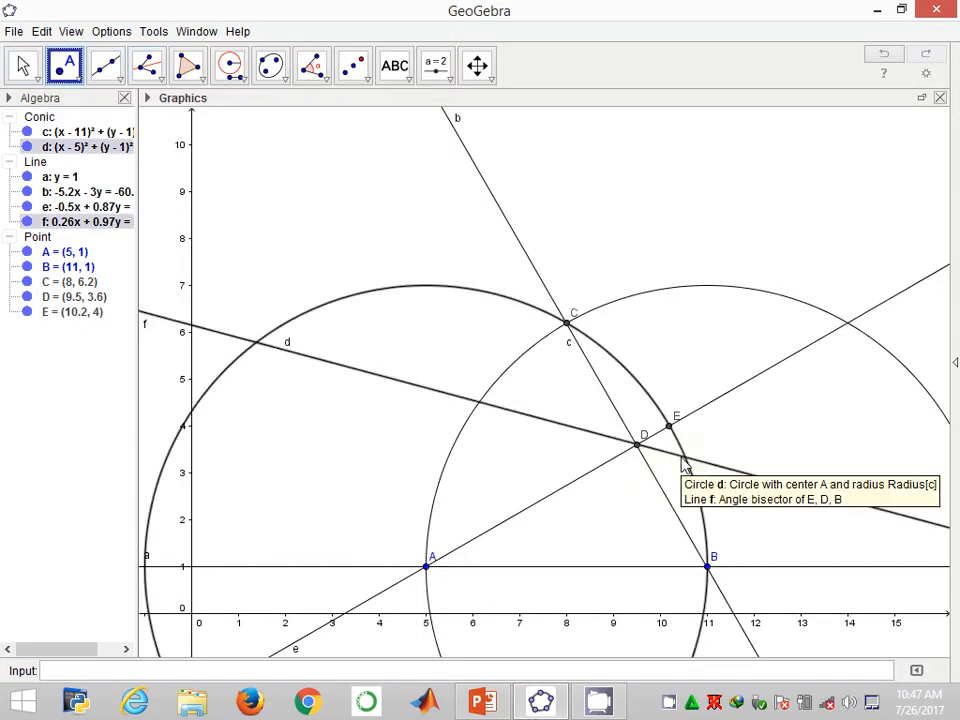
{"action": "left_click", "coordinate": [684, 458]}
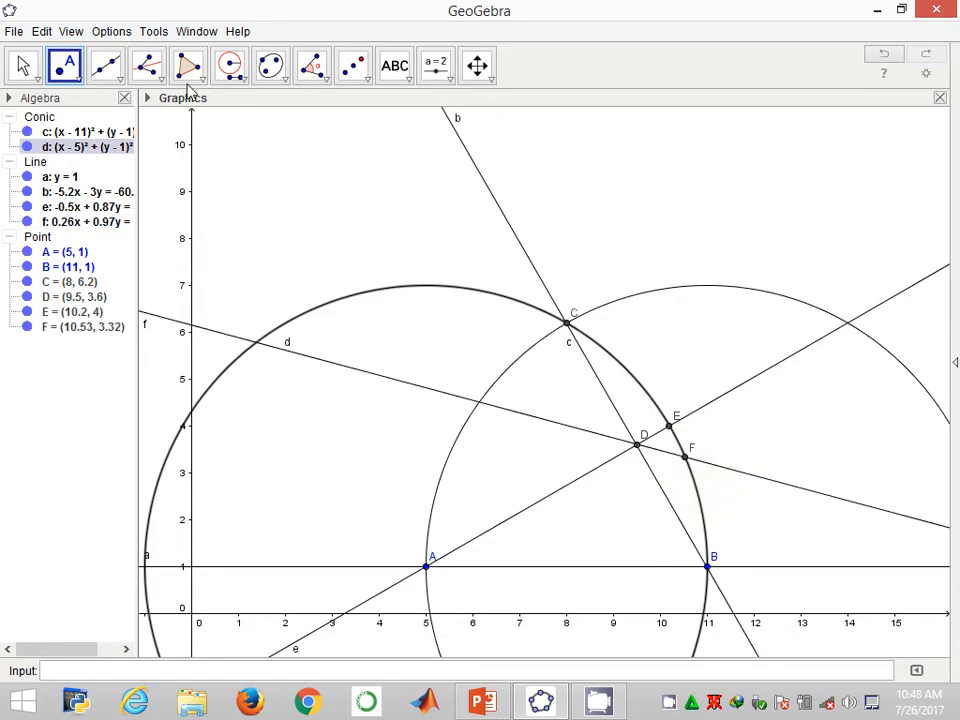
{"action": "mouse_move", "coordinate": [148, 64]}
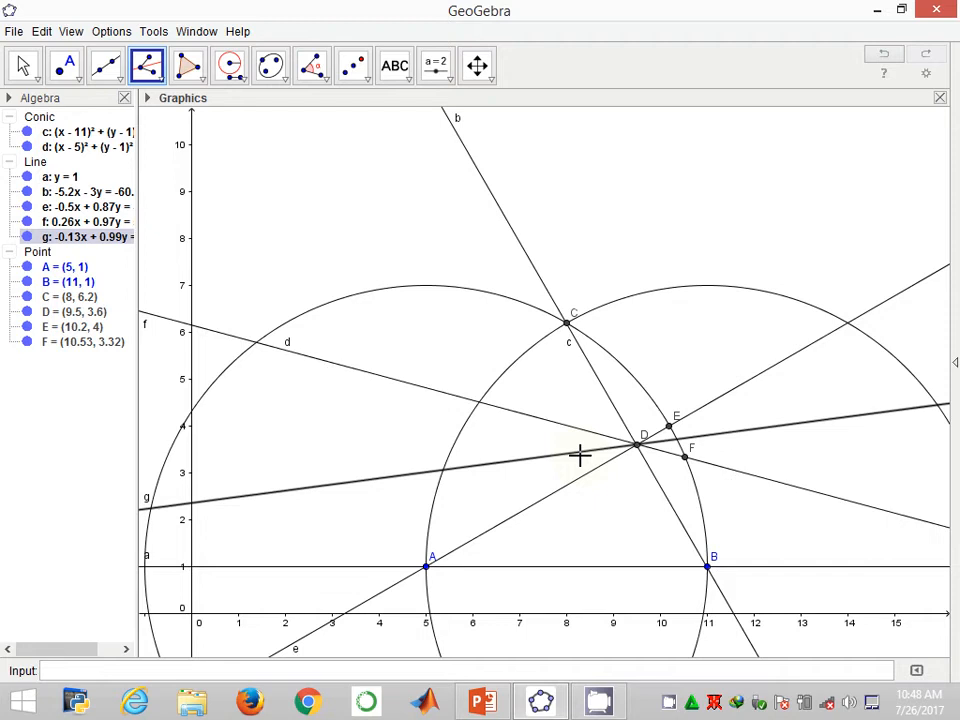
{"action": "mouse_move", "coordinate": [672, 370]}
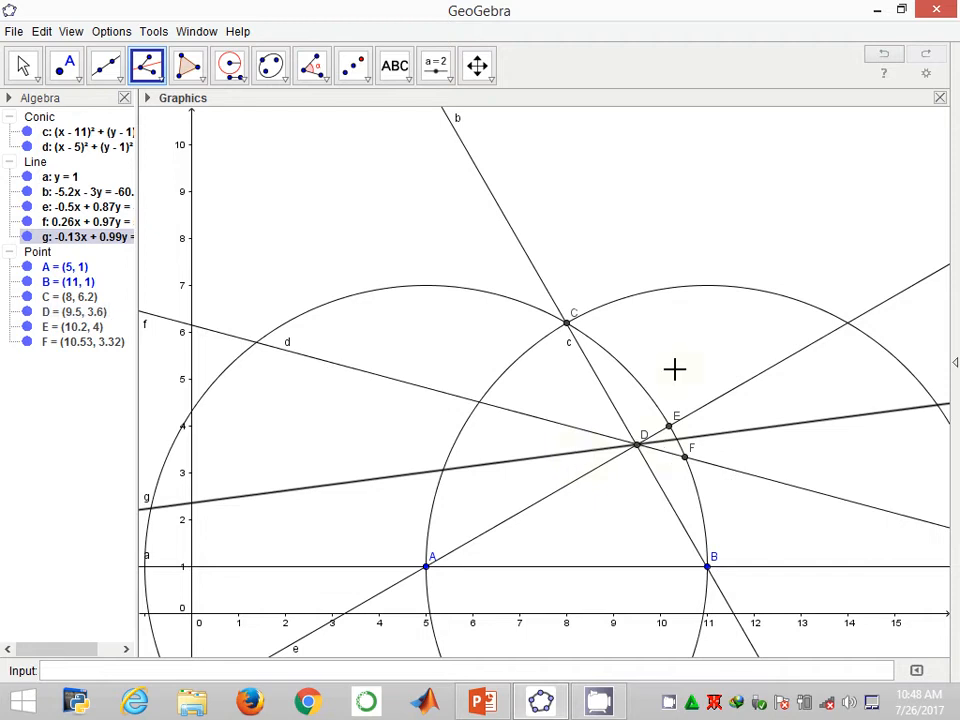
{"action": "mouse_move", "coordinate": [416, 132]}
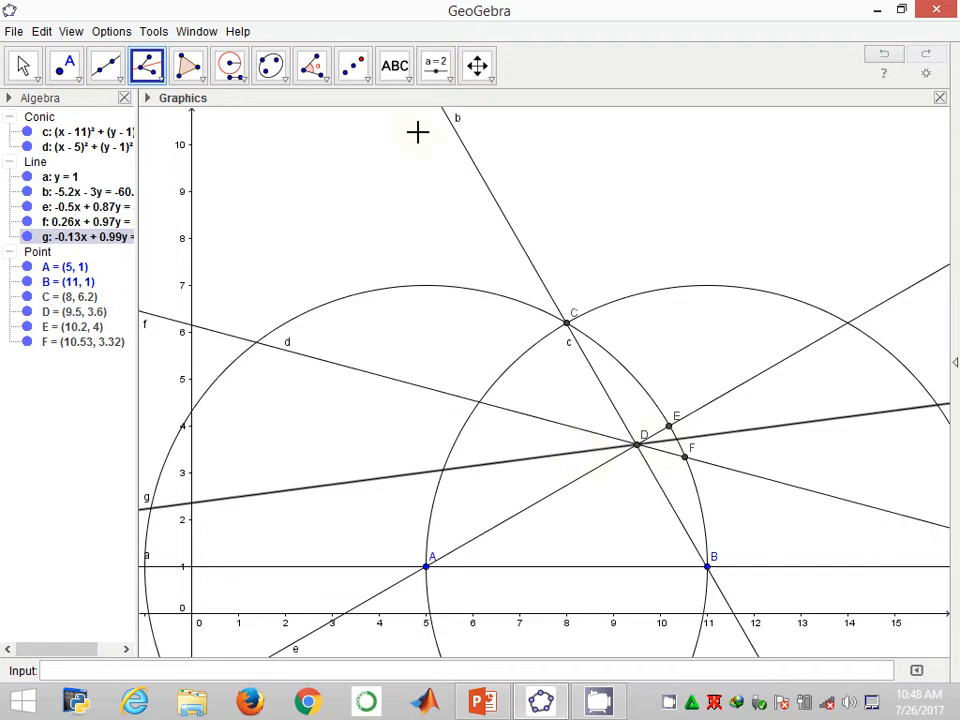
Step: Mark point G where bisector line g crosses circle d between E and F
{"action": "left_click", "coordinate": [64, 64]}
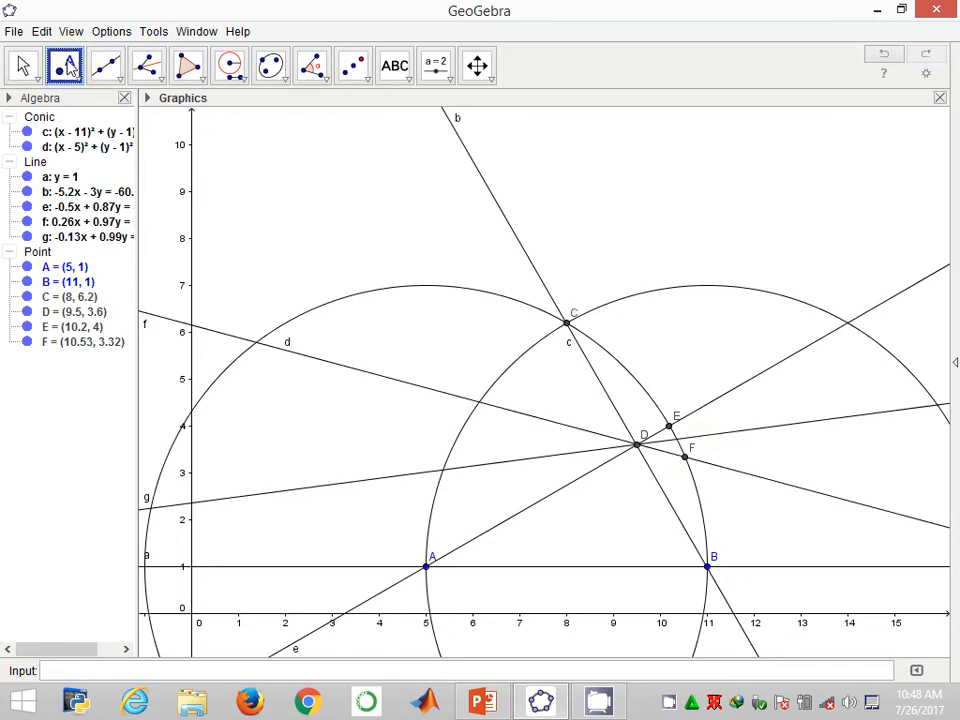
{"action": "mouse_move", "coordinate": [672, 432]}
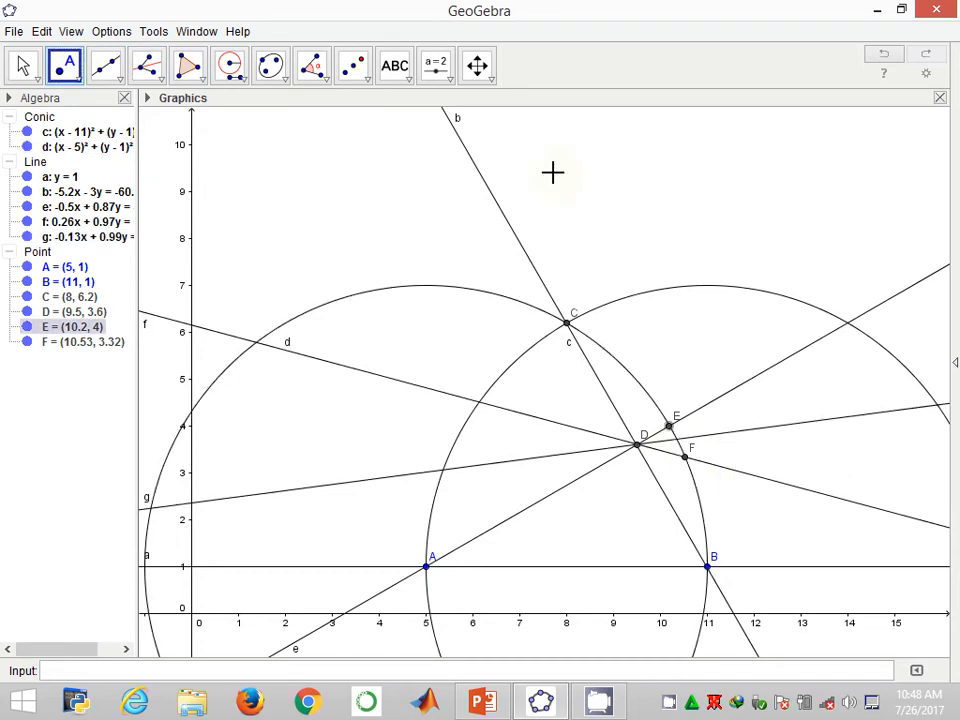
{"action": "left_click", "coordinate": [476, 64]}
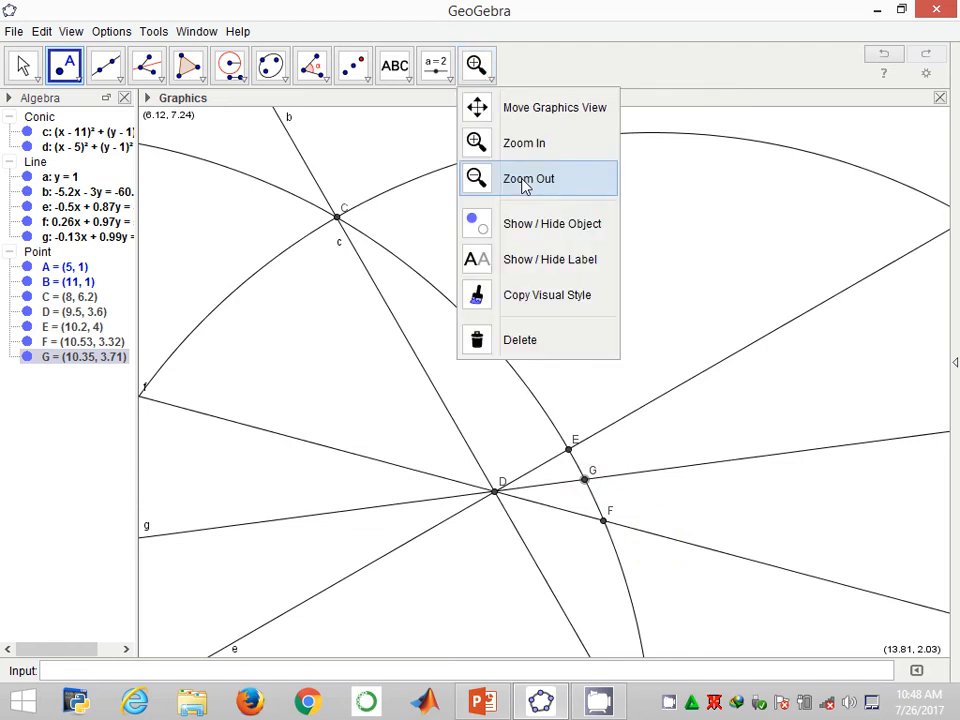
Step: Recentre the view, then colour circle h (centre E, radius DF) red via its properties
{"action": "left_click", "coordinate": [528, 178]}
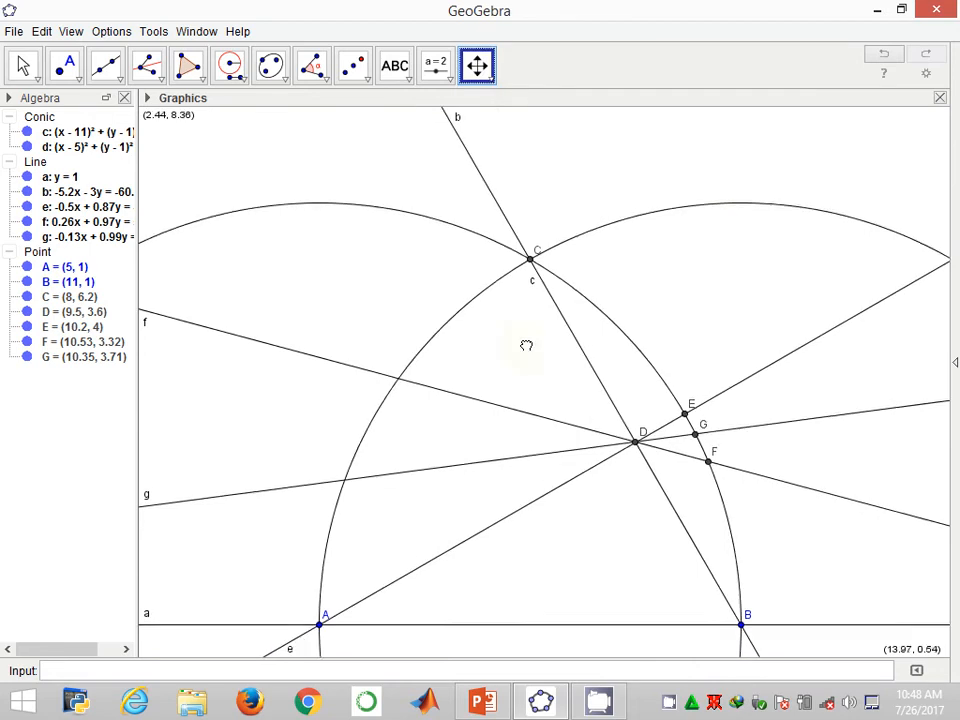
{"action": "left_click_drag", "start_coordinate": [524, 344], "coordinate": [590, 328]}
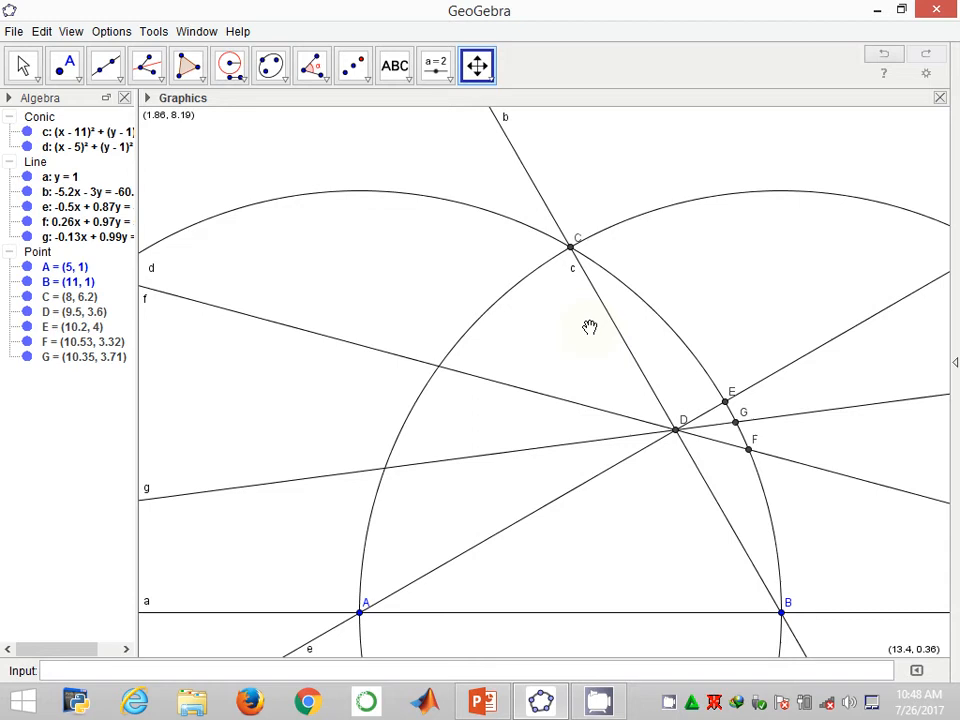
{"action": "mouse_move", "coordinate": [388, 166]}
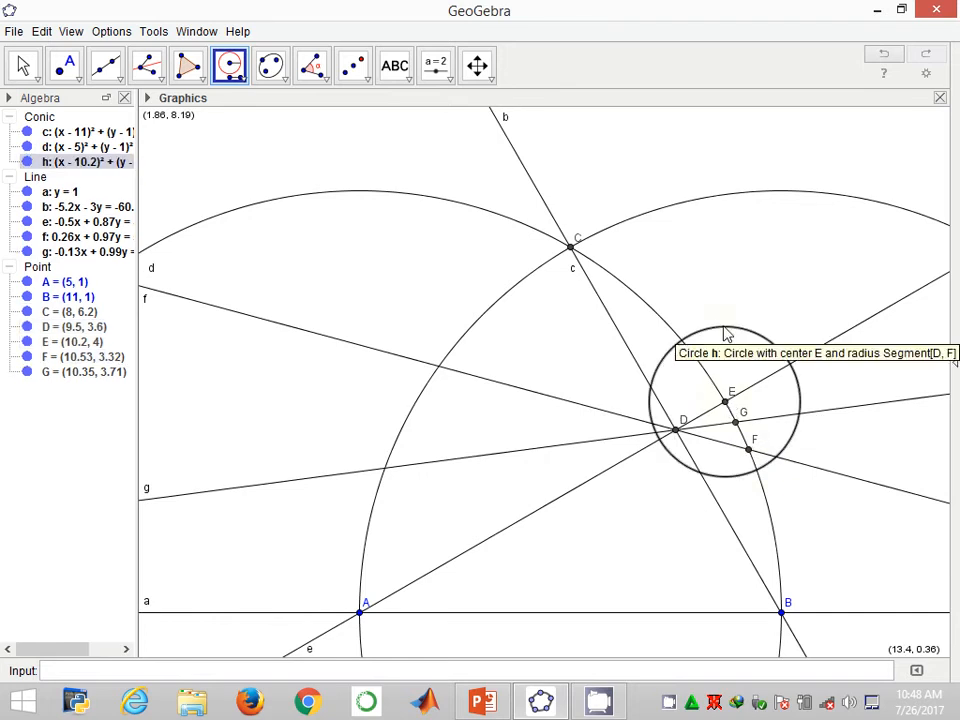
{"action": "right_click", "coordinate": [724, 336]}
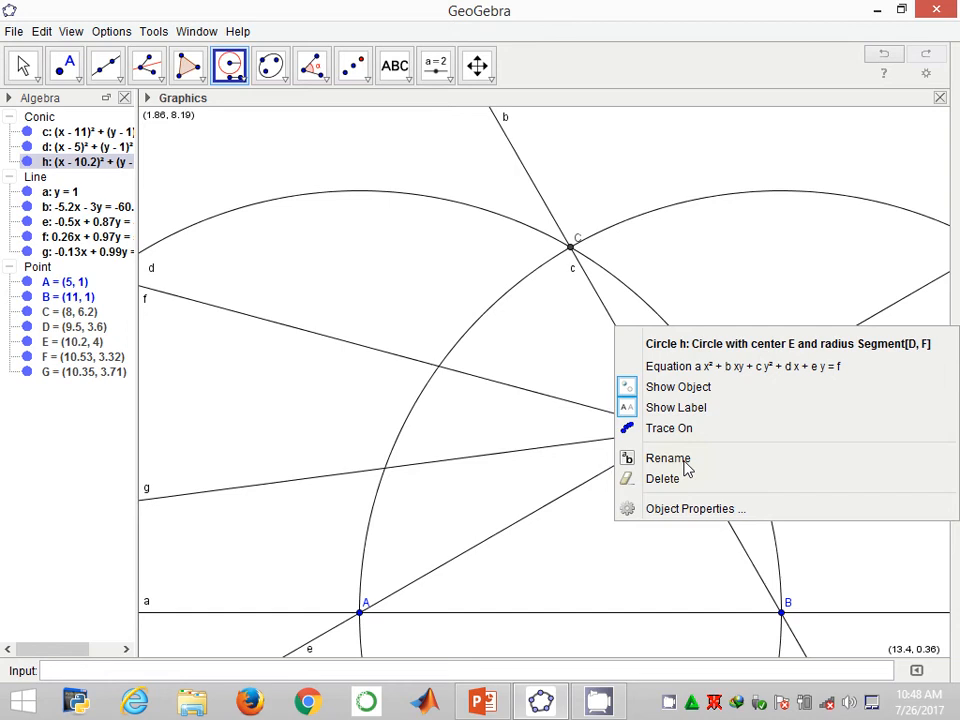
{"action": "left_click", "coordinate": [694, 508]}
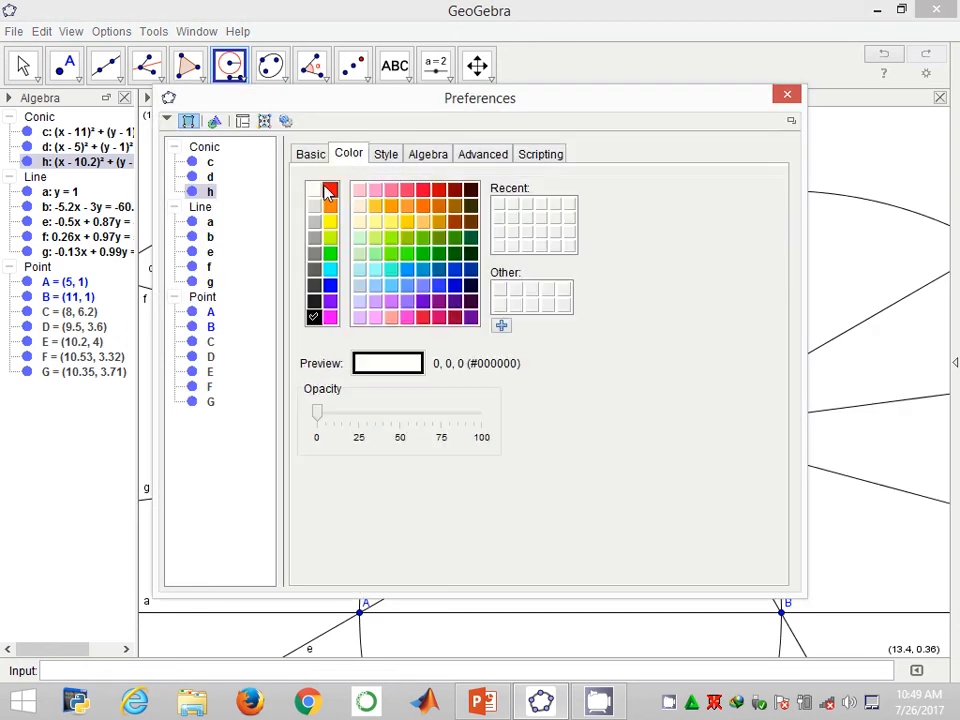
{"action": "left_click", "coordinate": [324, 190]}
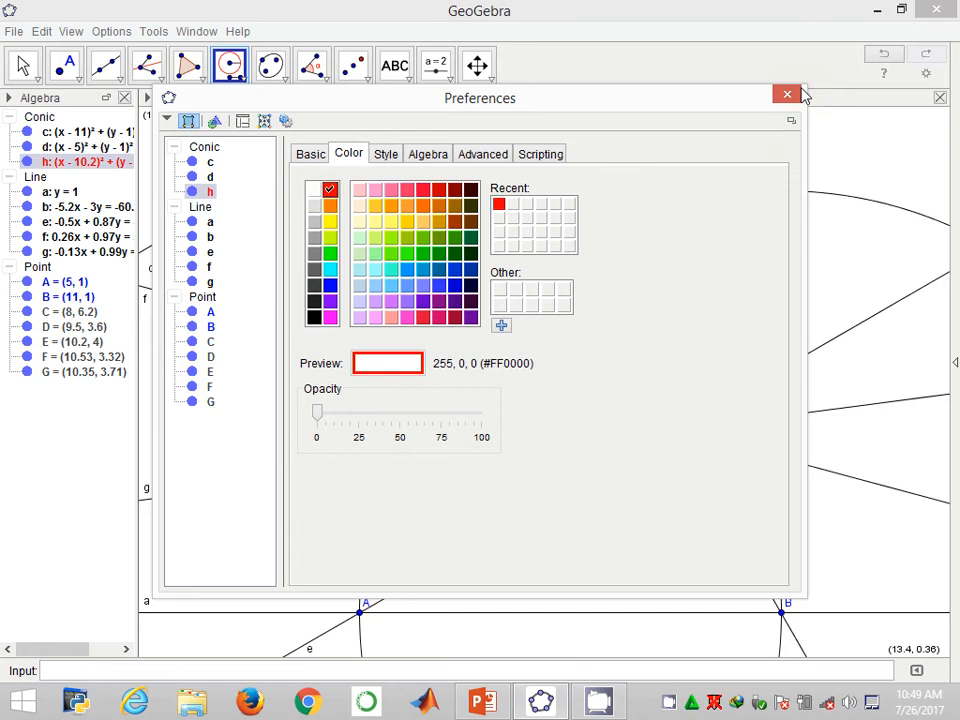
{"action": "left_click", "coordinate": [786, 94]}
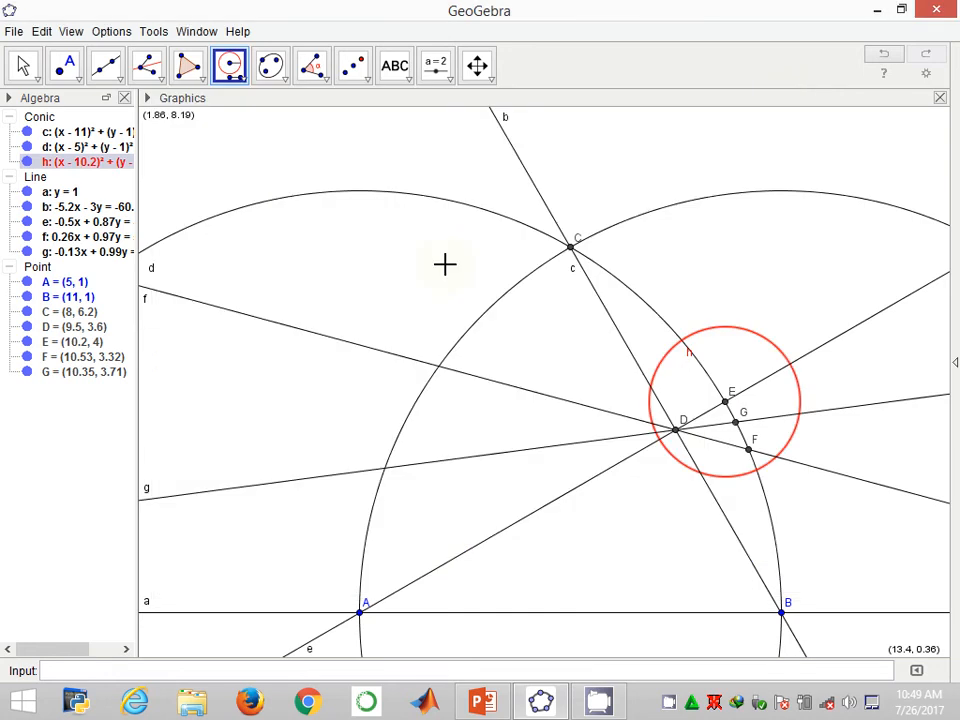
{"action": "mouse_move", "coordinate": [136, 104]}
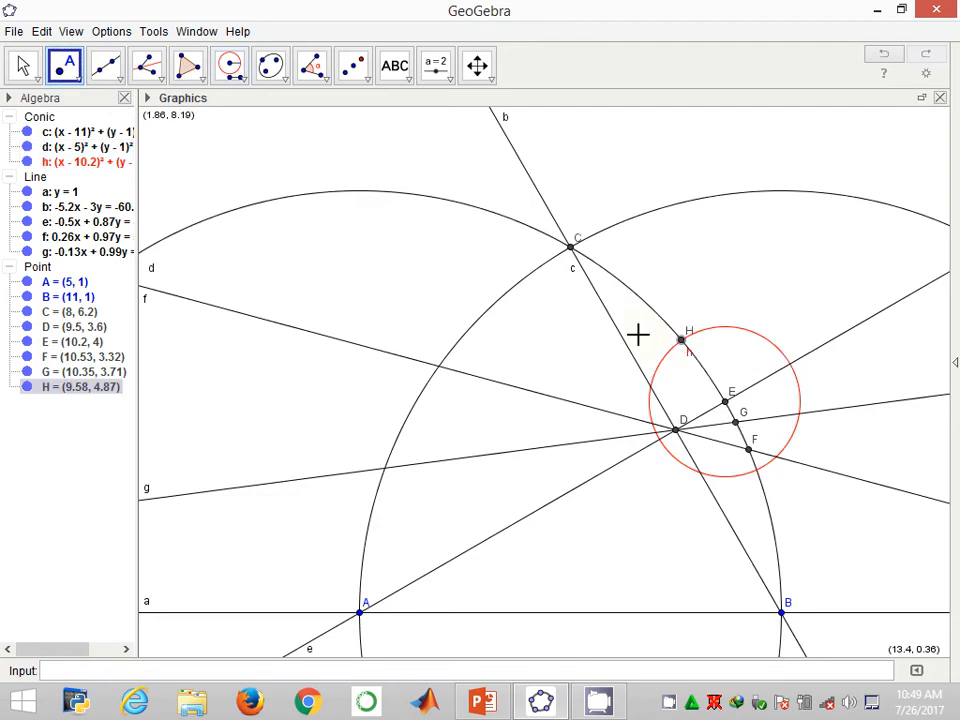
{"action": "mouse_move", "coordinate": [584, 248]}
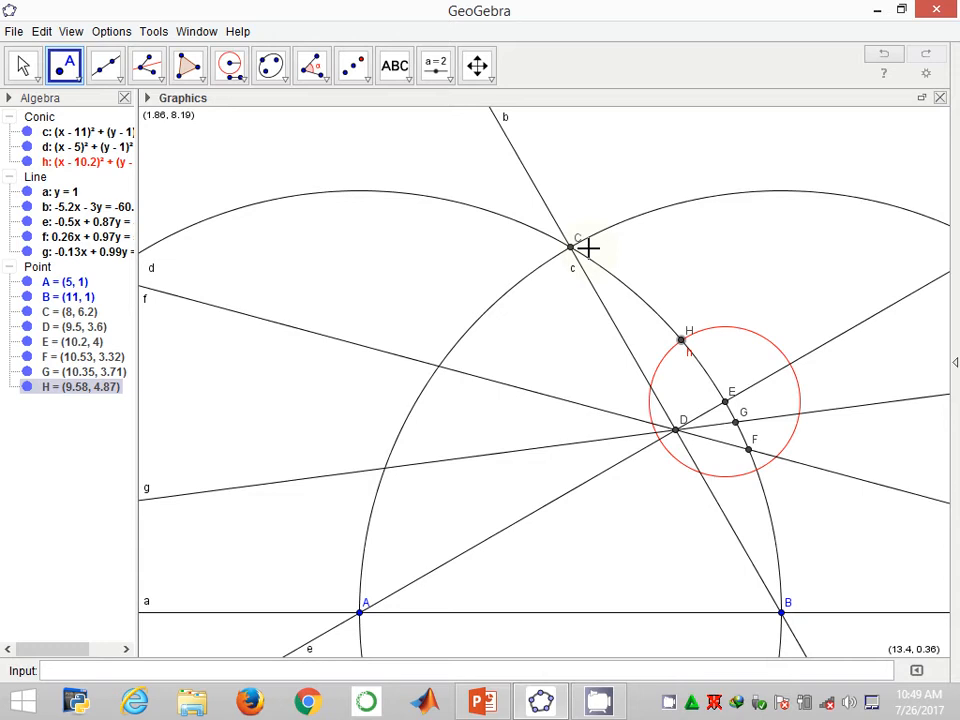
Step: Draw circle k centred at H with radius DF and colour it gold
{"action": "left_click", "coordinate": [230, 66]}
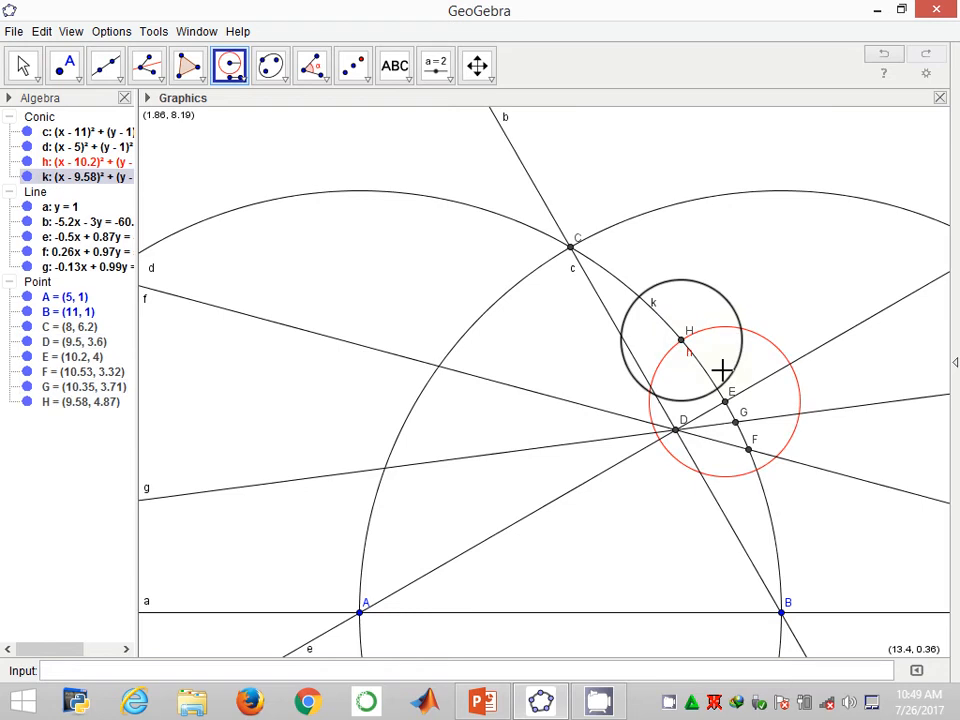
{"action": "mouse_move", "coordinate": [672, 408]}
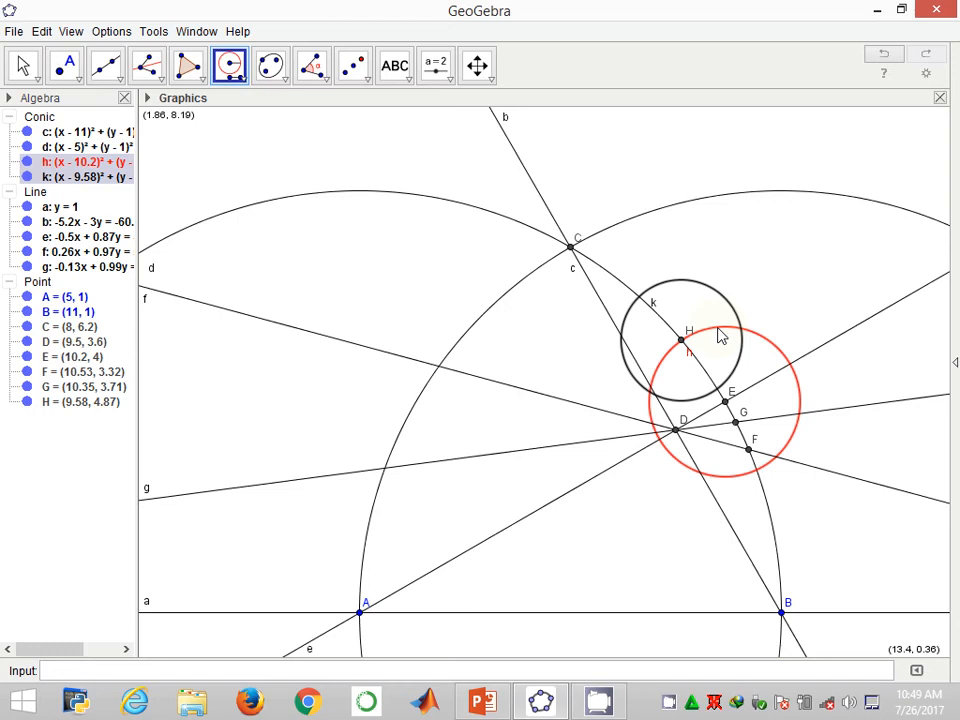
{"action": "right_click", "coordinate": [720, 336]}
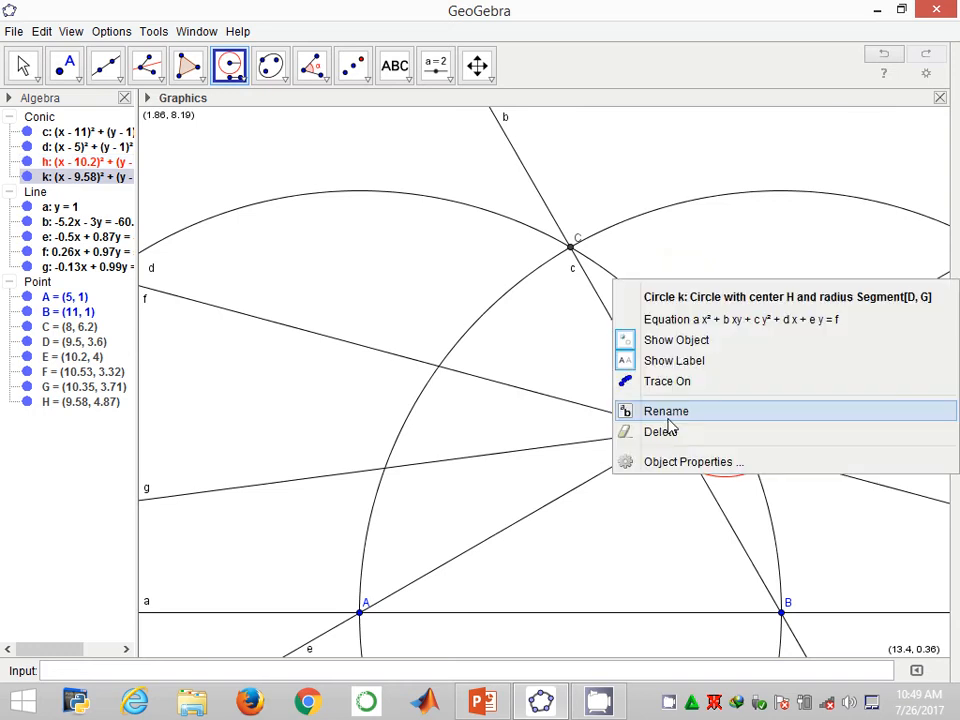
{"action": "left_click", "coordinate": [692, 460]}
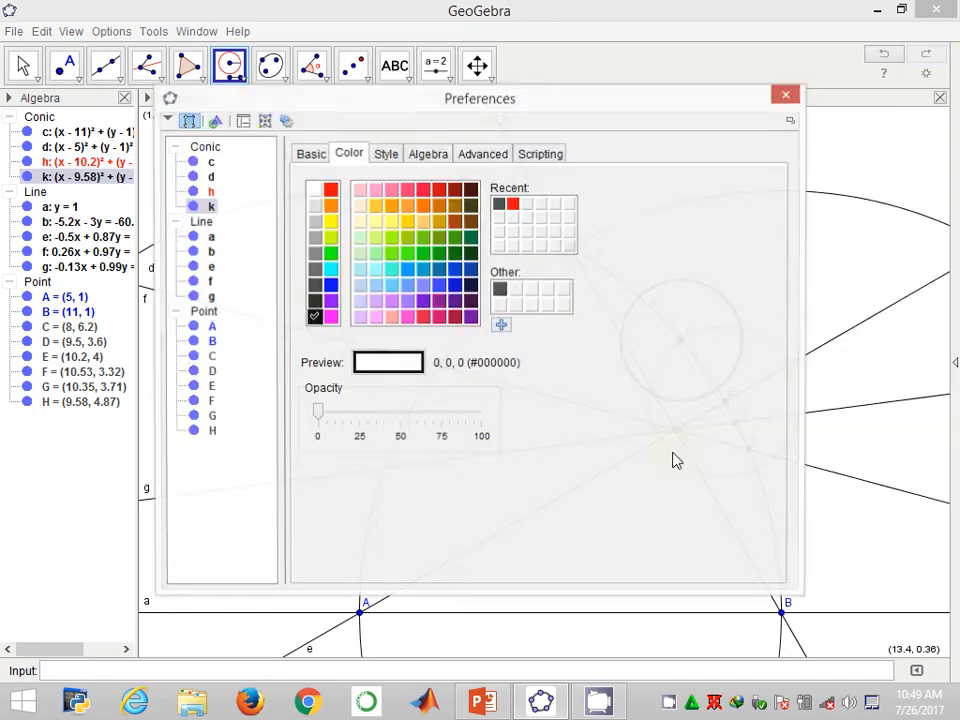
{"action": "left_click", "coordinate": [438, 220]}
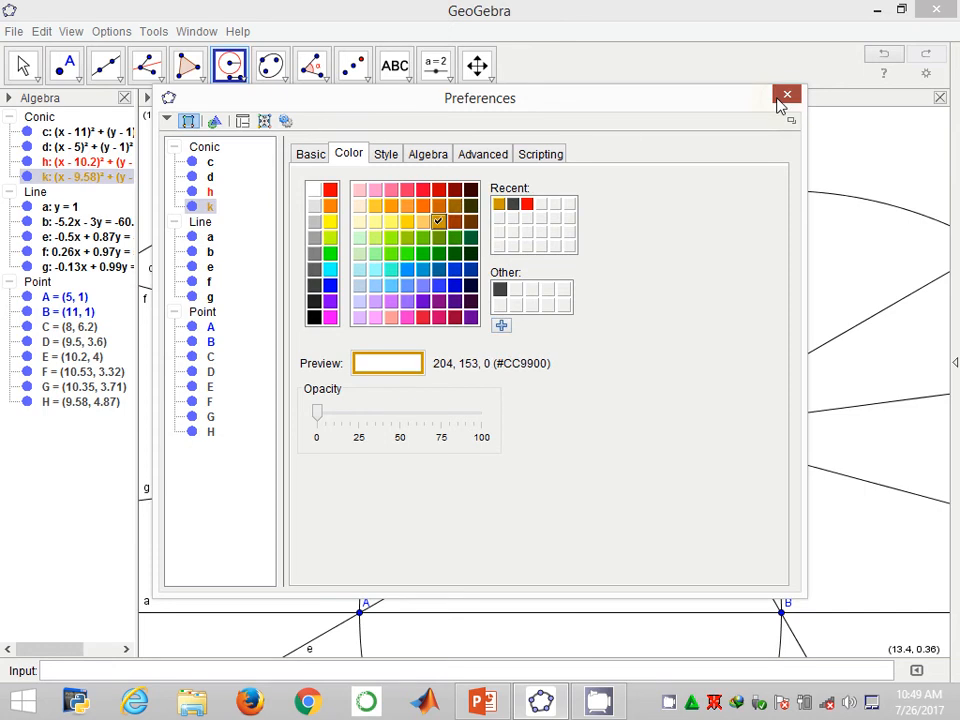
{"action": "left_click", "coordinate": [788, 94]}
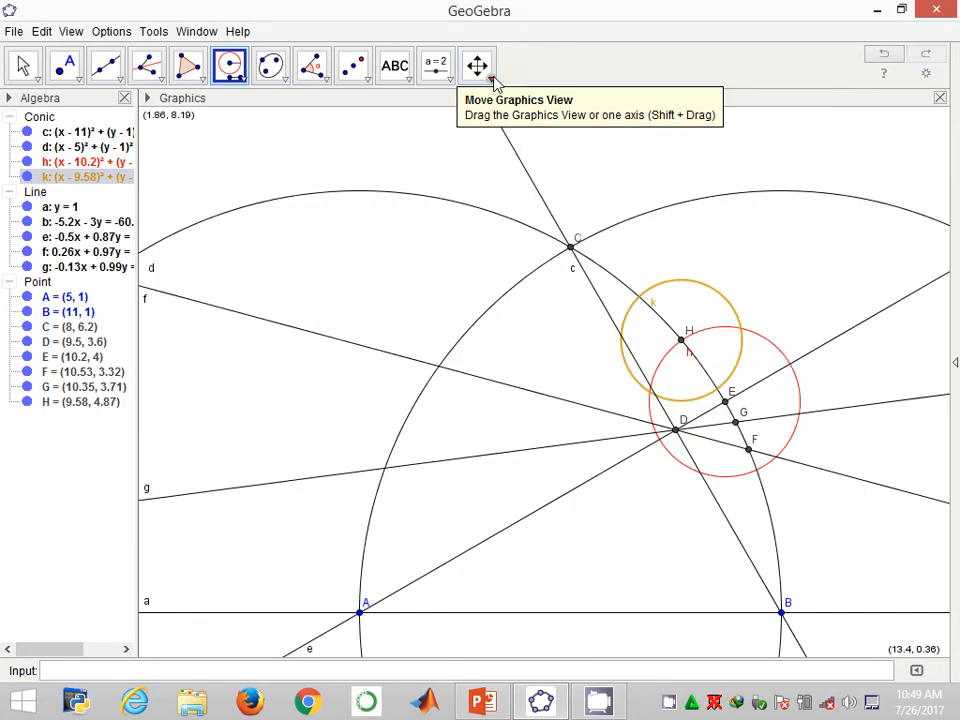
Step: Zoom in to place point I at the gold circle's intersection with circle d, then zoom back out
{"action": "left_click", "coordinate": [476, 64]}
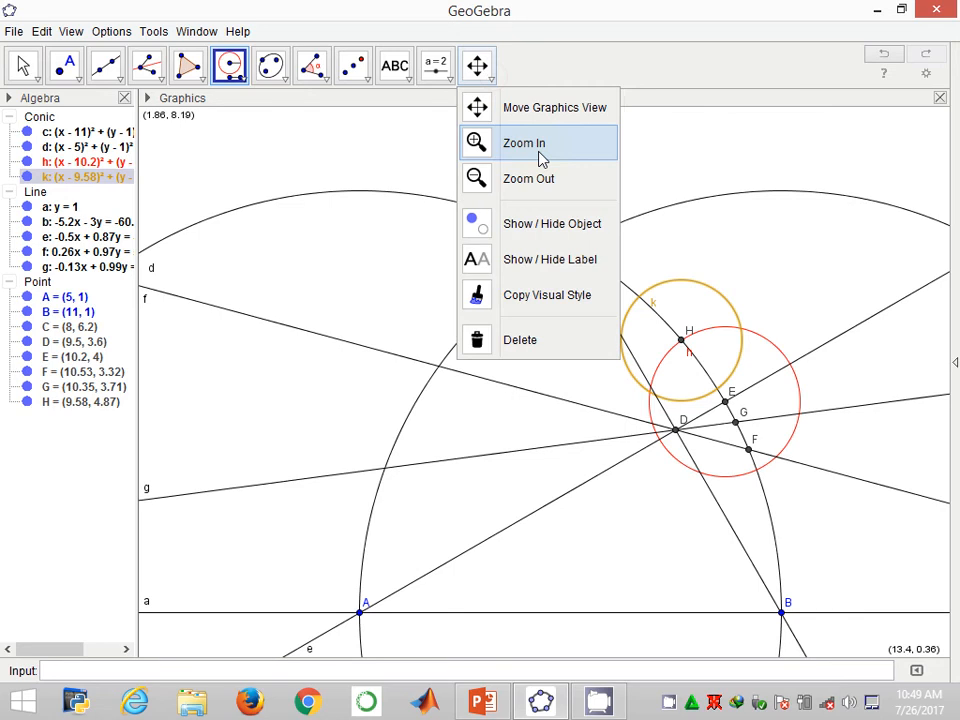
{"action": "left_click", "coordinate": [524, 144]}
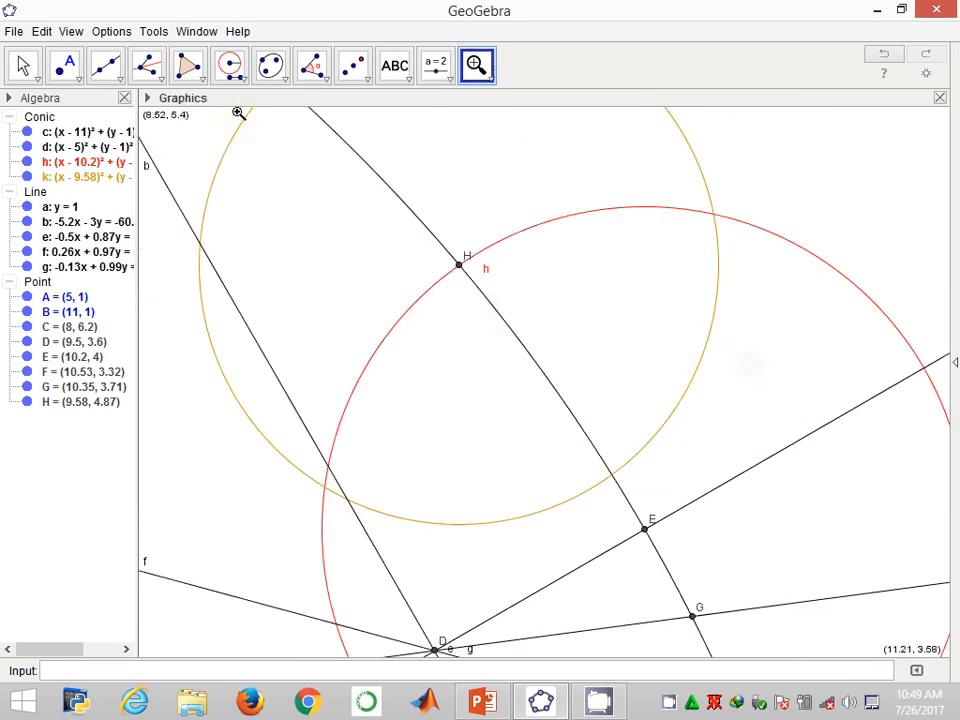
{"action": "mouse_move", "coordinate": [64, 64]}
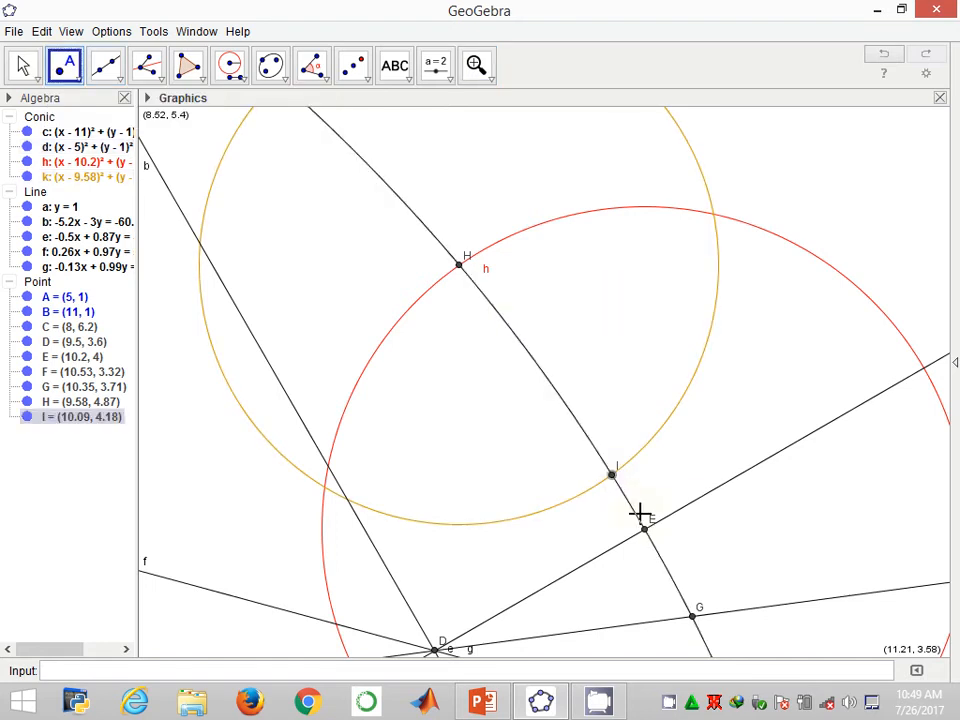
{"action": "left_click", "coordinate": [476, 64]}
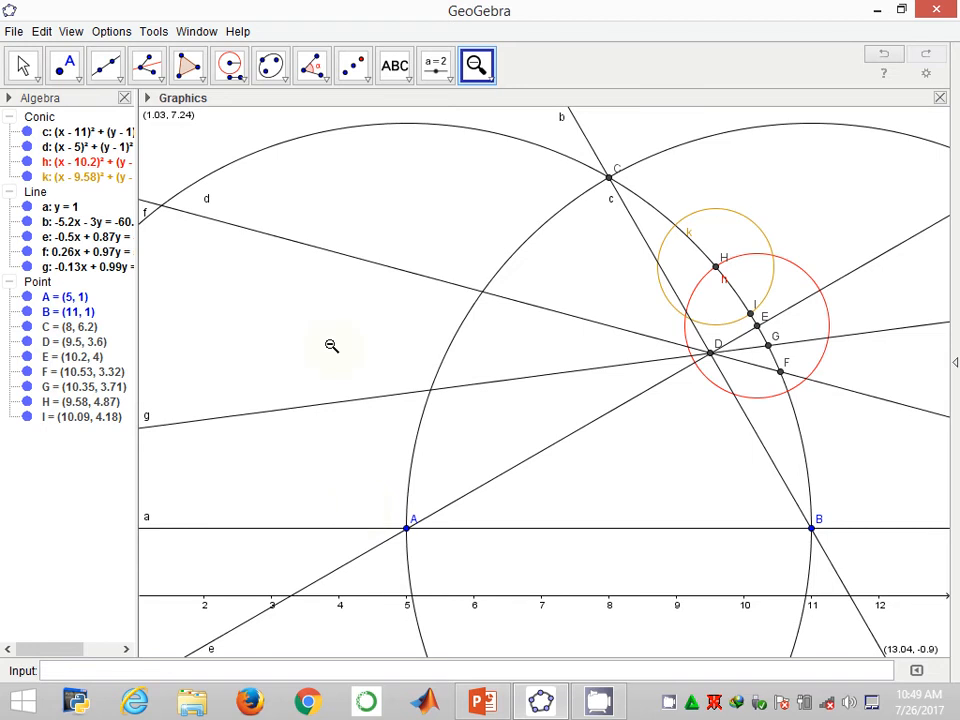
{"action": "mouse_move", "coordinate": [148, 64]}
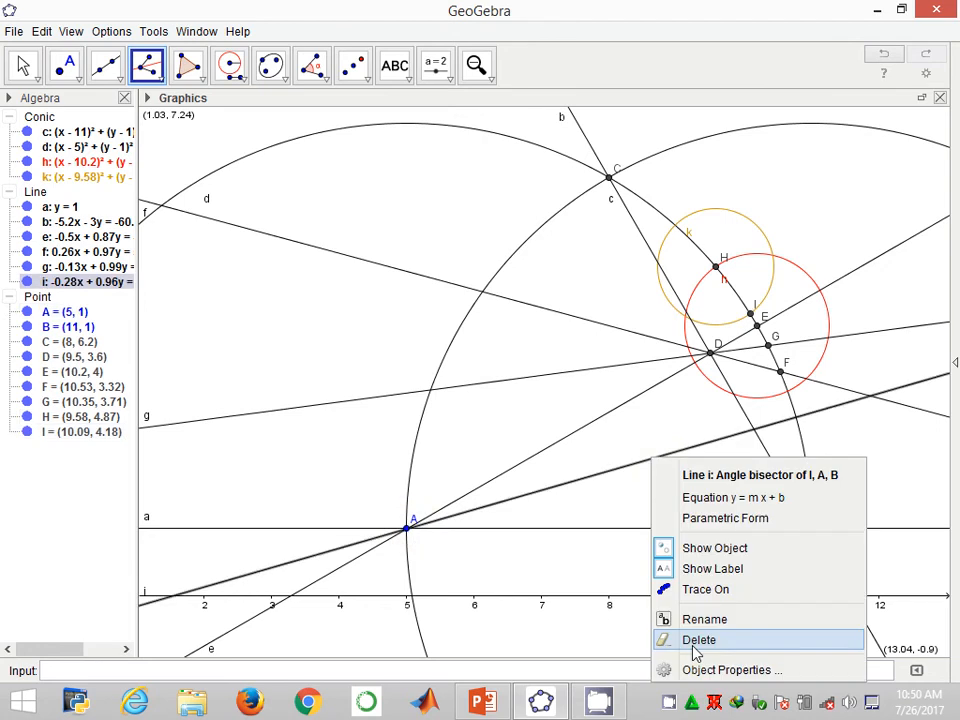
Step: Colour line i, the bisector of angle IAB, green via its Object Properties
{"action": "left_click", "coordinate": [700, 640]}
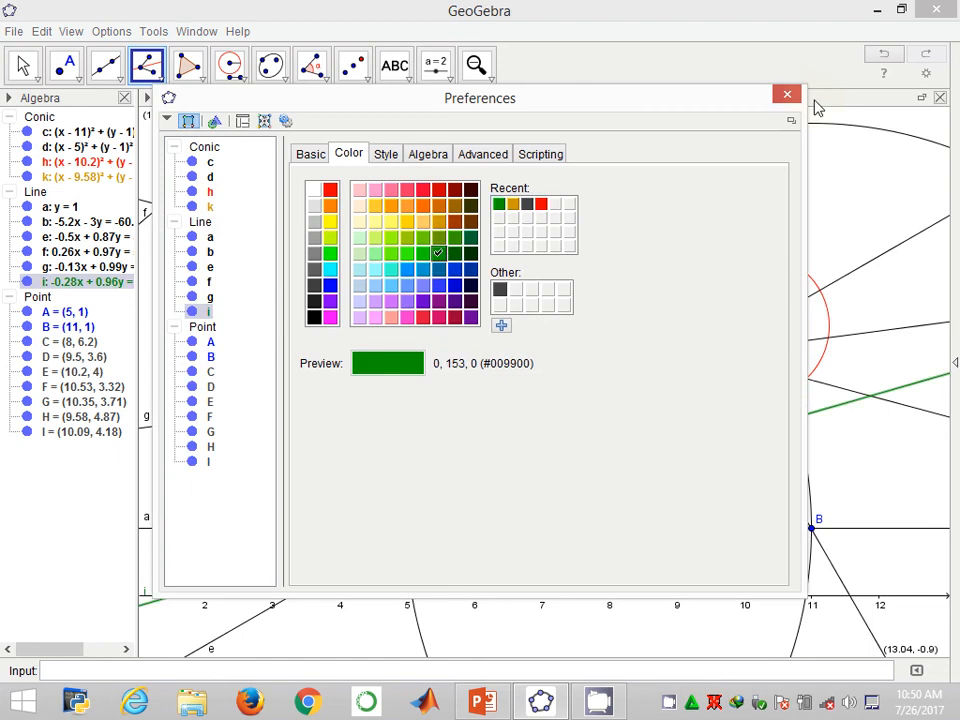
{"action": "left_click", "coordinate": [786, 94]}
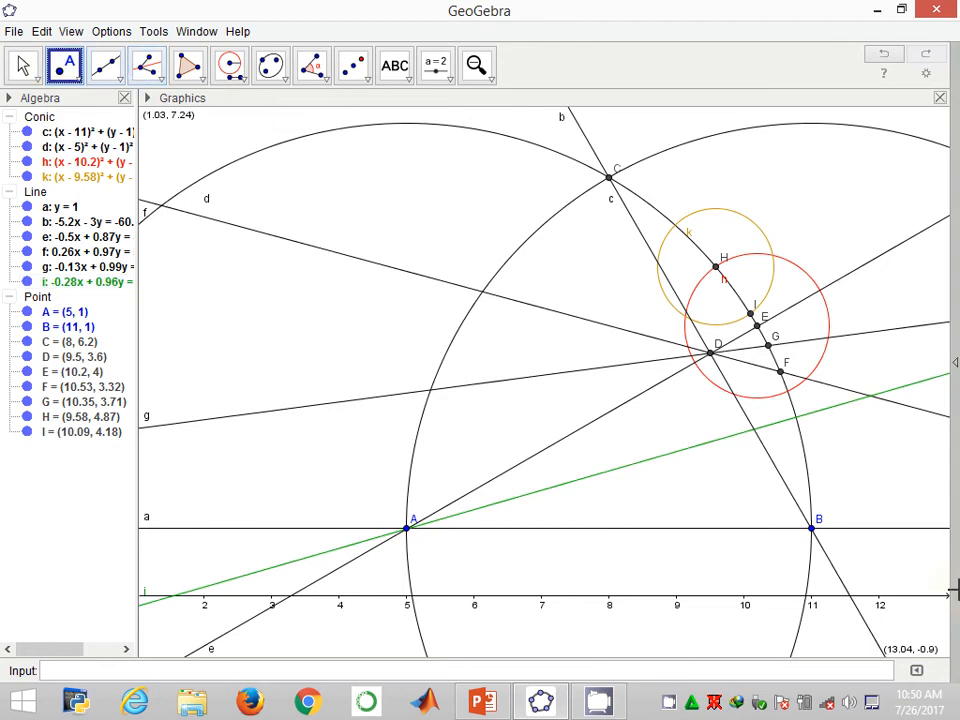
{"action": "mouse_move", "coordinate": [804, 428]}
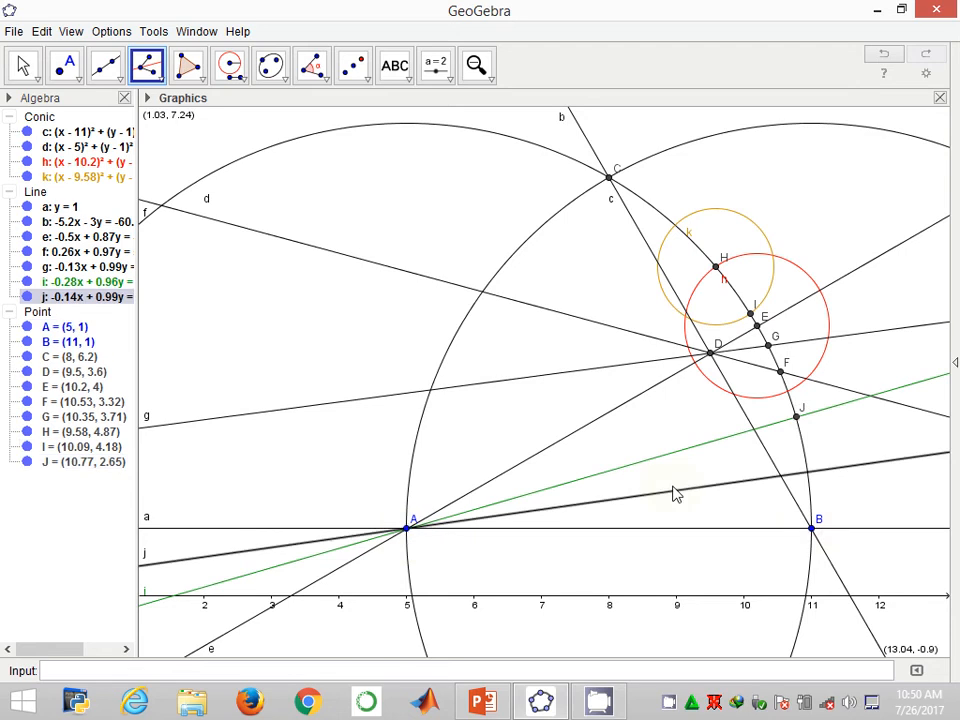
{"action": "mouse_move", "coordinate": [684, 500]}
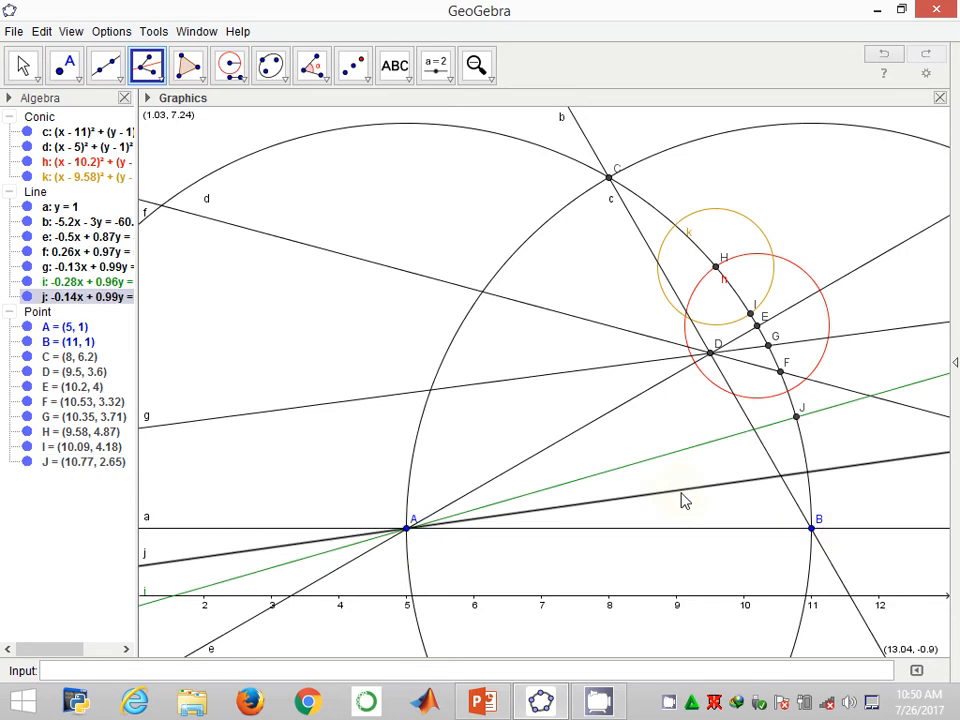
Step: Colour bisector j blue and mark point K where it crosses circle d
{"action": "right_click", "coordinate": [684, 496]}
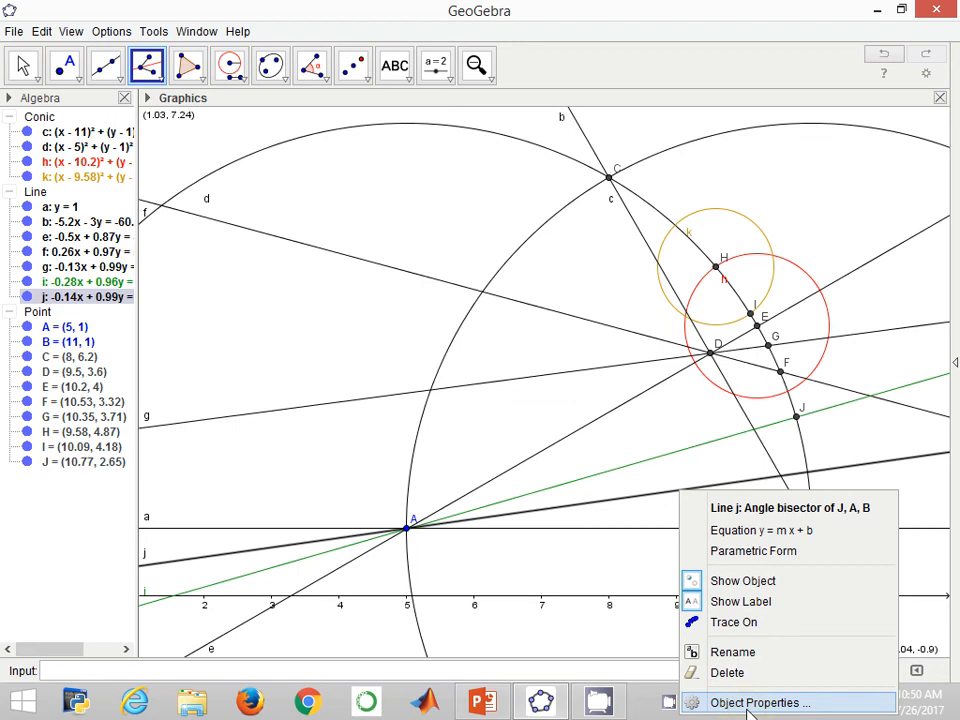
{"action": "left_click", "coordinate": [766, 702]}
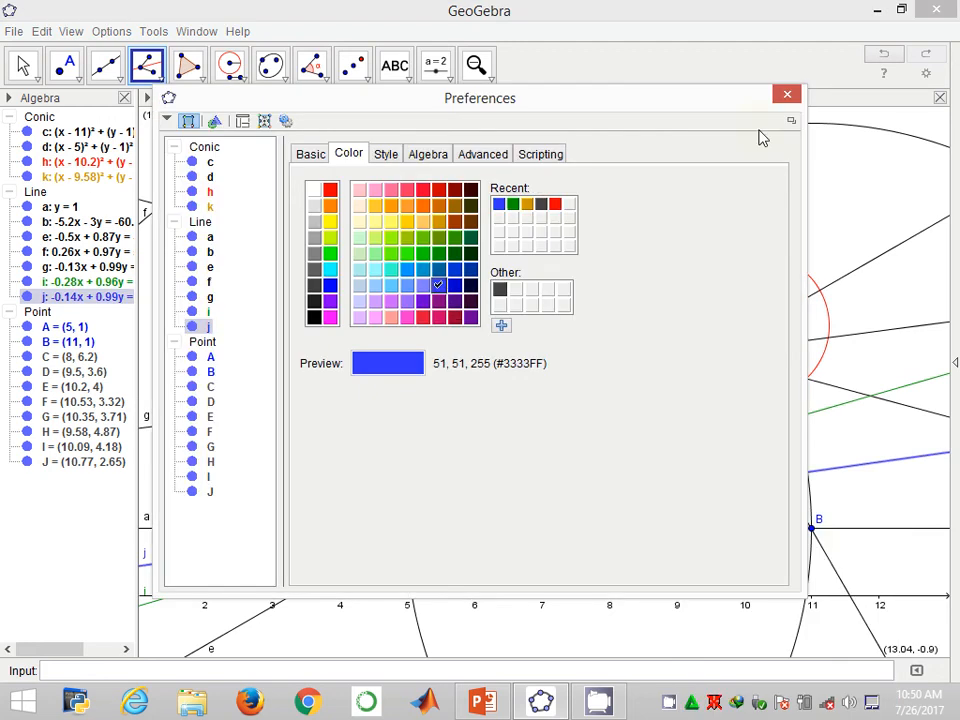
{"action": "left_click", "coordinate": [786, 94]}
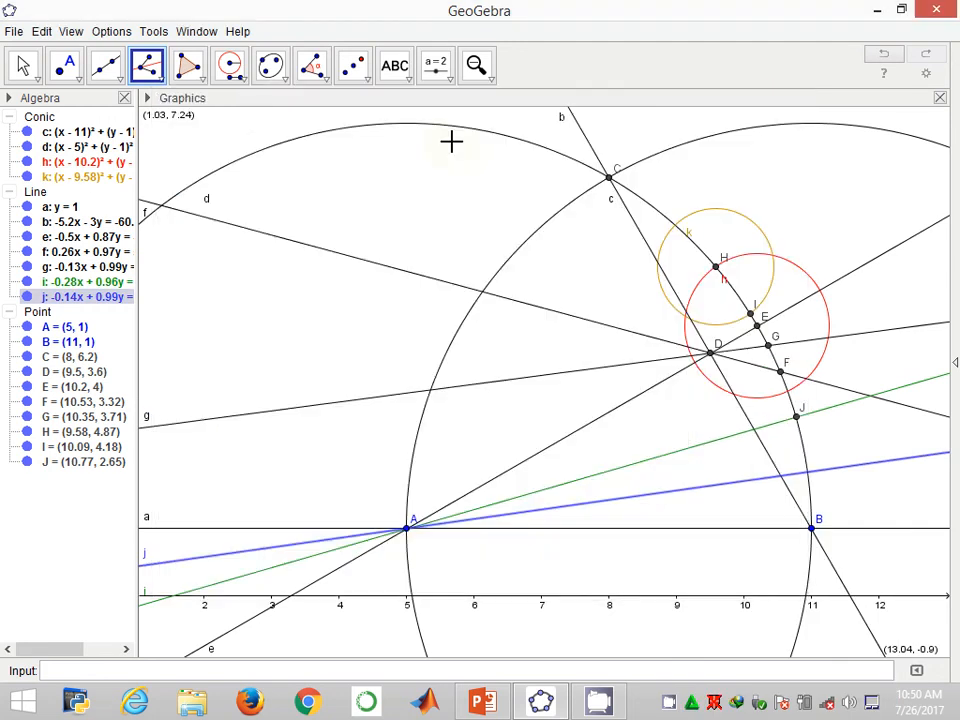
{"action": "mouse_move", "coordinate": [228, 64]}
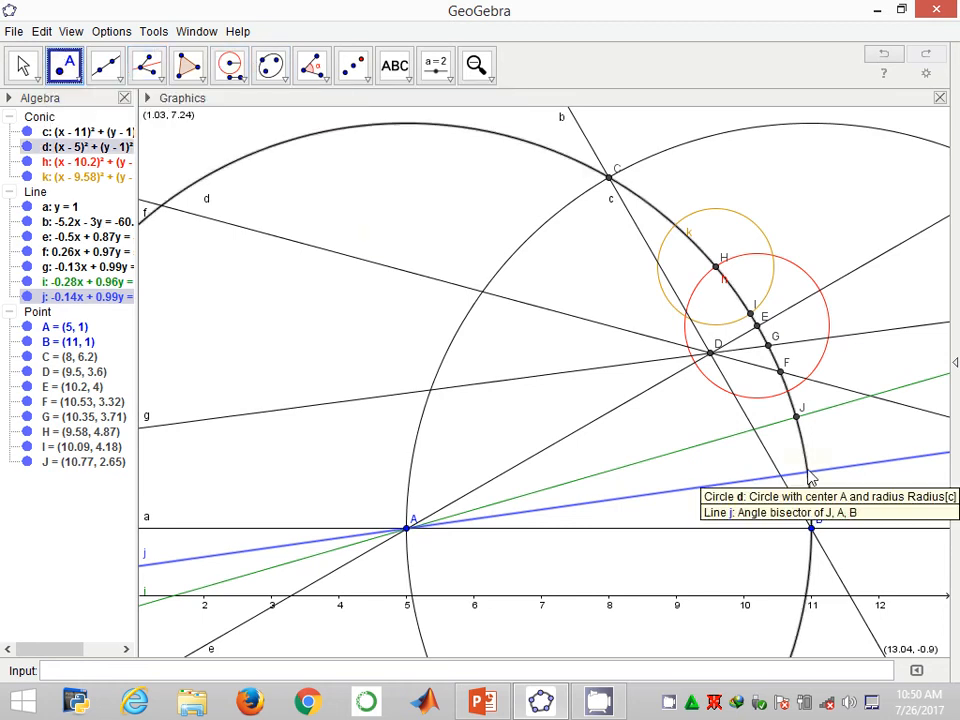
{"action": "left_click", "coordinate": [808, 472]}
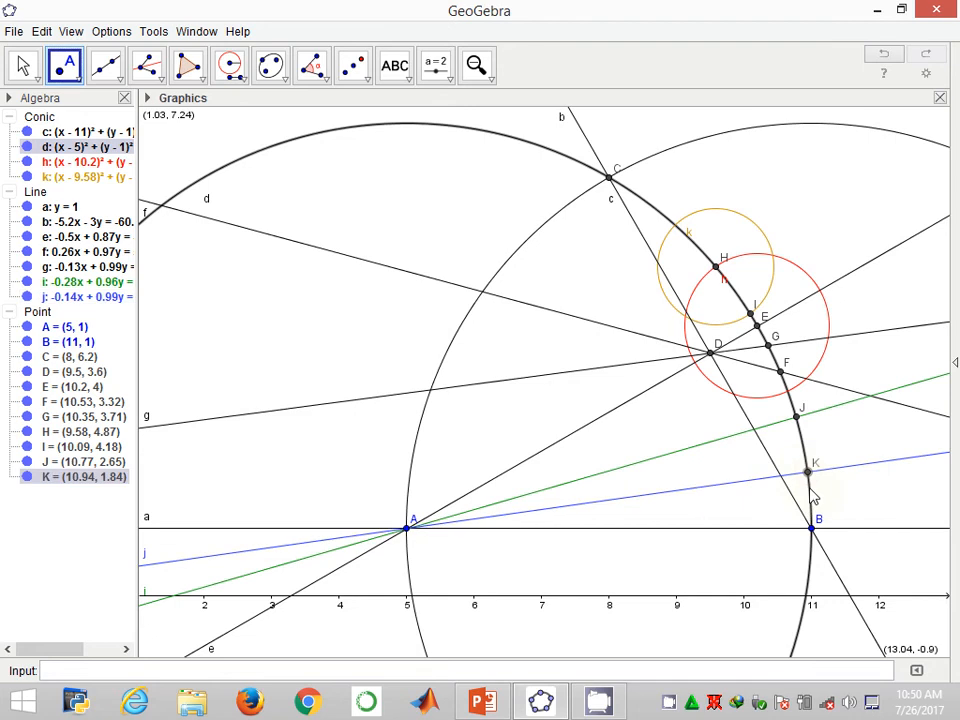
{"action": "mouse_move", "coordinate": [230, 64]}
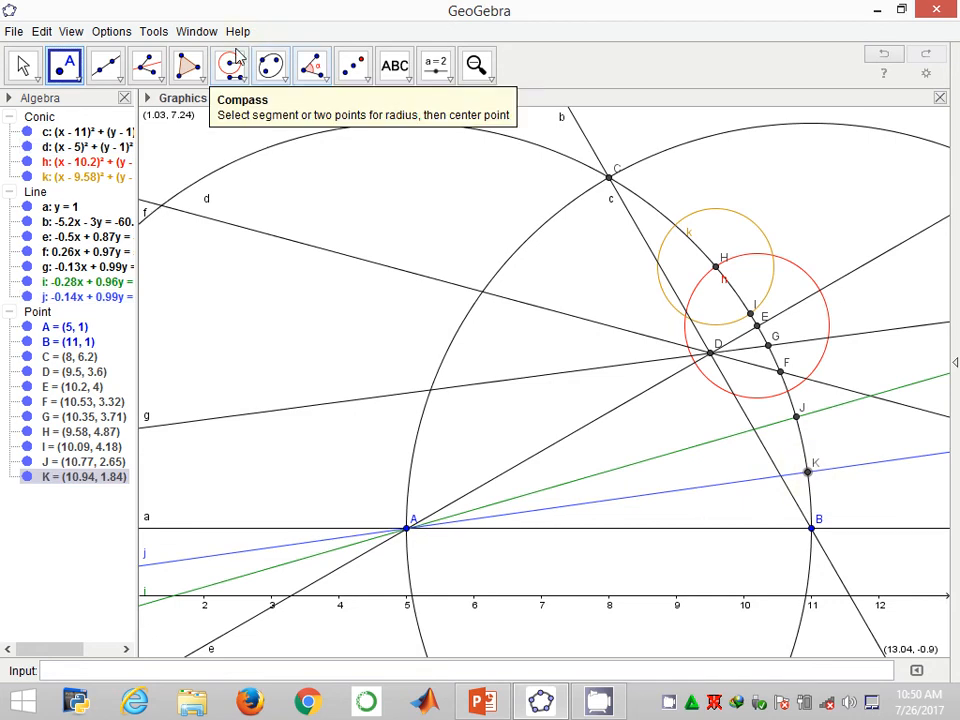
Step: Draw compass circle p at C with radius equal to distance BK
{"action": "left_click", "coordinate": [230, 64]}
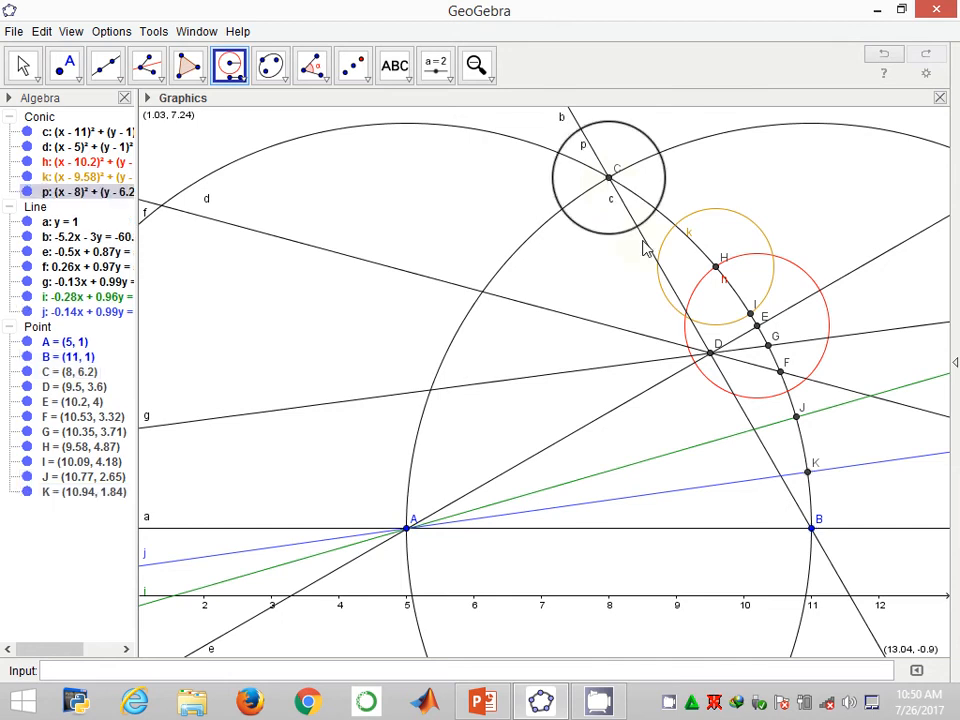
{"action": "mouse_move", "coordinate": [670, 206]}
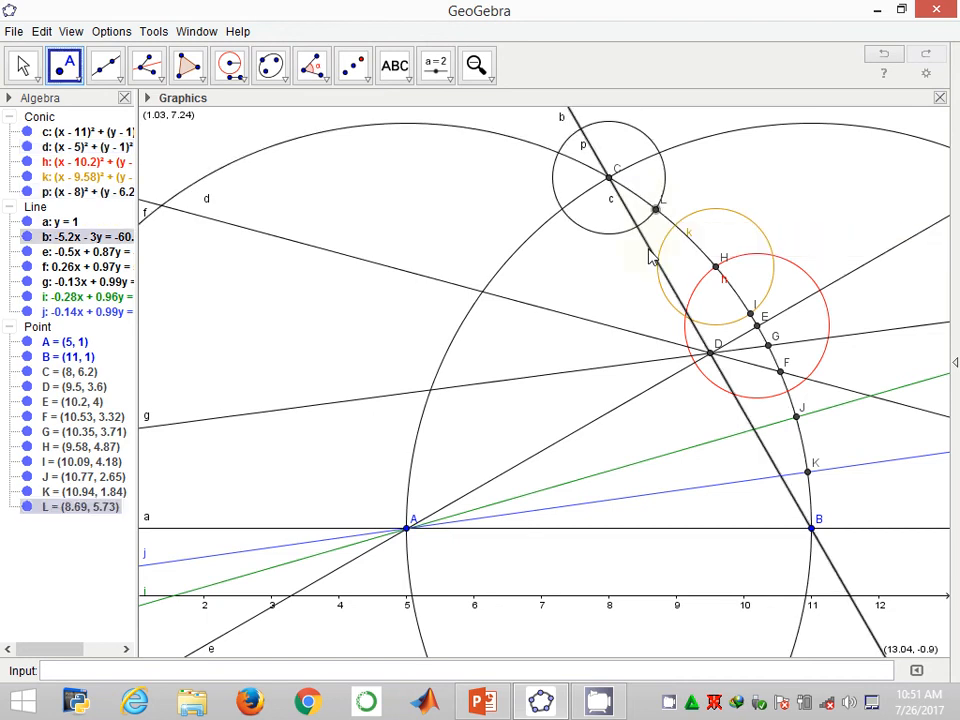
Step: Colour circle p blue through its Object Properties
{"action": "right_click", "coordinate": [650, 210]}
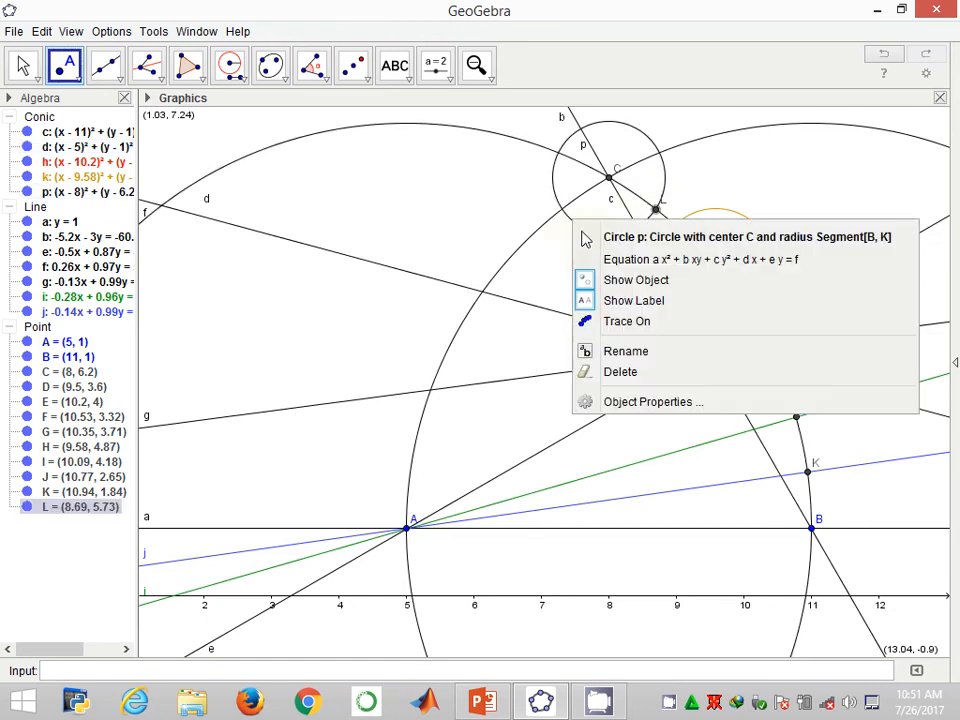
{"action": "left_click", "coordinate": [652, 400]}
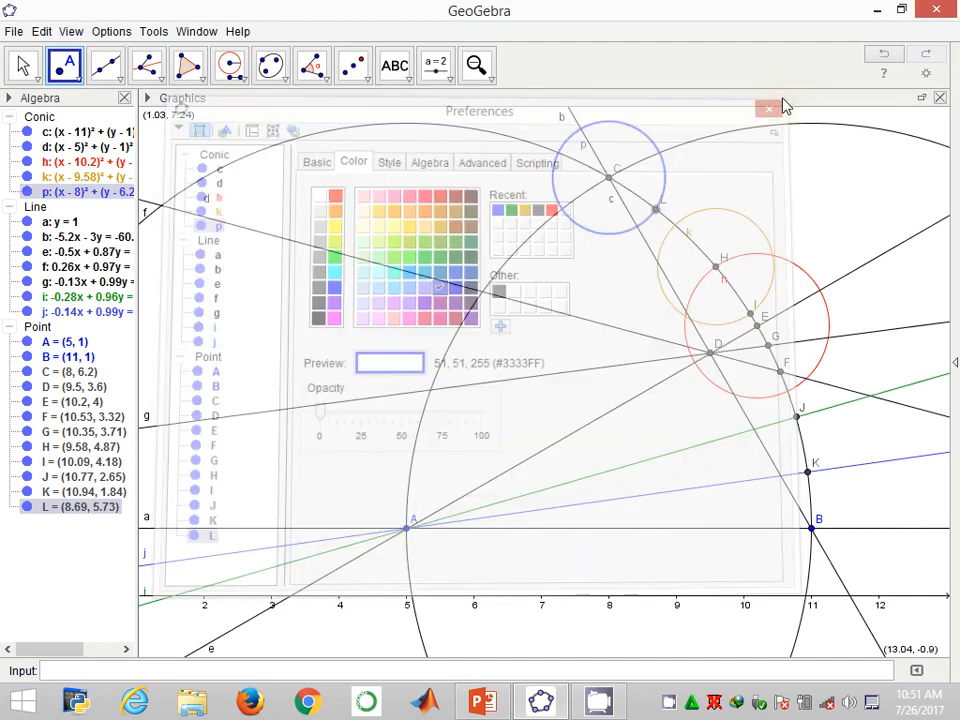
{"action": "left_click", "coordinate": [768, 108]}
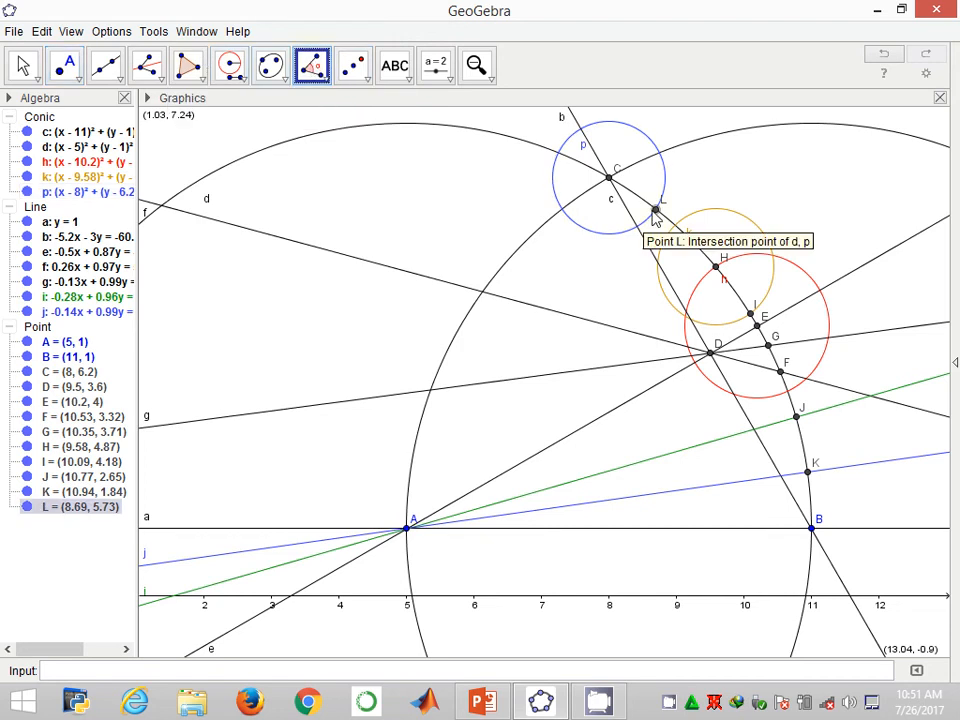
{"action": "mouse_move", "coordinate": [104, 64]}
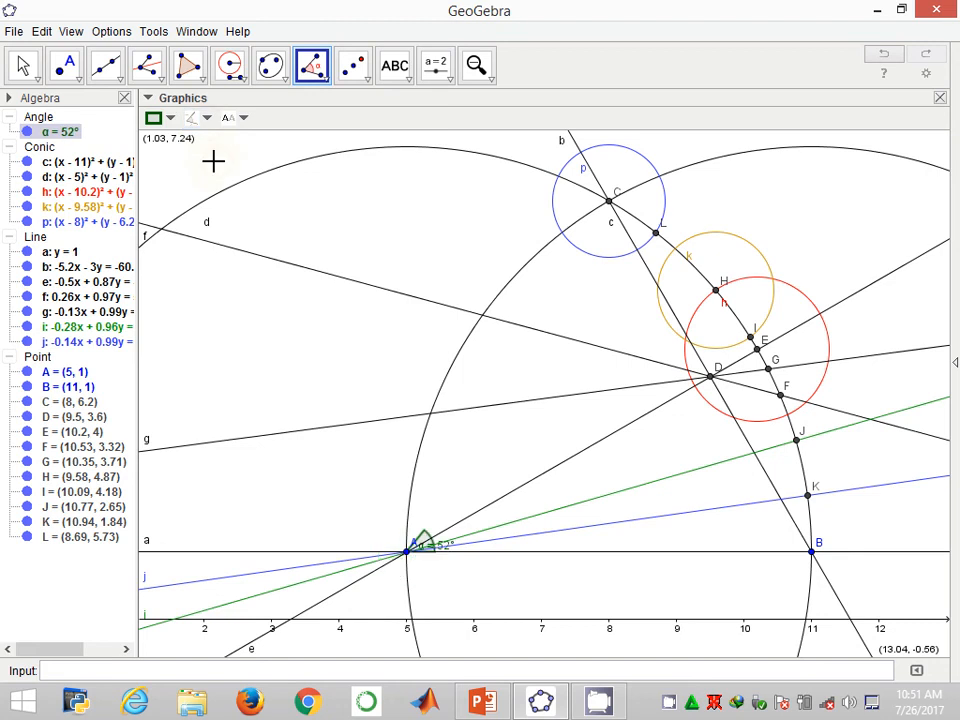
{"action": "mouse_move", "coordinate": [214, 154]}
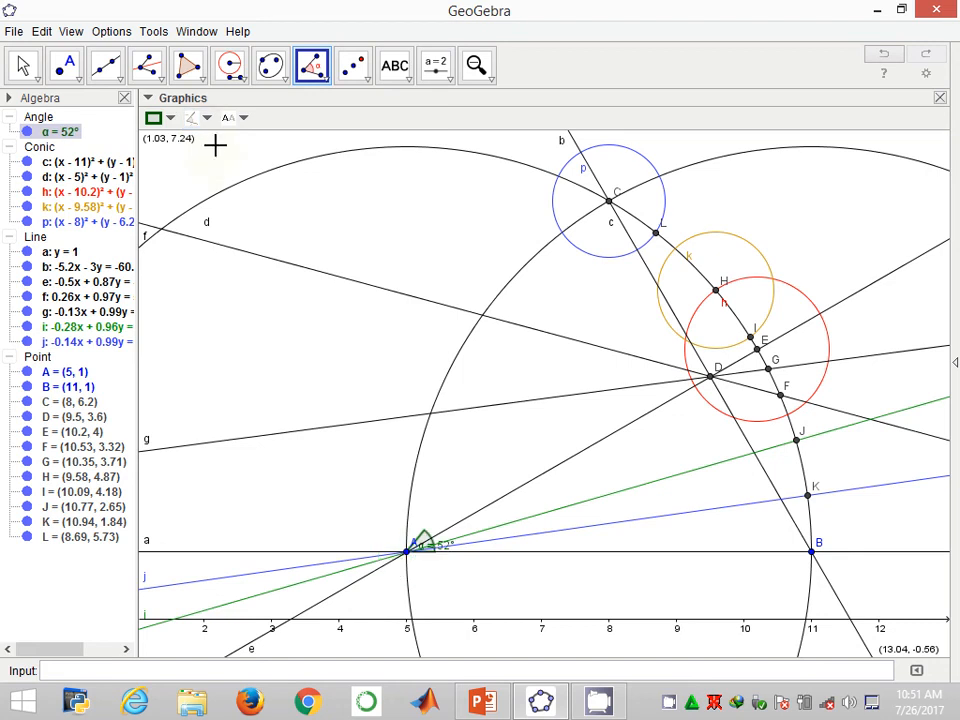
{"action": "mouse_move", "coordinate": [780, 316]}
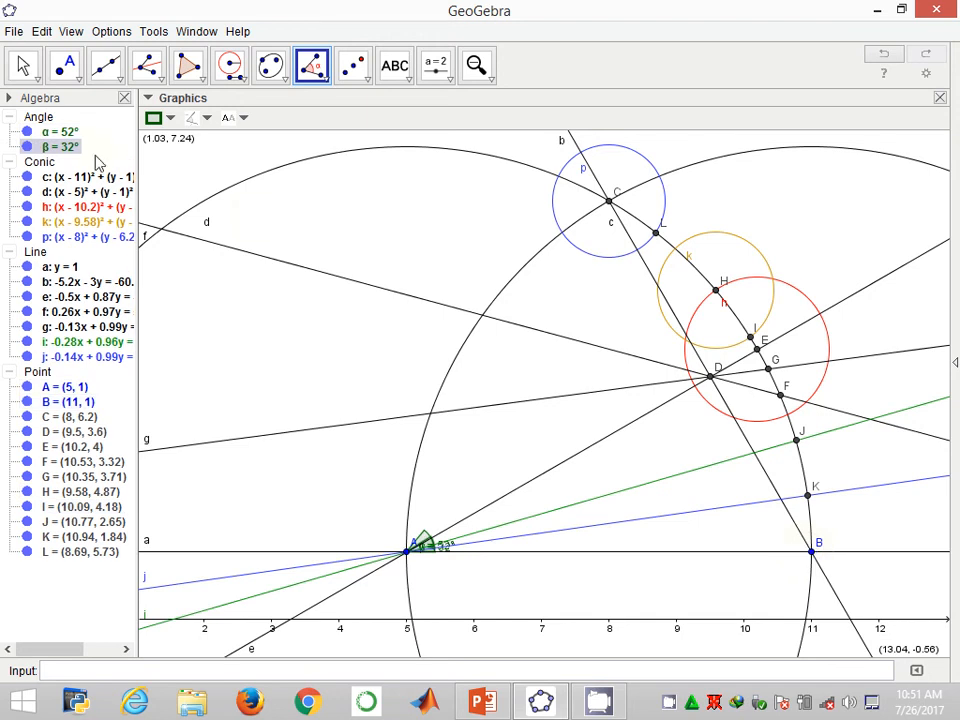
{"action": "mouse_move", "coordinate": [270, 64]}
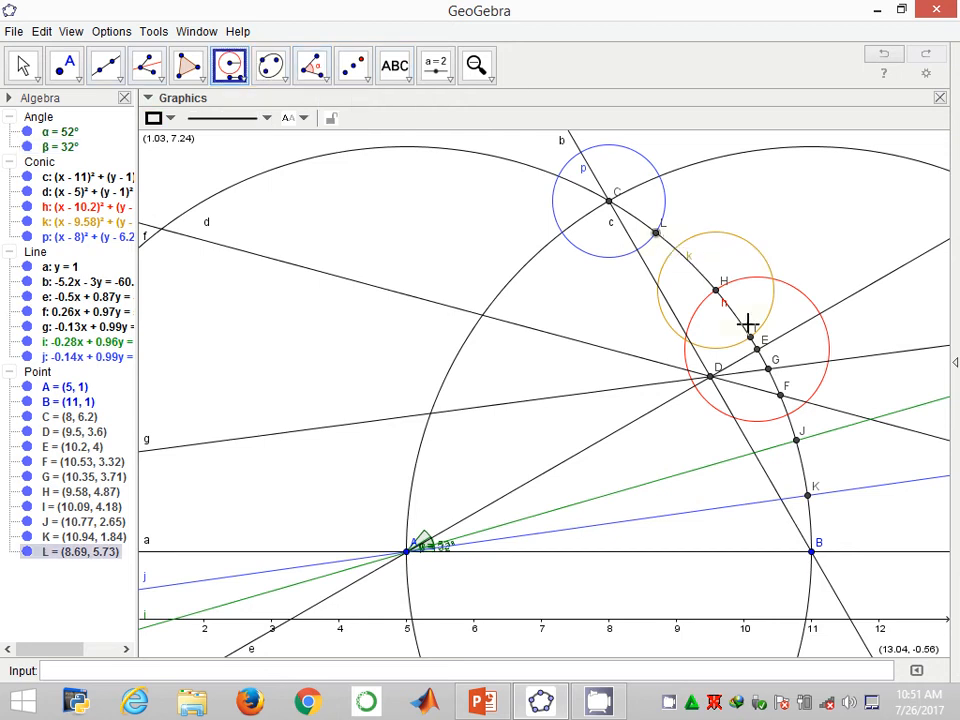
{"action": "mouse_move", "coordinate": [748, 338]}
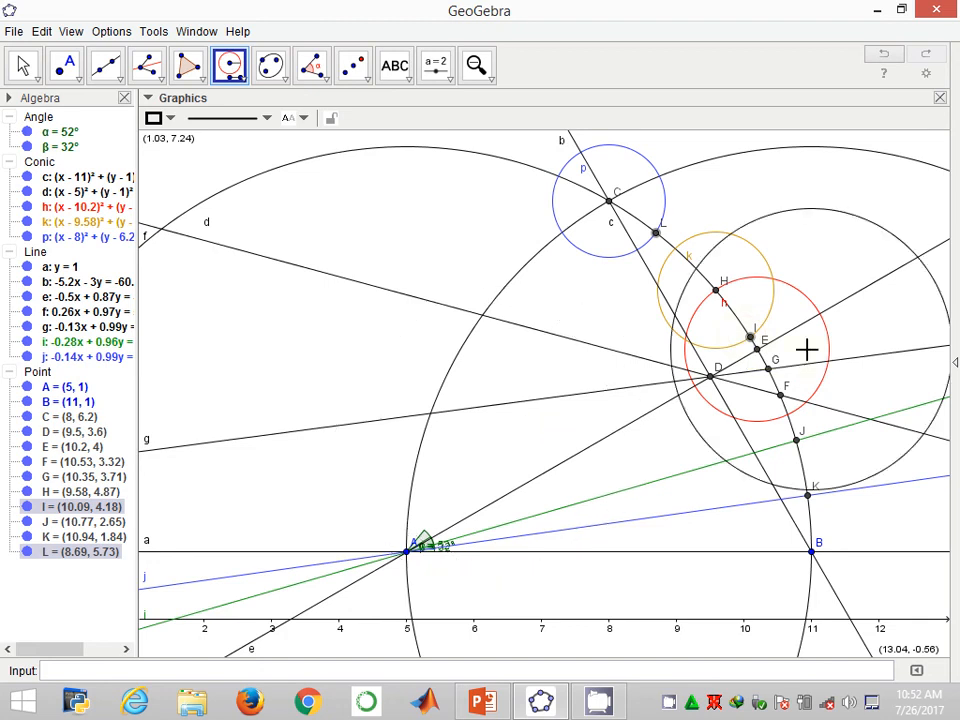
Step: Pan the view and reflect B about A to get B' = (-1, 1)
{"action": "left_click", "coordinate": [22, 64]}
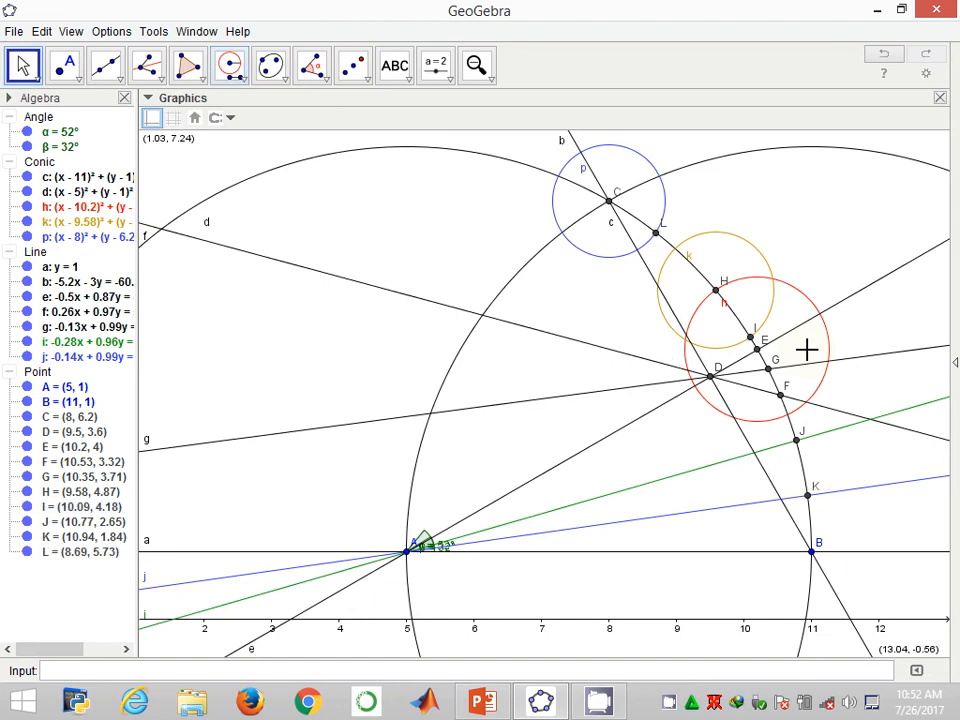
{"action": "right_click", "coordinate": [808, 348]}
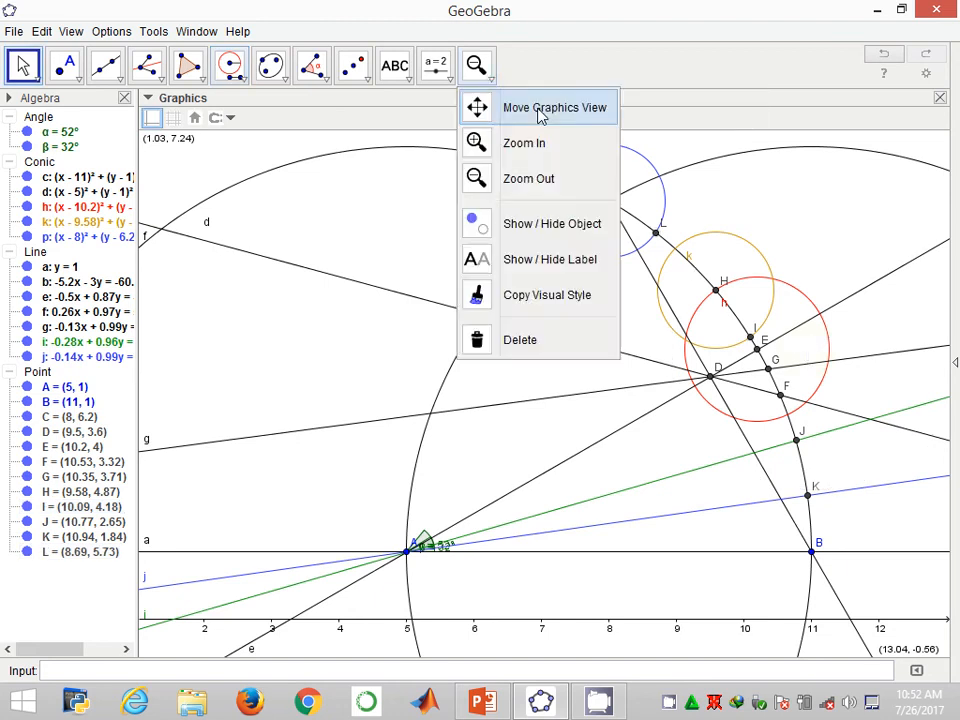
{"action": "left_click", "coordinate": [554, 108]}
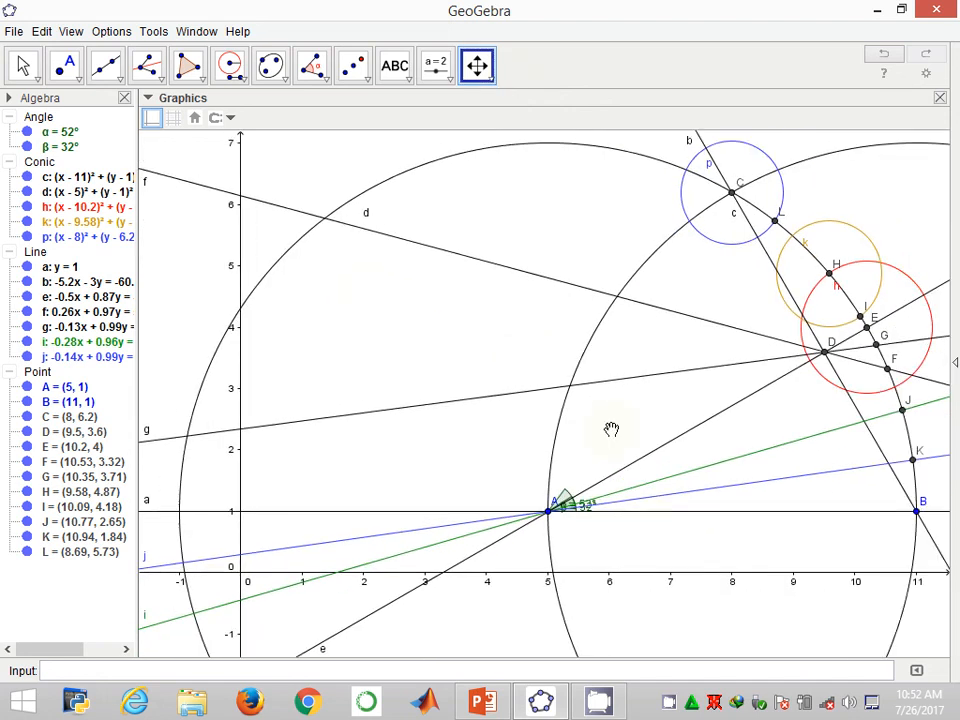
{"action": "mouse_move", "coordinate": [352, 64]}
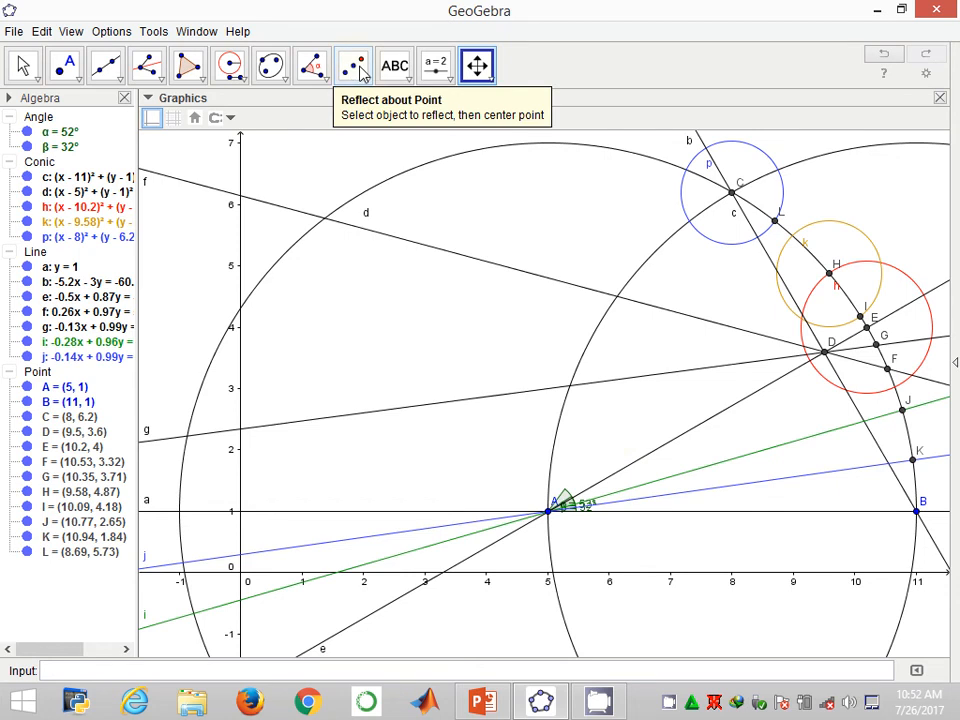
{"action": "left_click", "coordinate": [352, 64]}
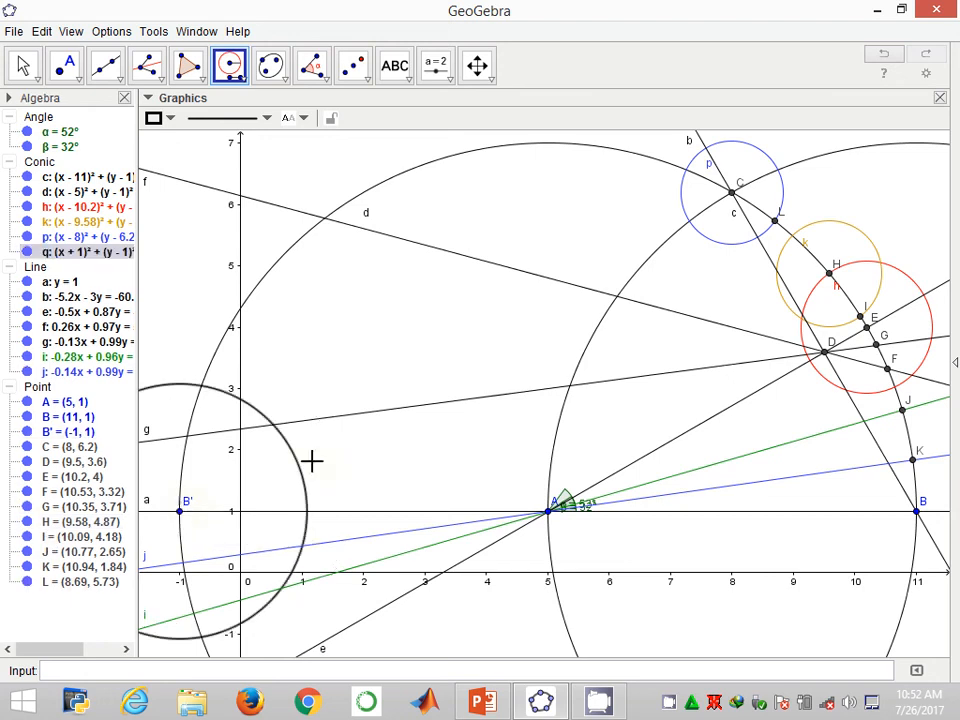
Step: Colour circle q around B' purple through its Object Properties
{"action": "right_click", "coordinate": [312, 460]}
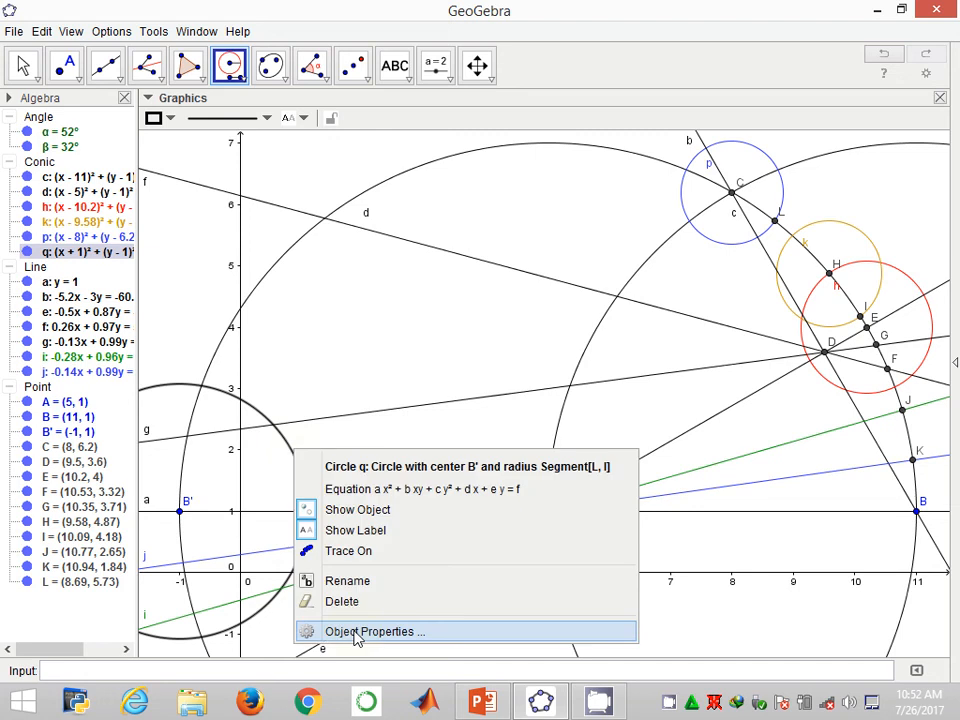
{"action": "left_click", "coordinate": [376, 632]}
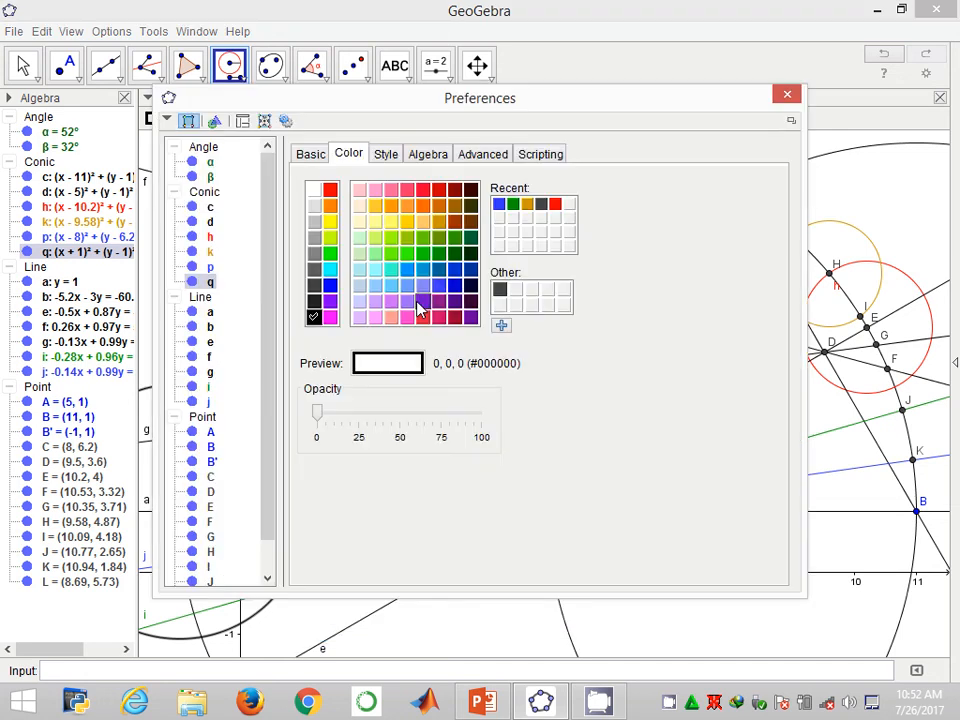
{"action": "left_click", "coordinate": [436, 300]}
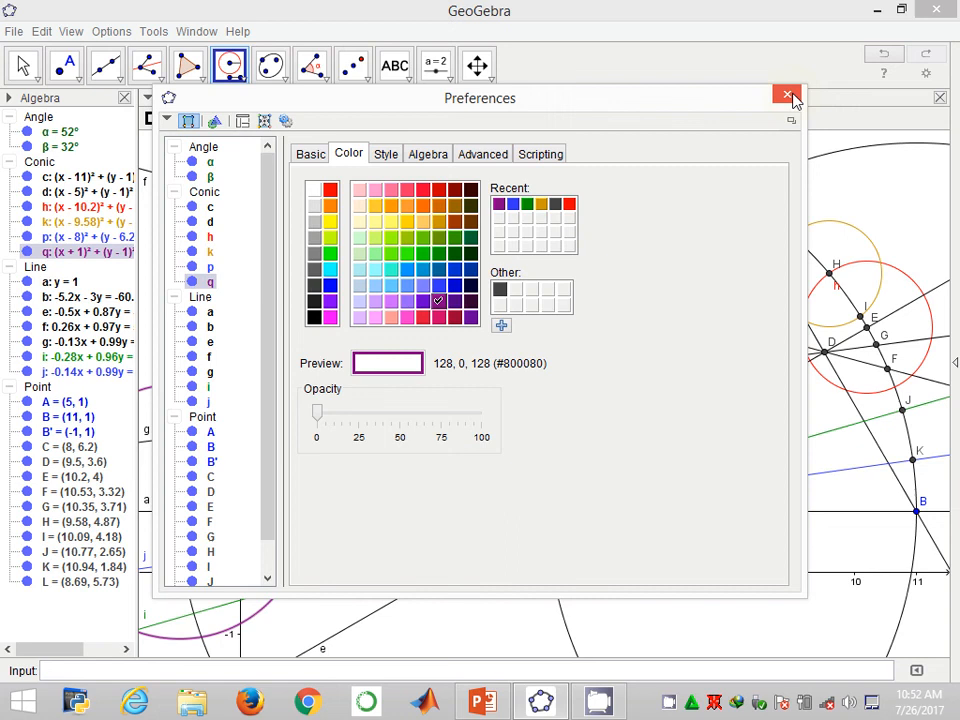
{"action": "left_click", "coordinate": [788, 96]}
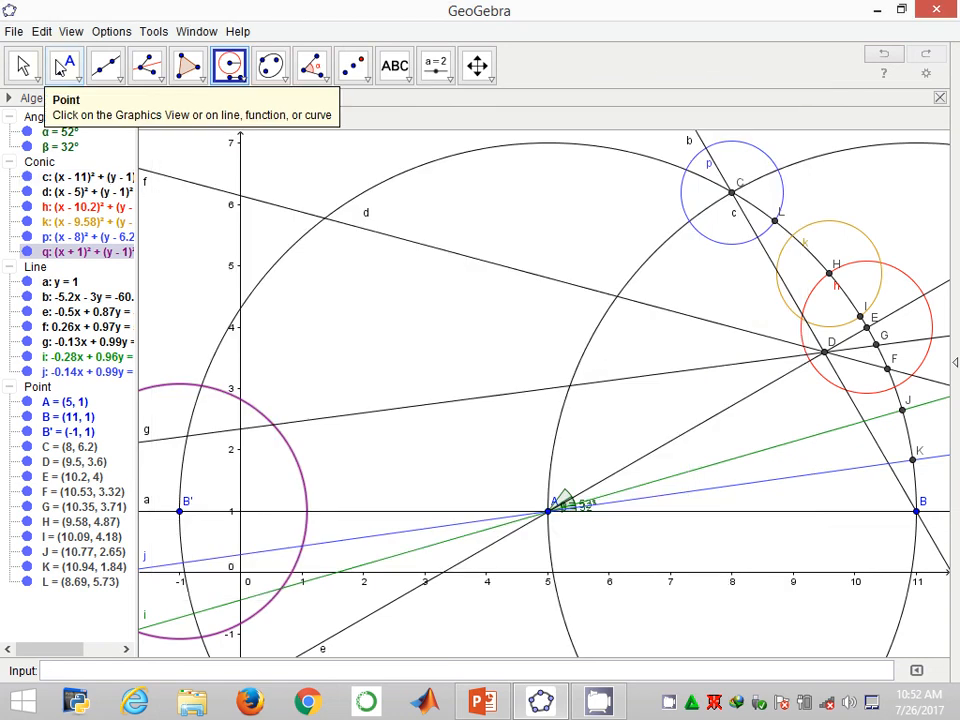
Step: Place point M where circle q meets d and draw line AM for the 20° angle
{"action": "left_click", "coordinate": [104, 64]}
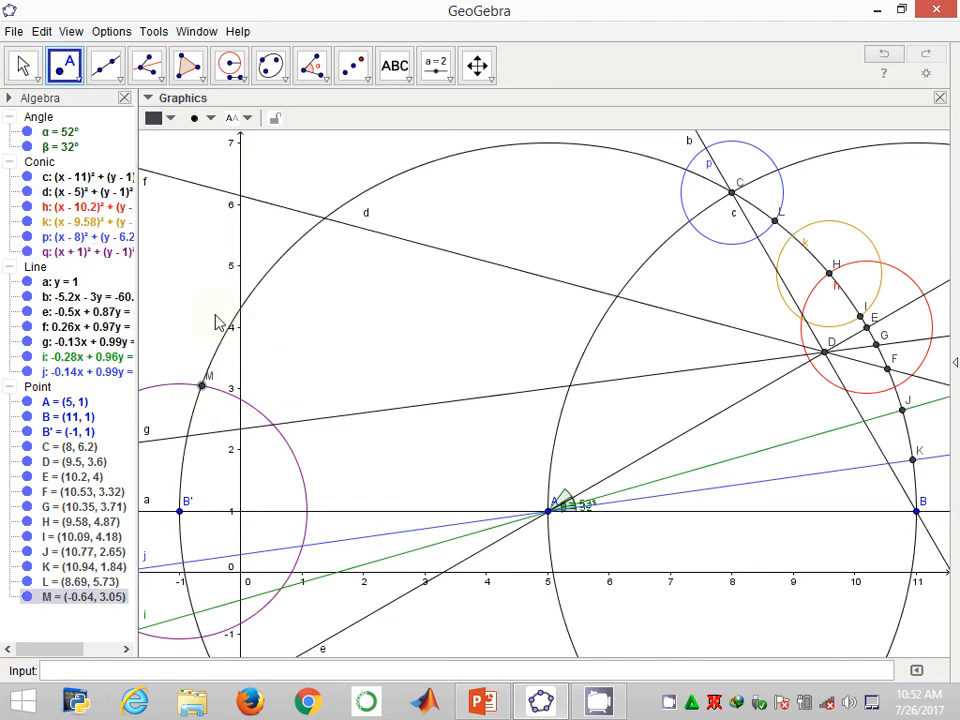
{"action": "left_click", "coordinate": [104, 64]}
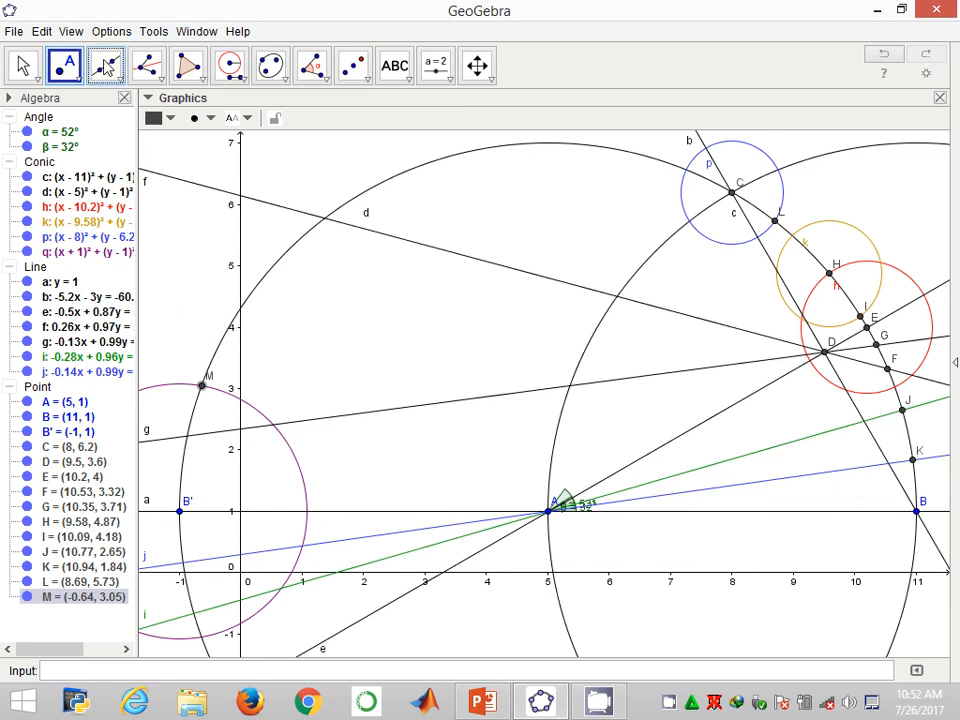
{"action": "left_click", "coordinate": [104, 64]}
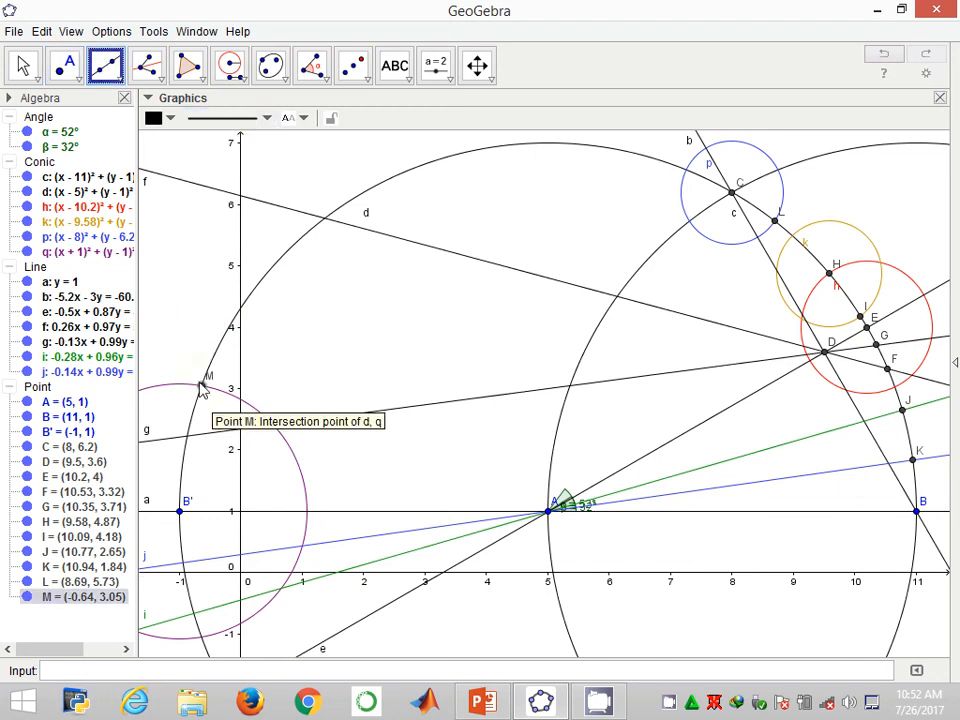
{"action": "mouse_move", "coordinate": [470, 490]}
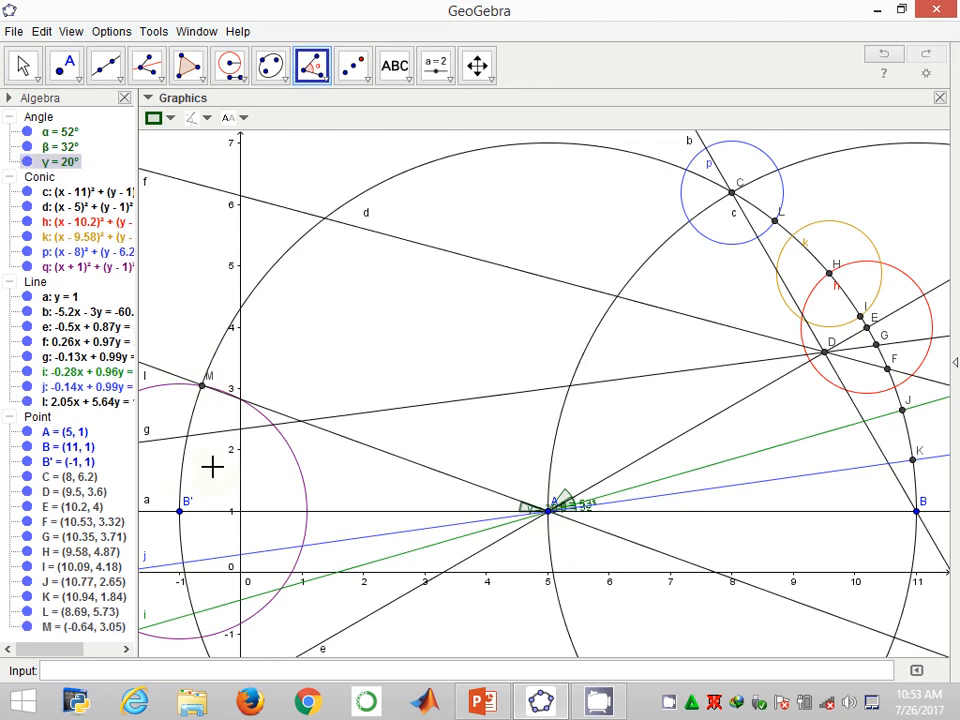
{"action": "mouse_move", "coordinate": [232, 448]}
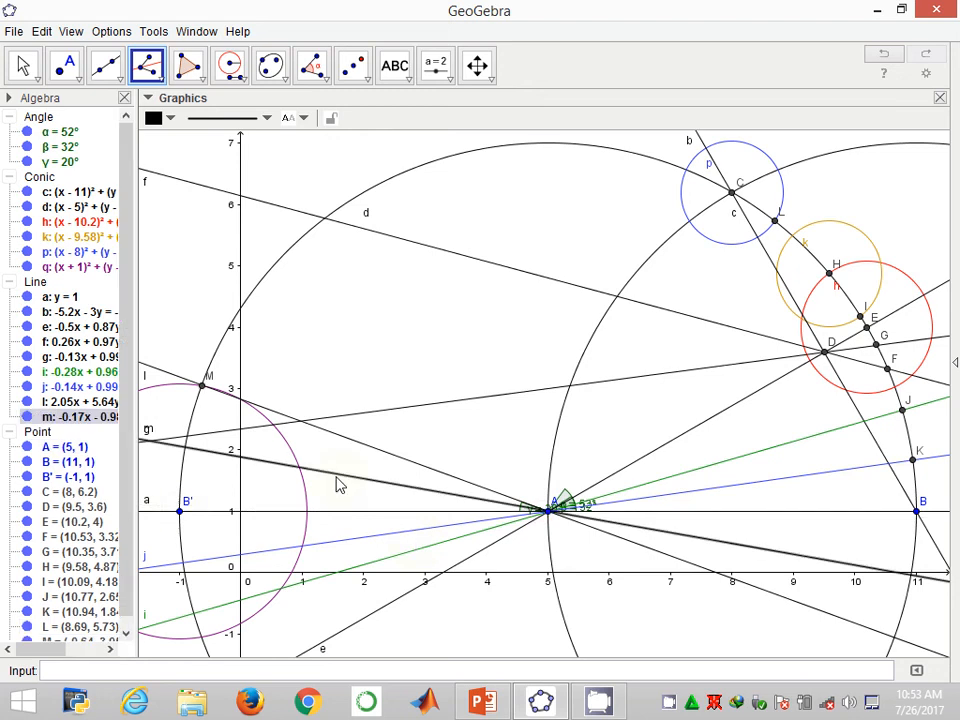
Step: Colour bisector m pink and measure angle δ = 10° at A
{"action": "right_click", "coordinate": [340, 480]}
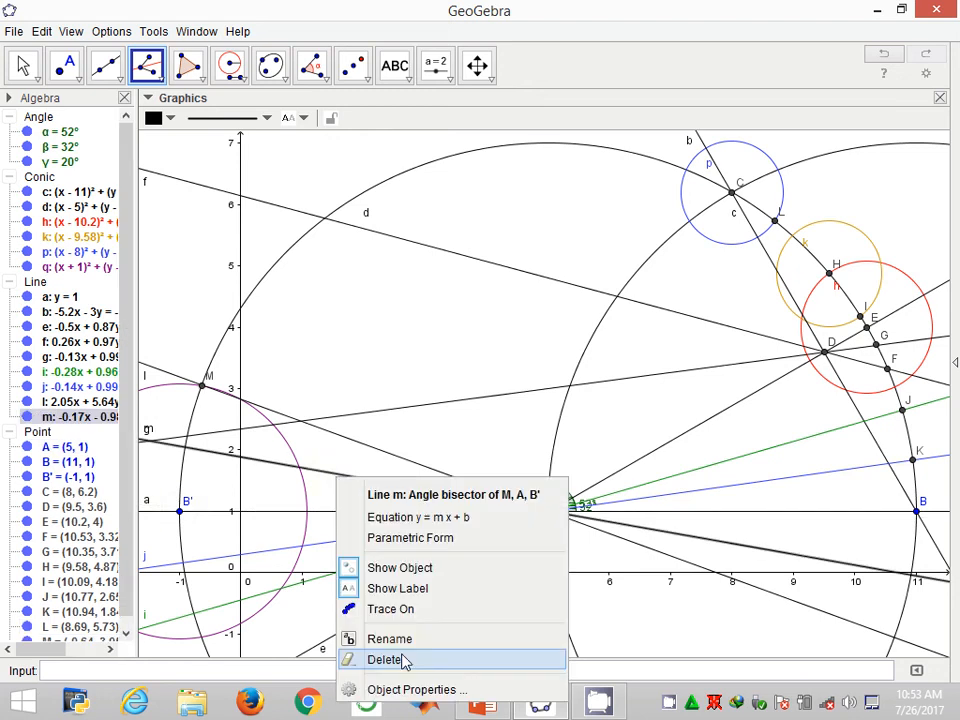
{"action": "left_click", "coordinate": [416, 688]}
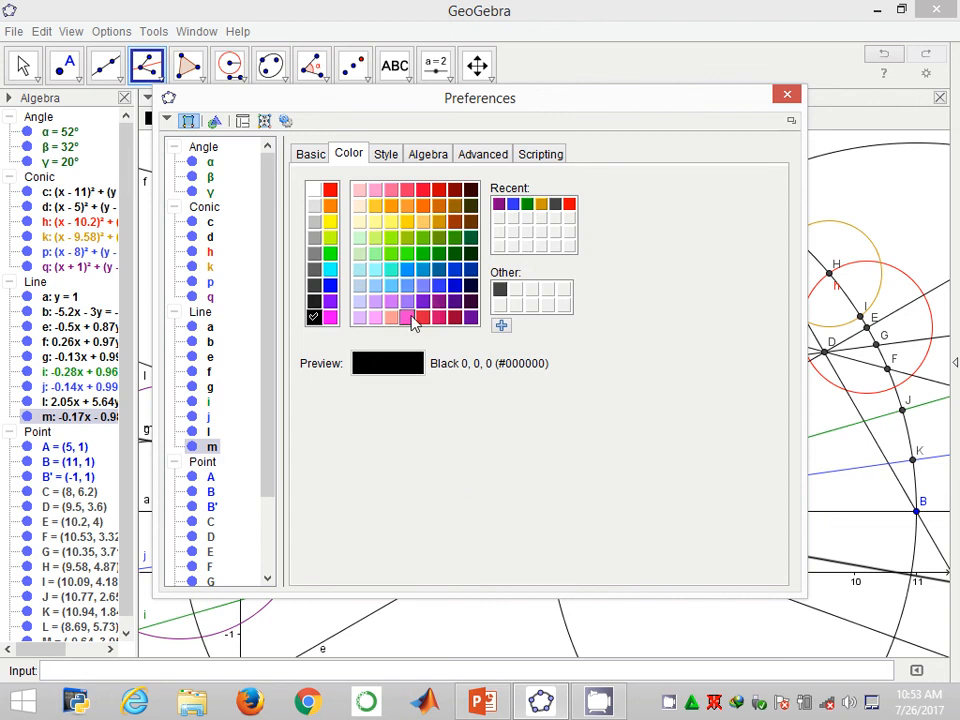
{"action": "left_click", "coordinate": [410, 318]}
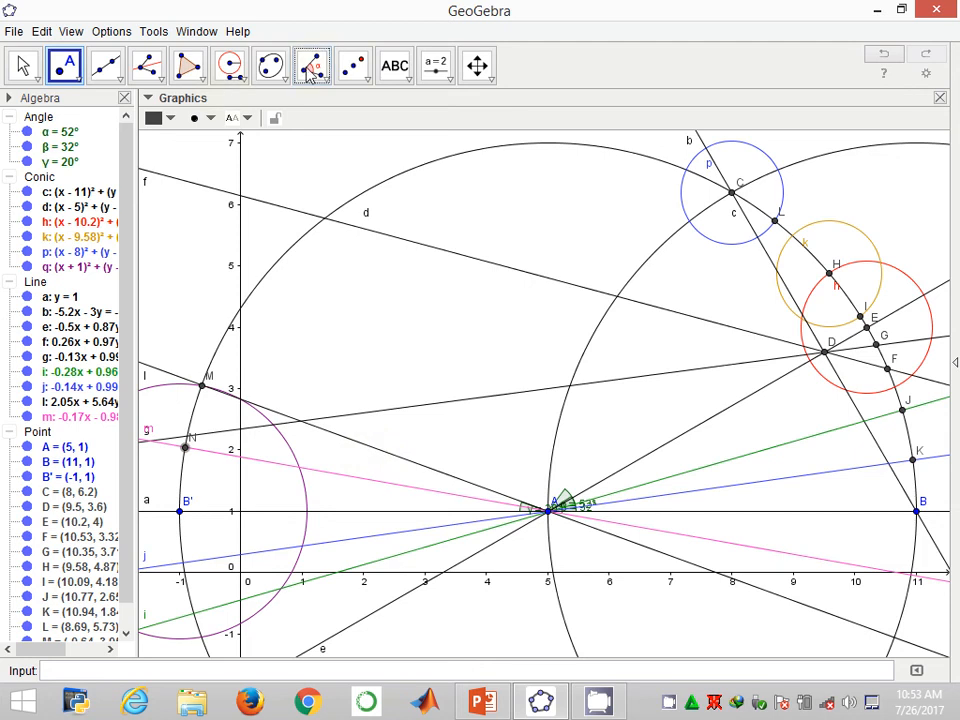
{"action": "left_click", "coordinate": [312, 64]}
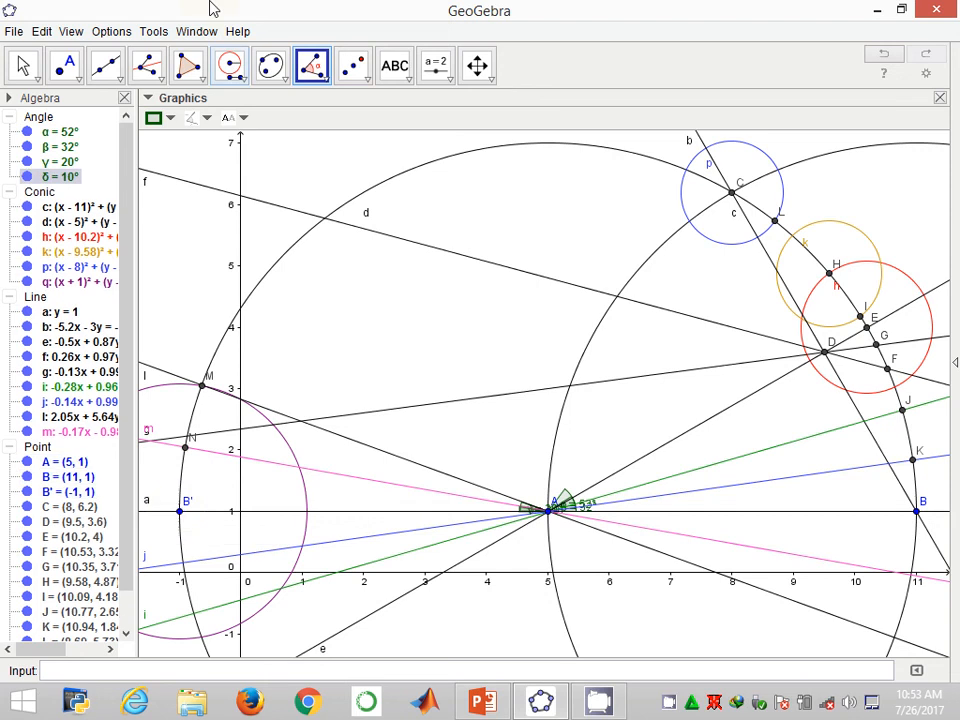
{"action": "left_click", "coordinate": [148, 64]}
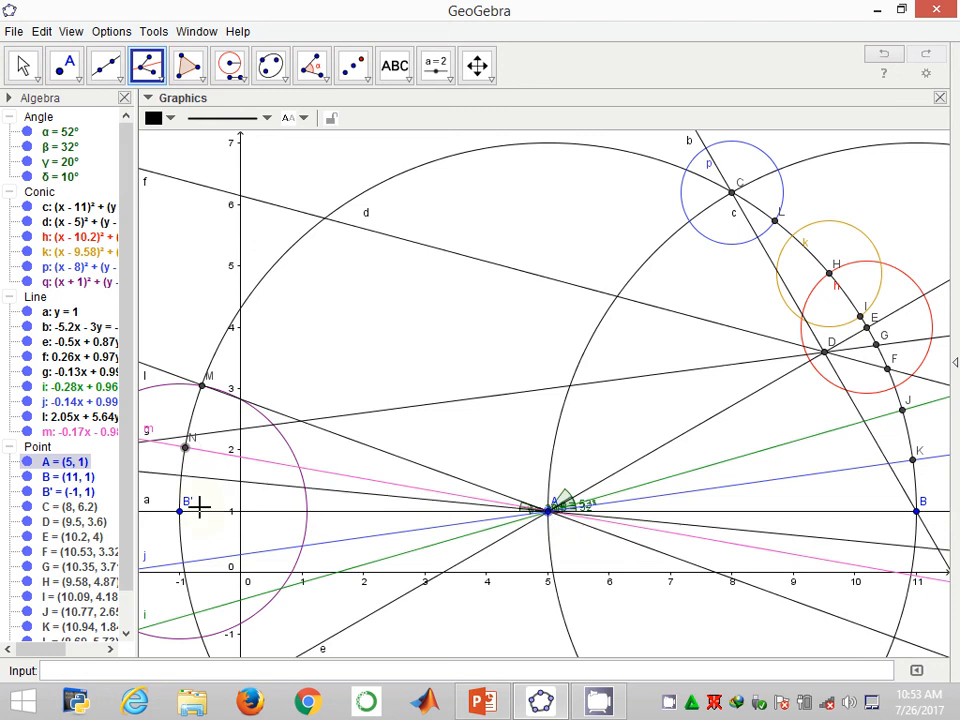
Step: Bisect angle N, A, B' with dark red line n, then mark O and measure ε = 5°
{"action": "left_click", "coordinate": [180, 438]}
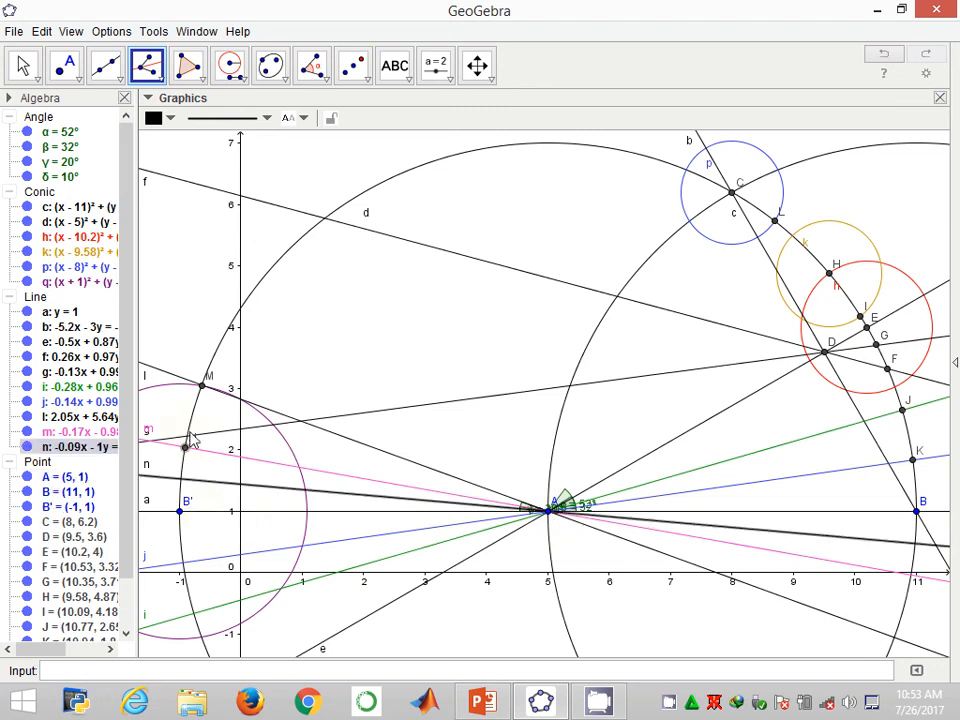
{"action": "right_click", "coordinate": [184, 448]}
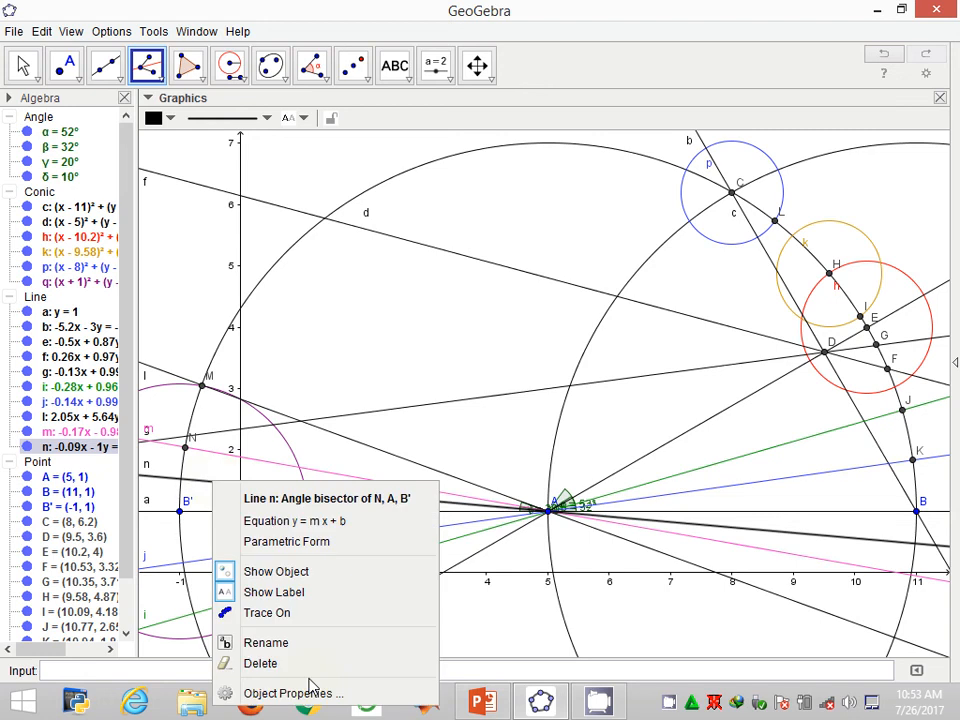
{"action": "left_click", "coordinate": [292, 692]}
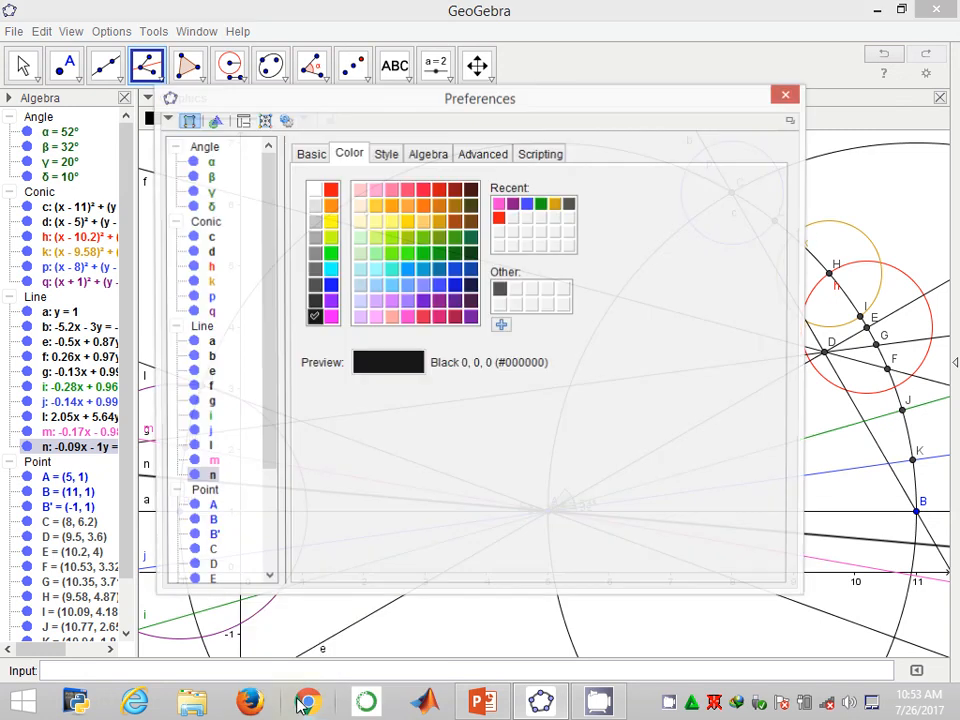
{"action": "left_click", "coordinate": [452, 316]}
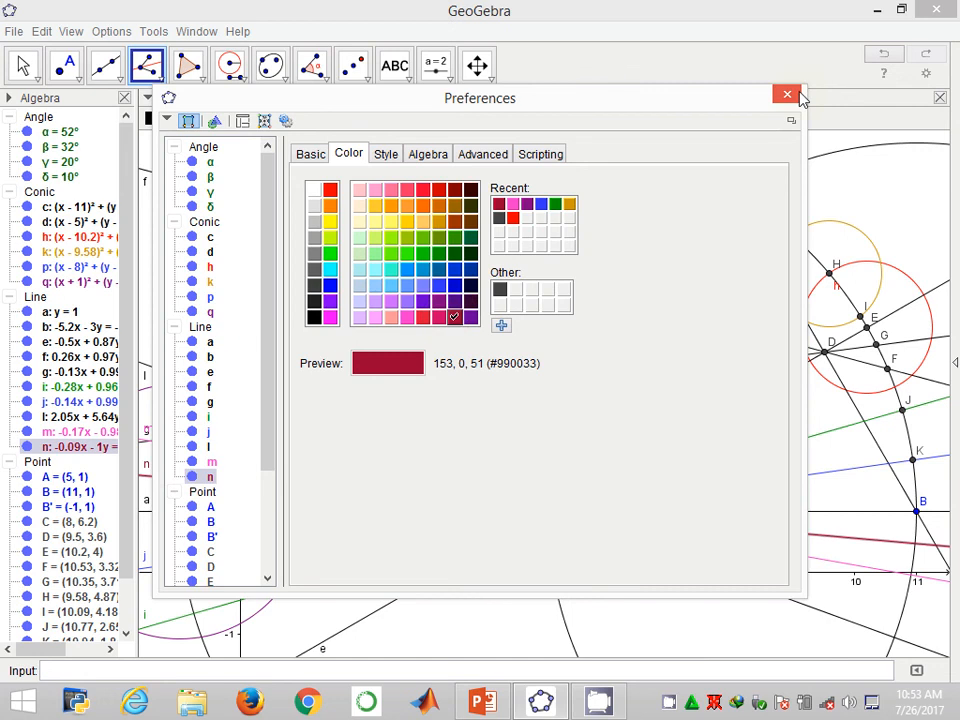
{"action": "left_click", "coordinate": [786, 94]}
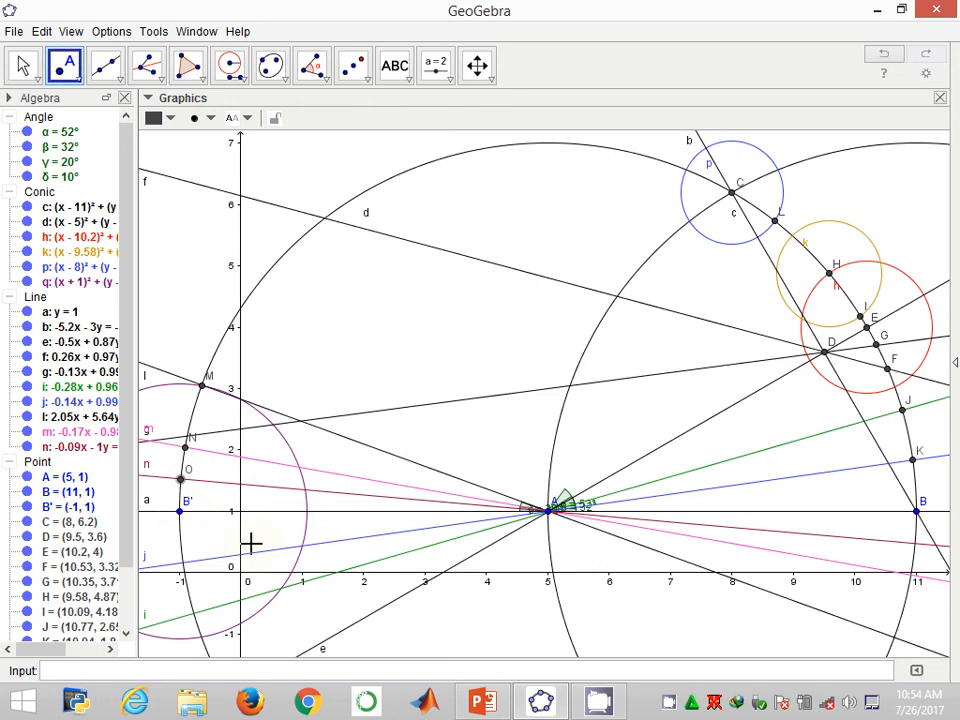
{"action": "left_click", "coordinate": [312, 64]}
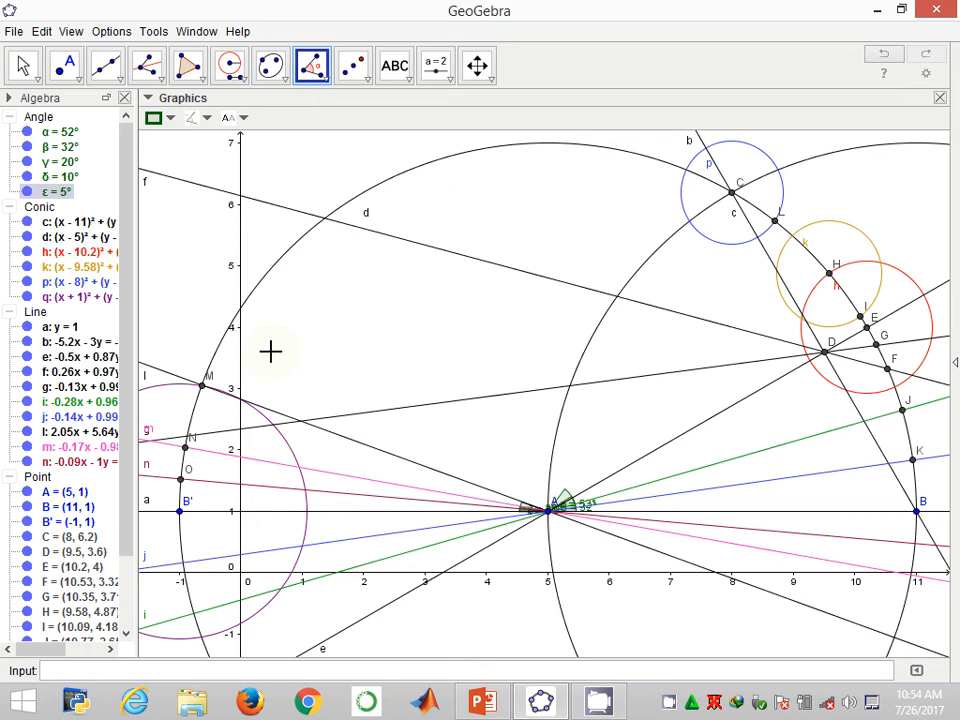
{"action": "mouse_move", "coordinate": [82, 132]}
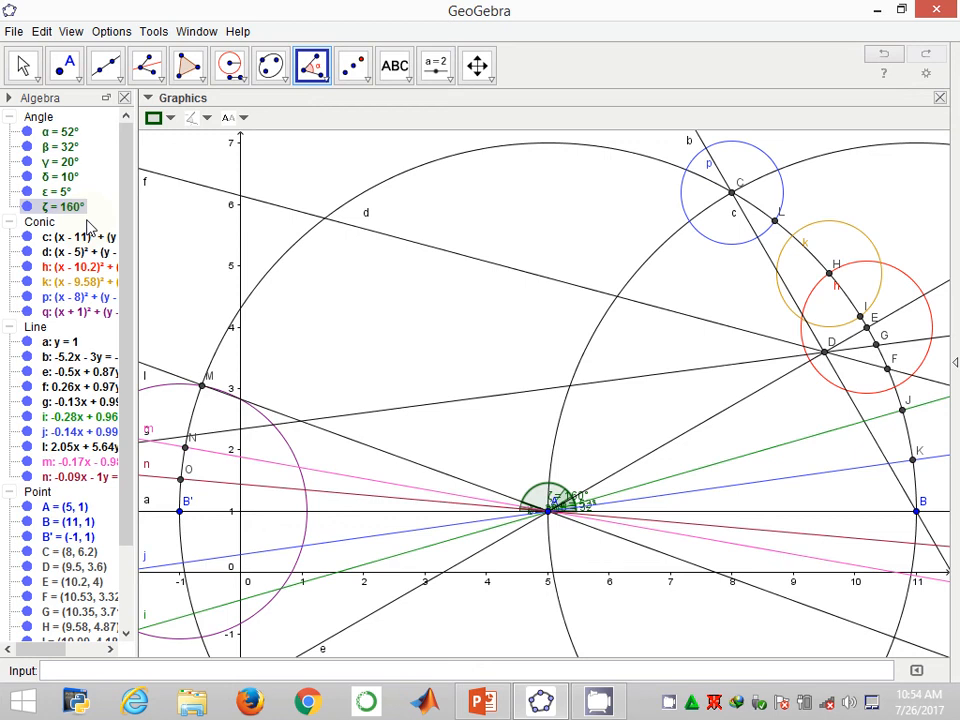
{"action": "mouse_move", "coordinate": [70, 206]}
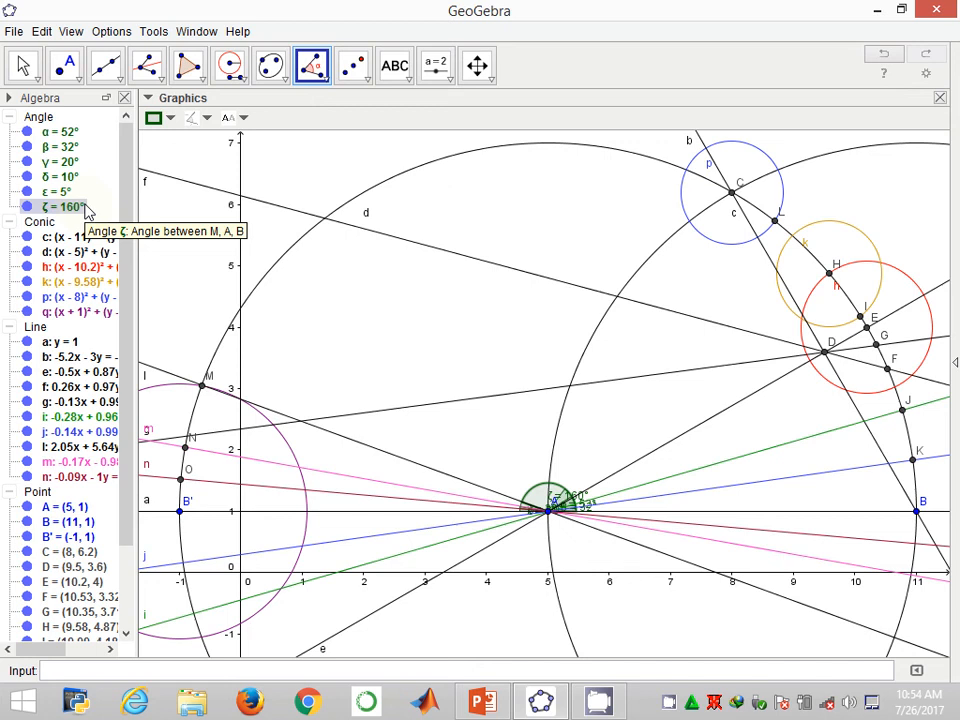